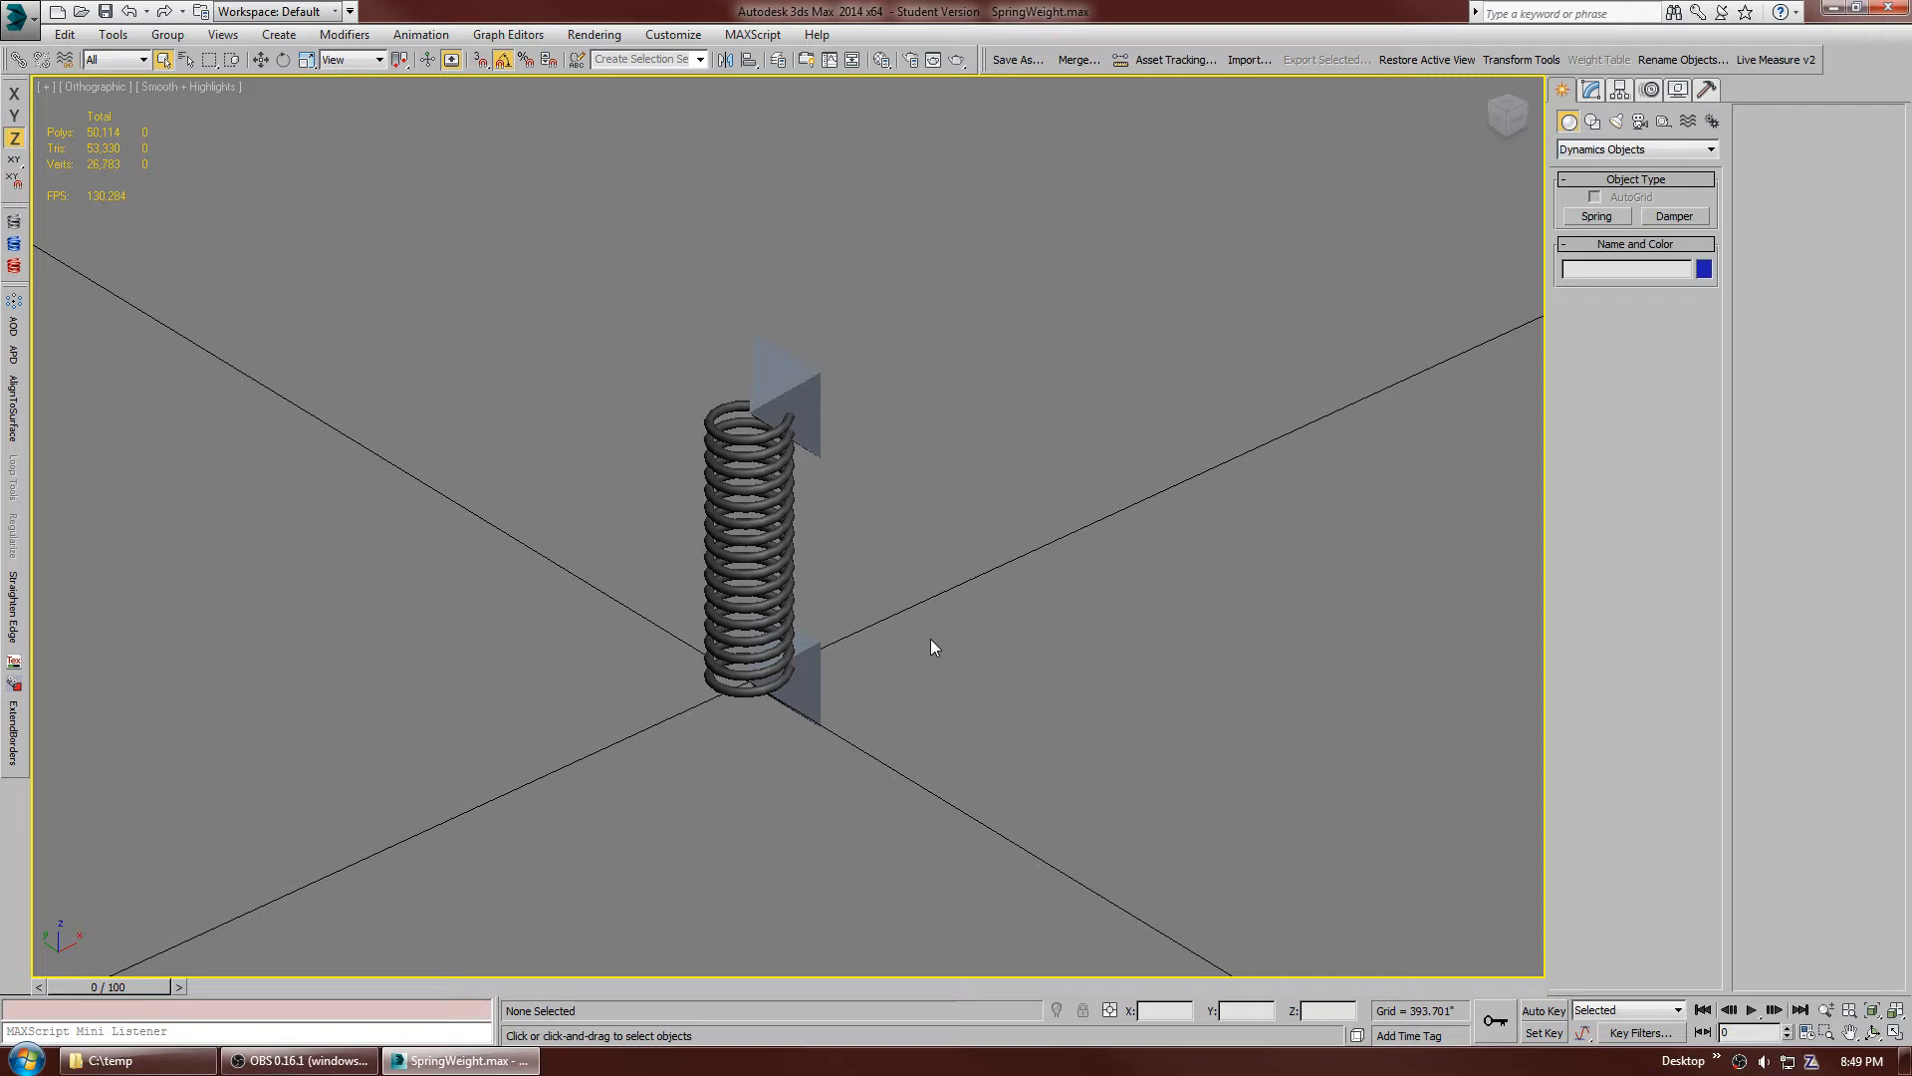
pyautogui.moveTo(936, 634)
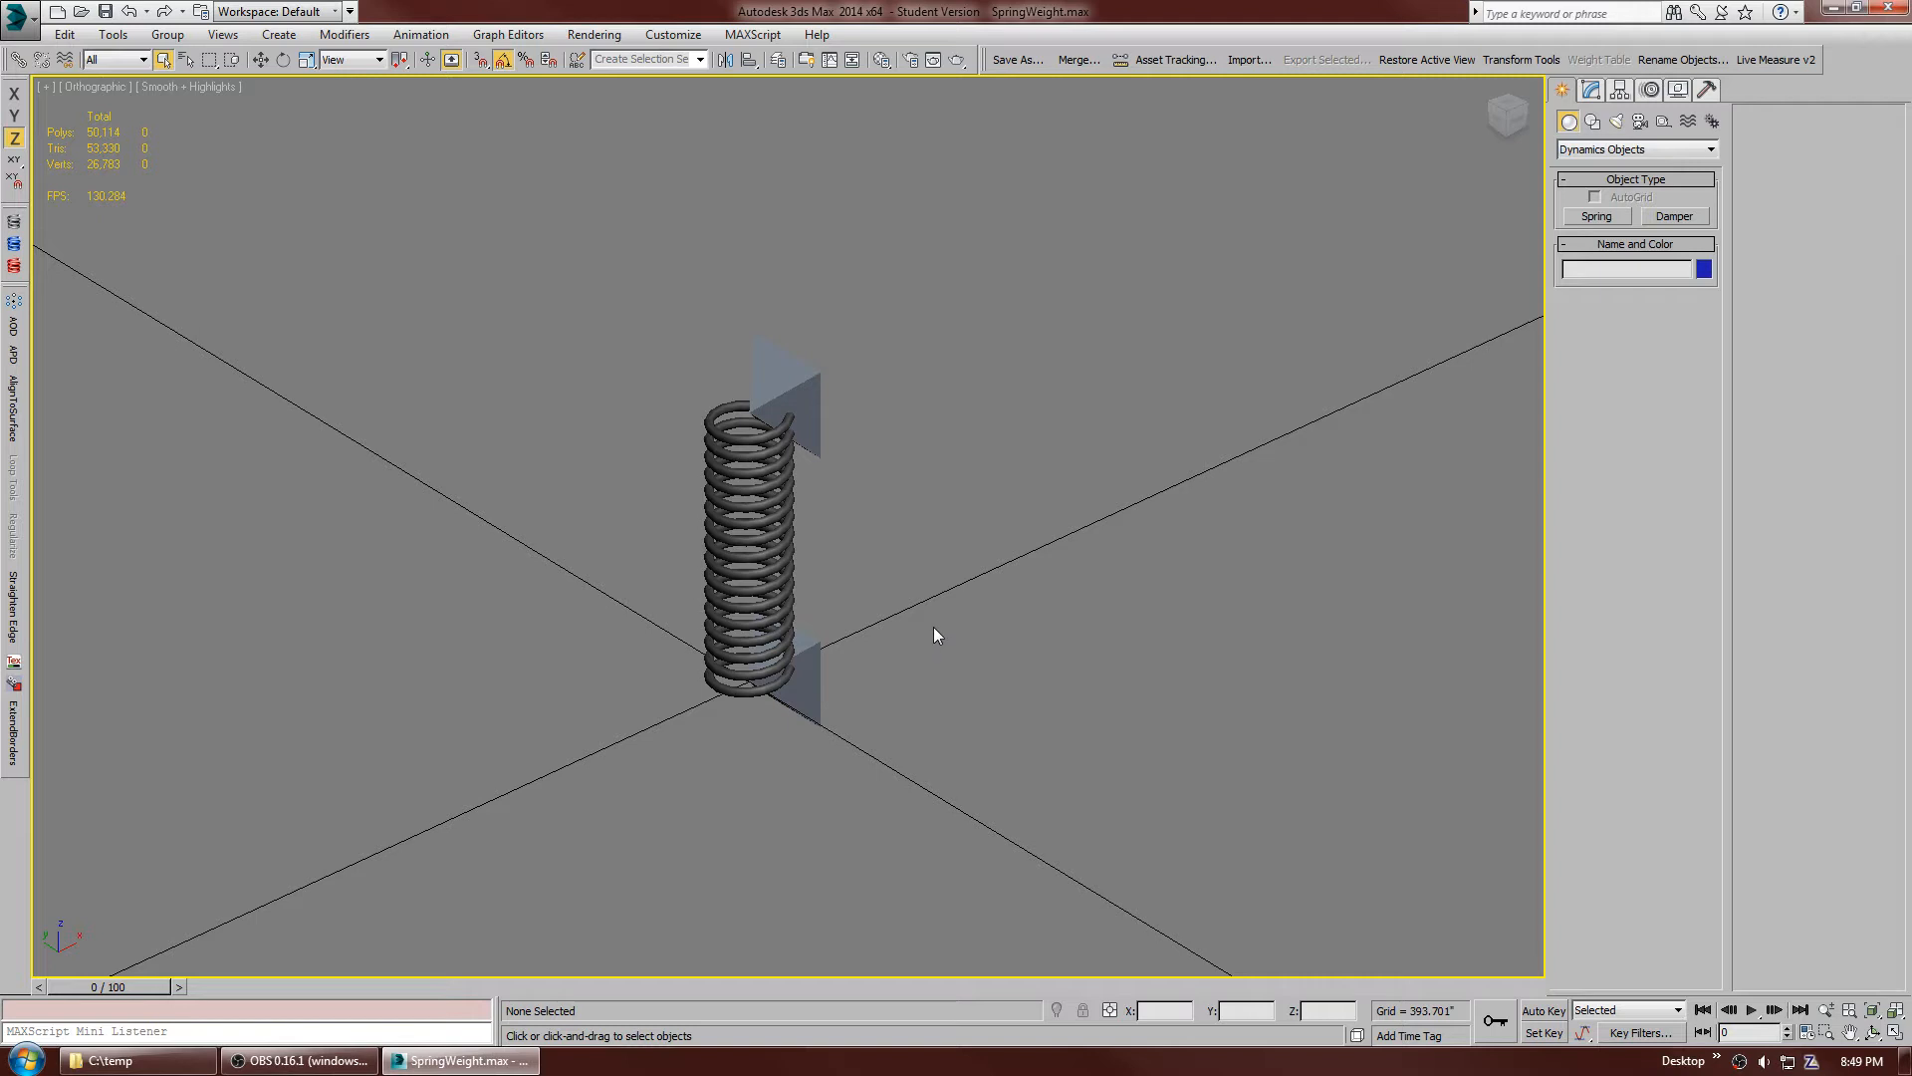
pyautogui.moveTo(884, 96)
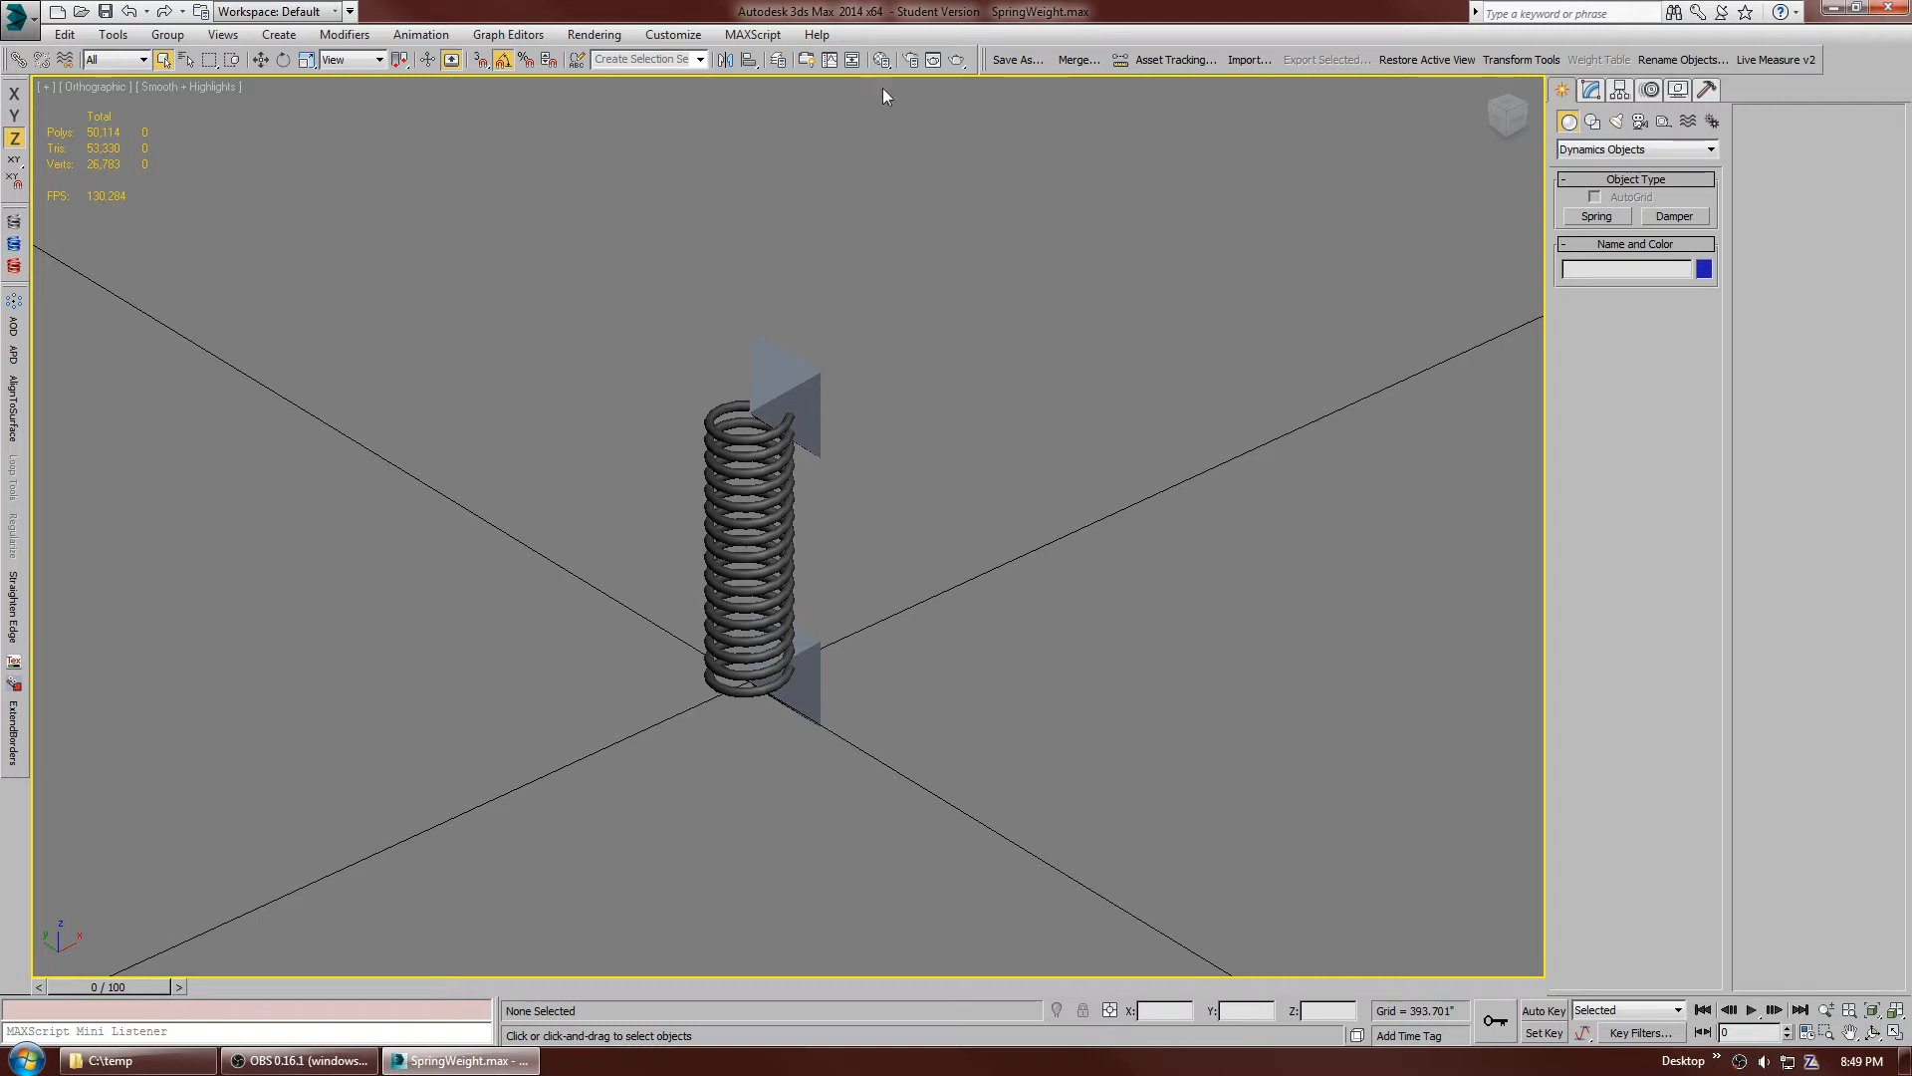
pyautogui.moveTo(16, 265)
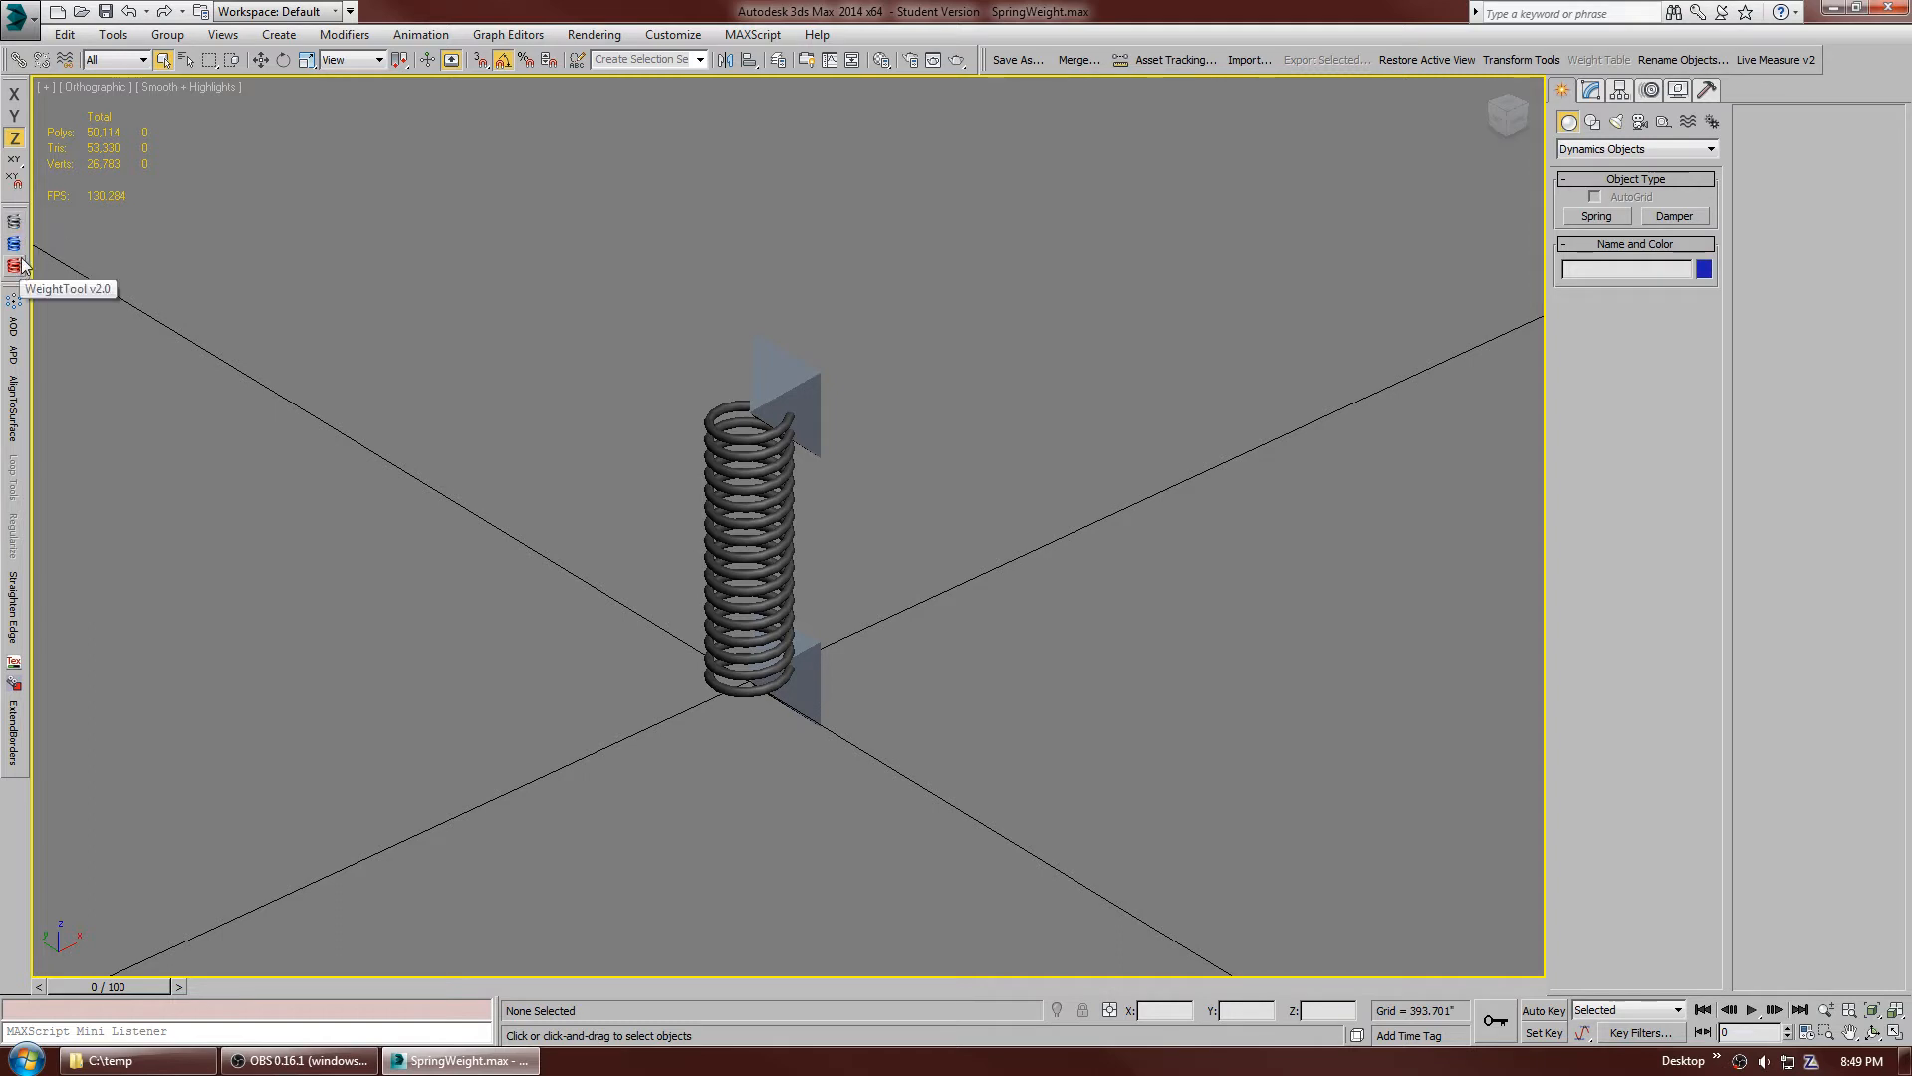
pyautogui.moveTo(413, 237)
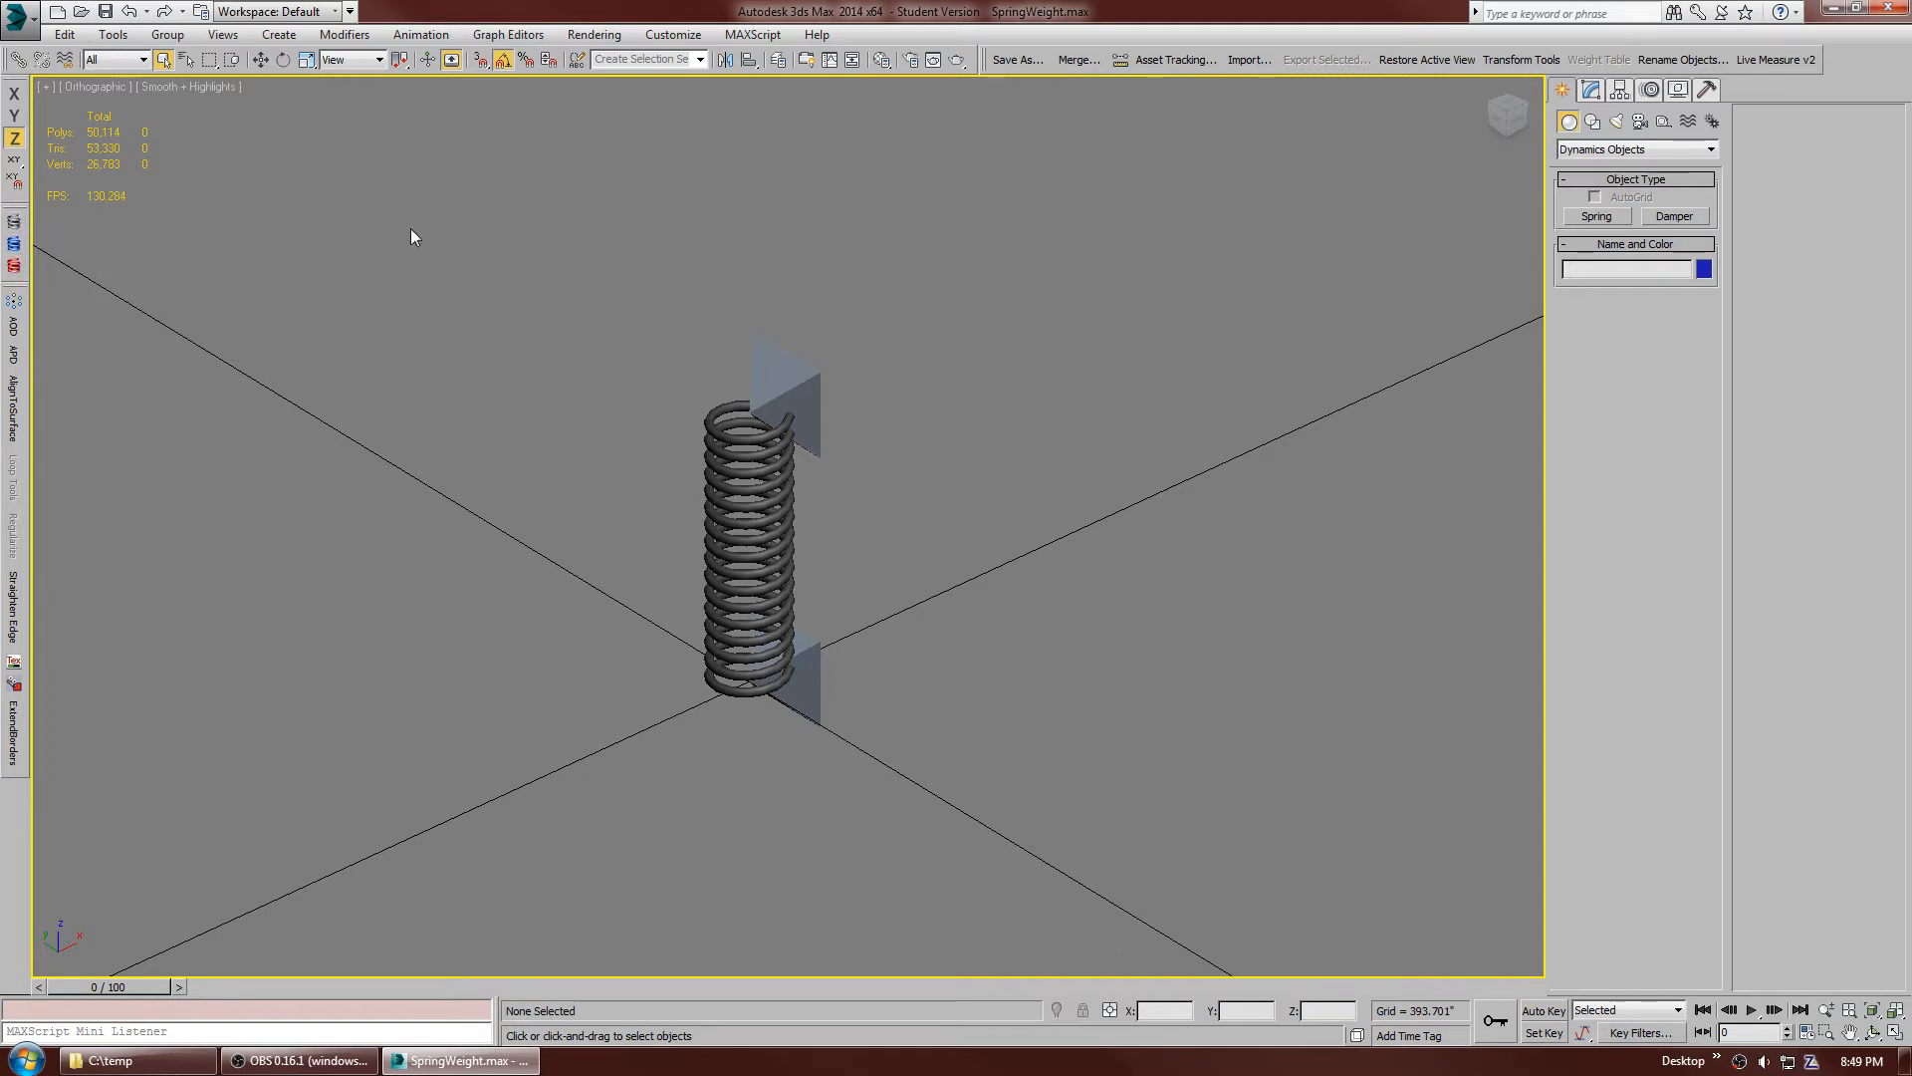
pyautogui.moveTo(16, 222)
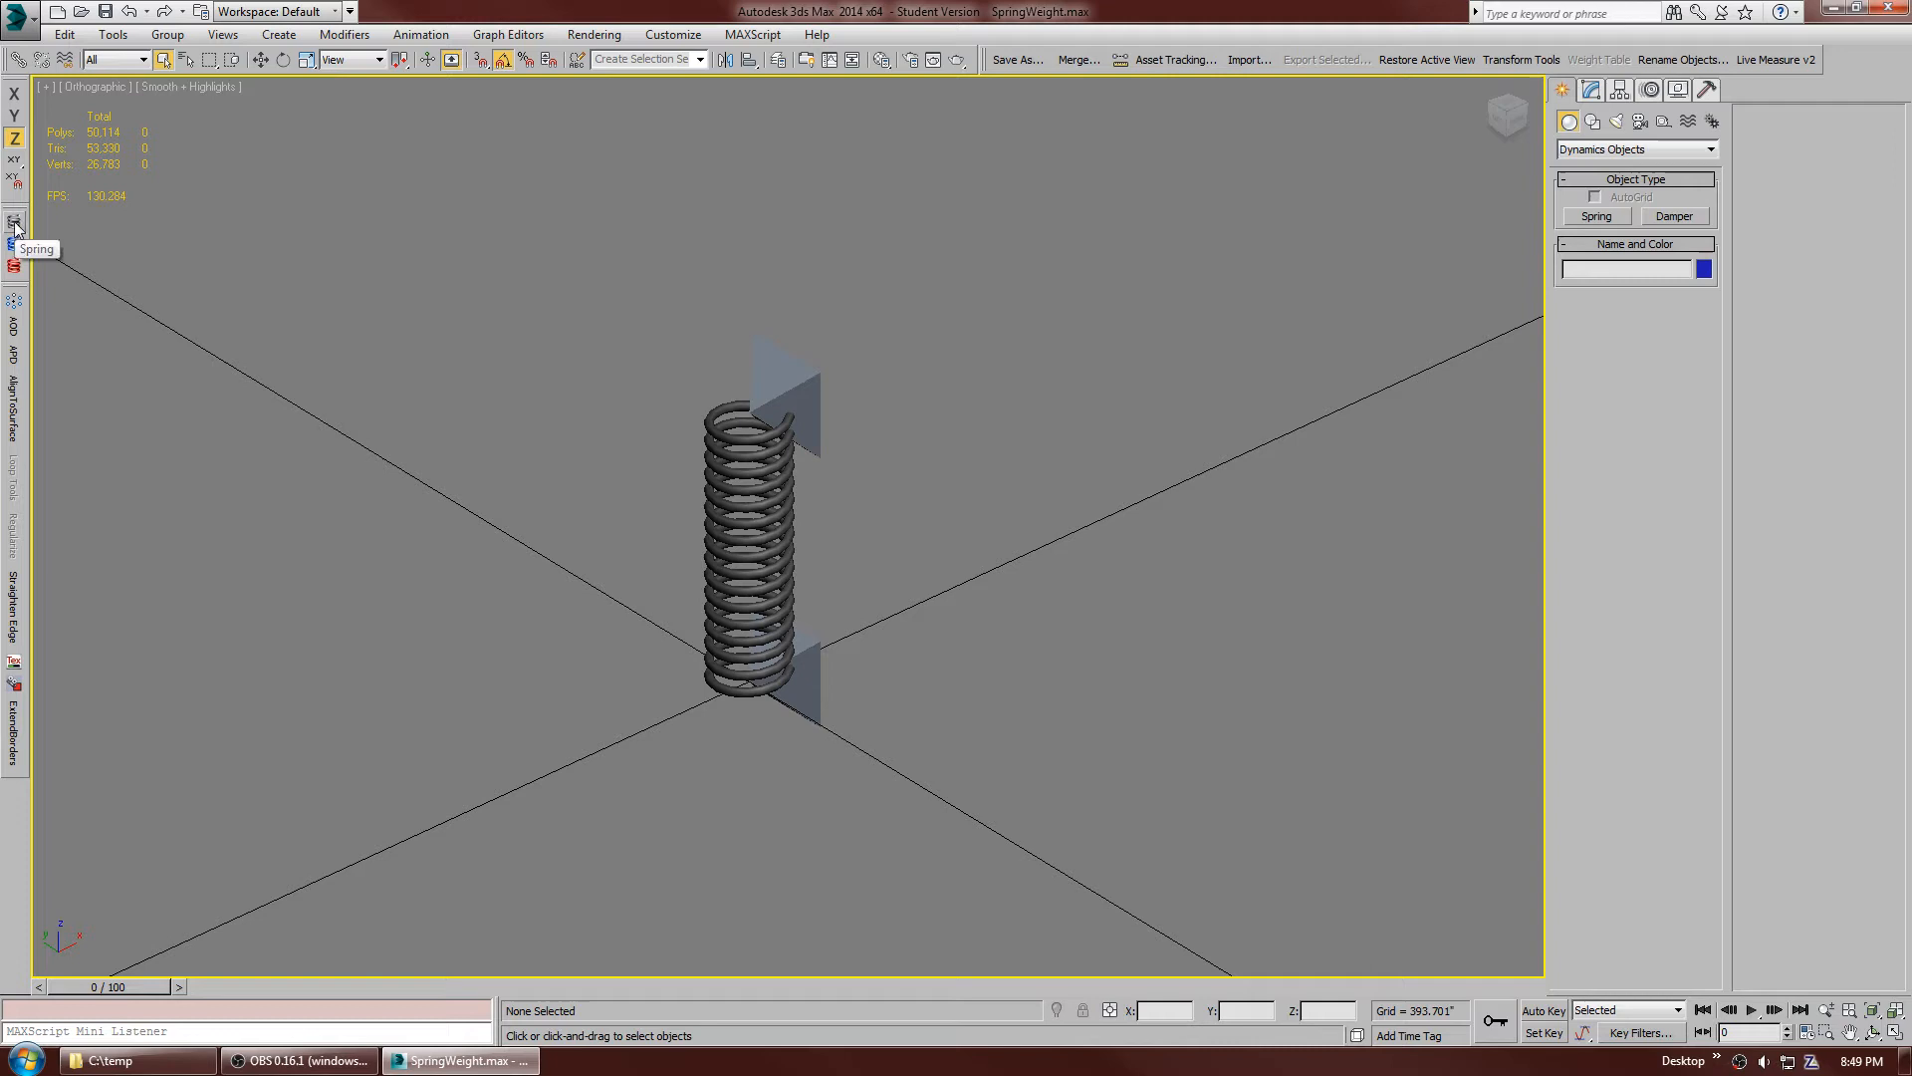
pyautogui.moveTo(550, 254)
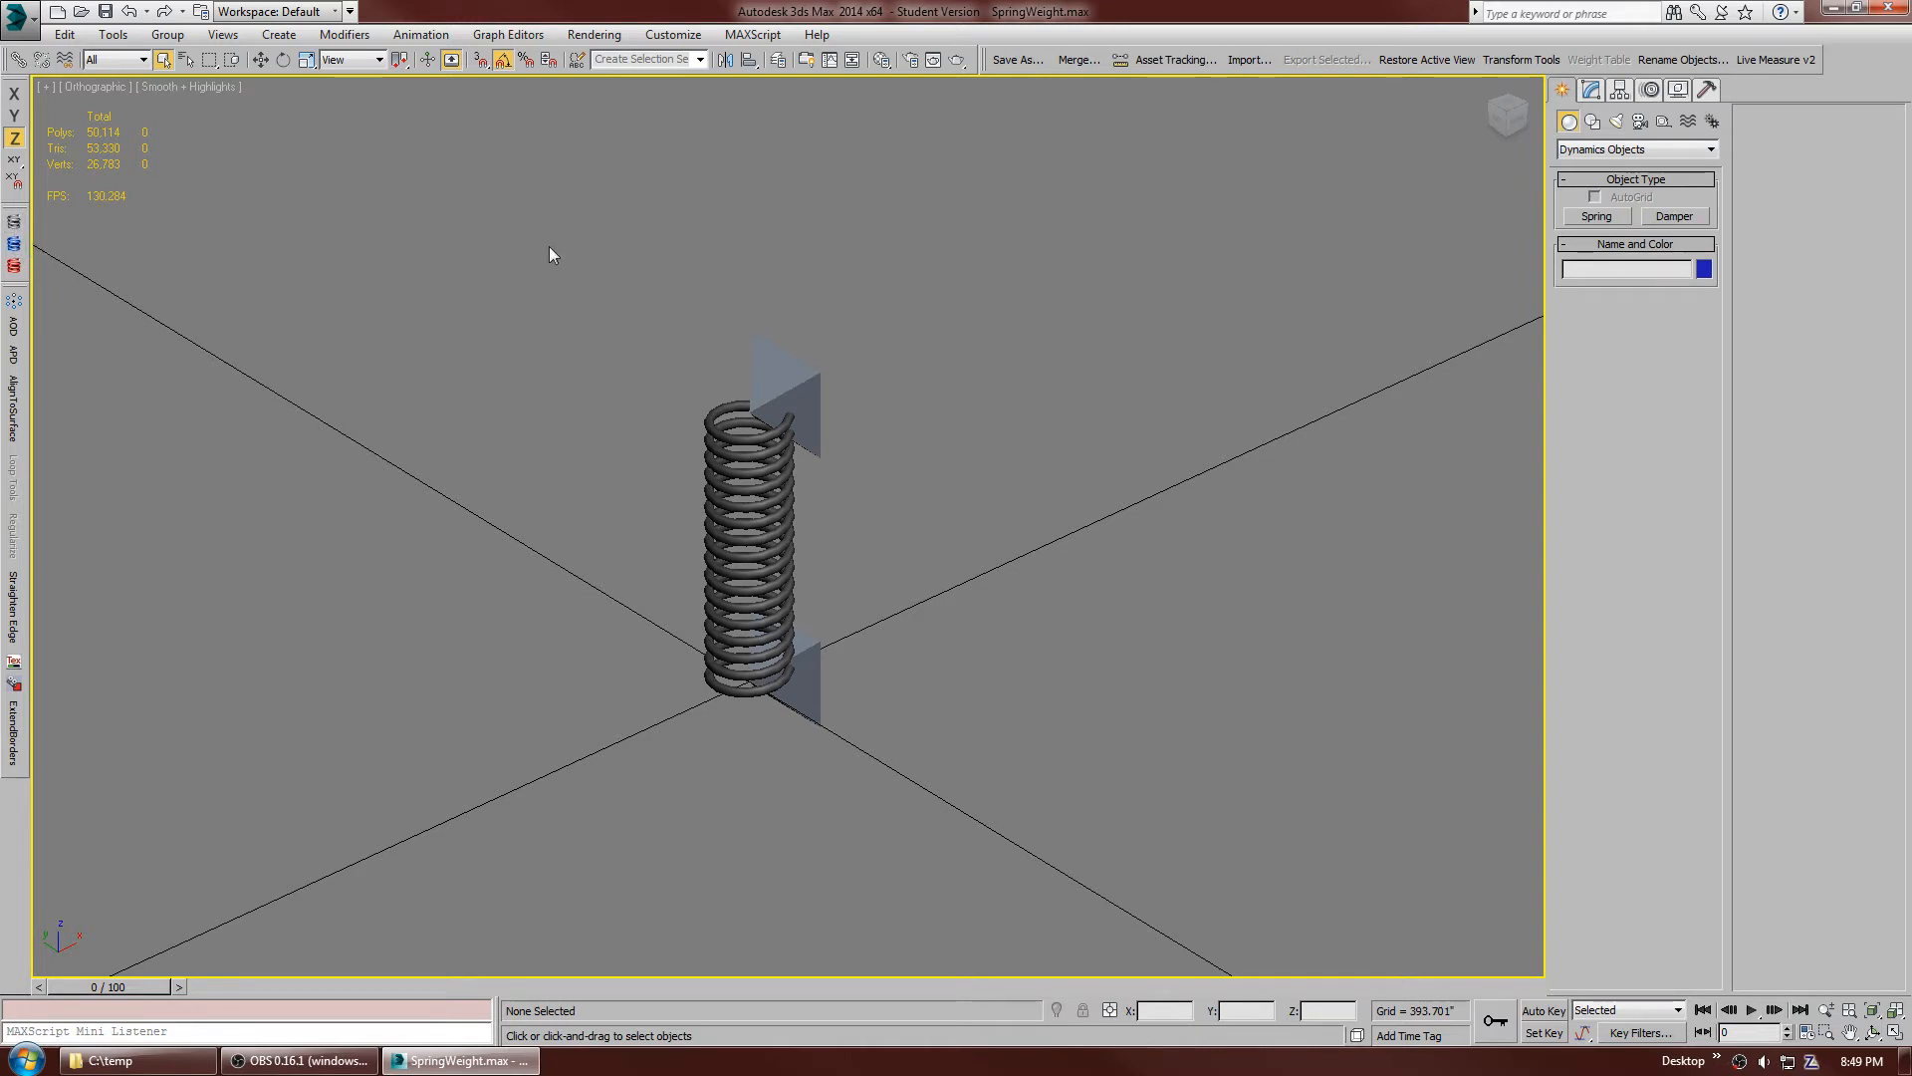
pyautogui.moveTo(614, 748)
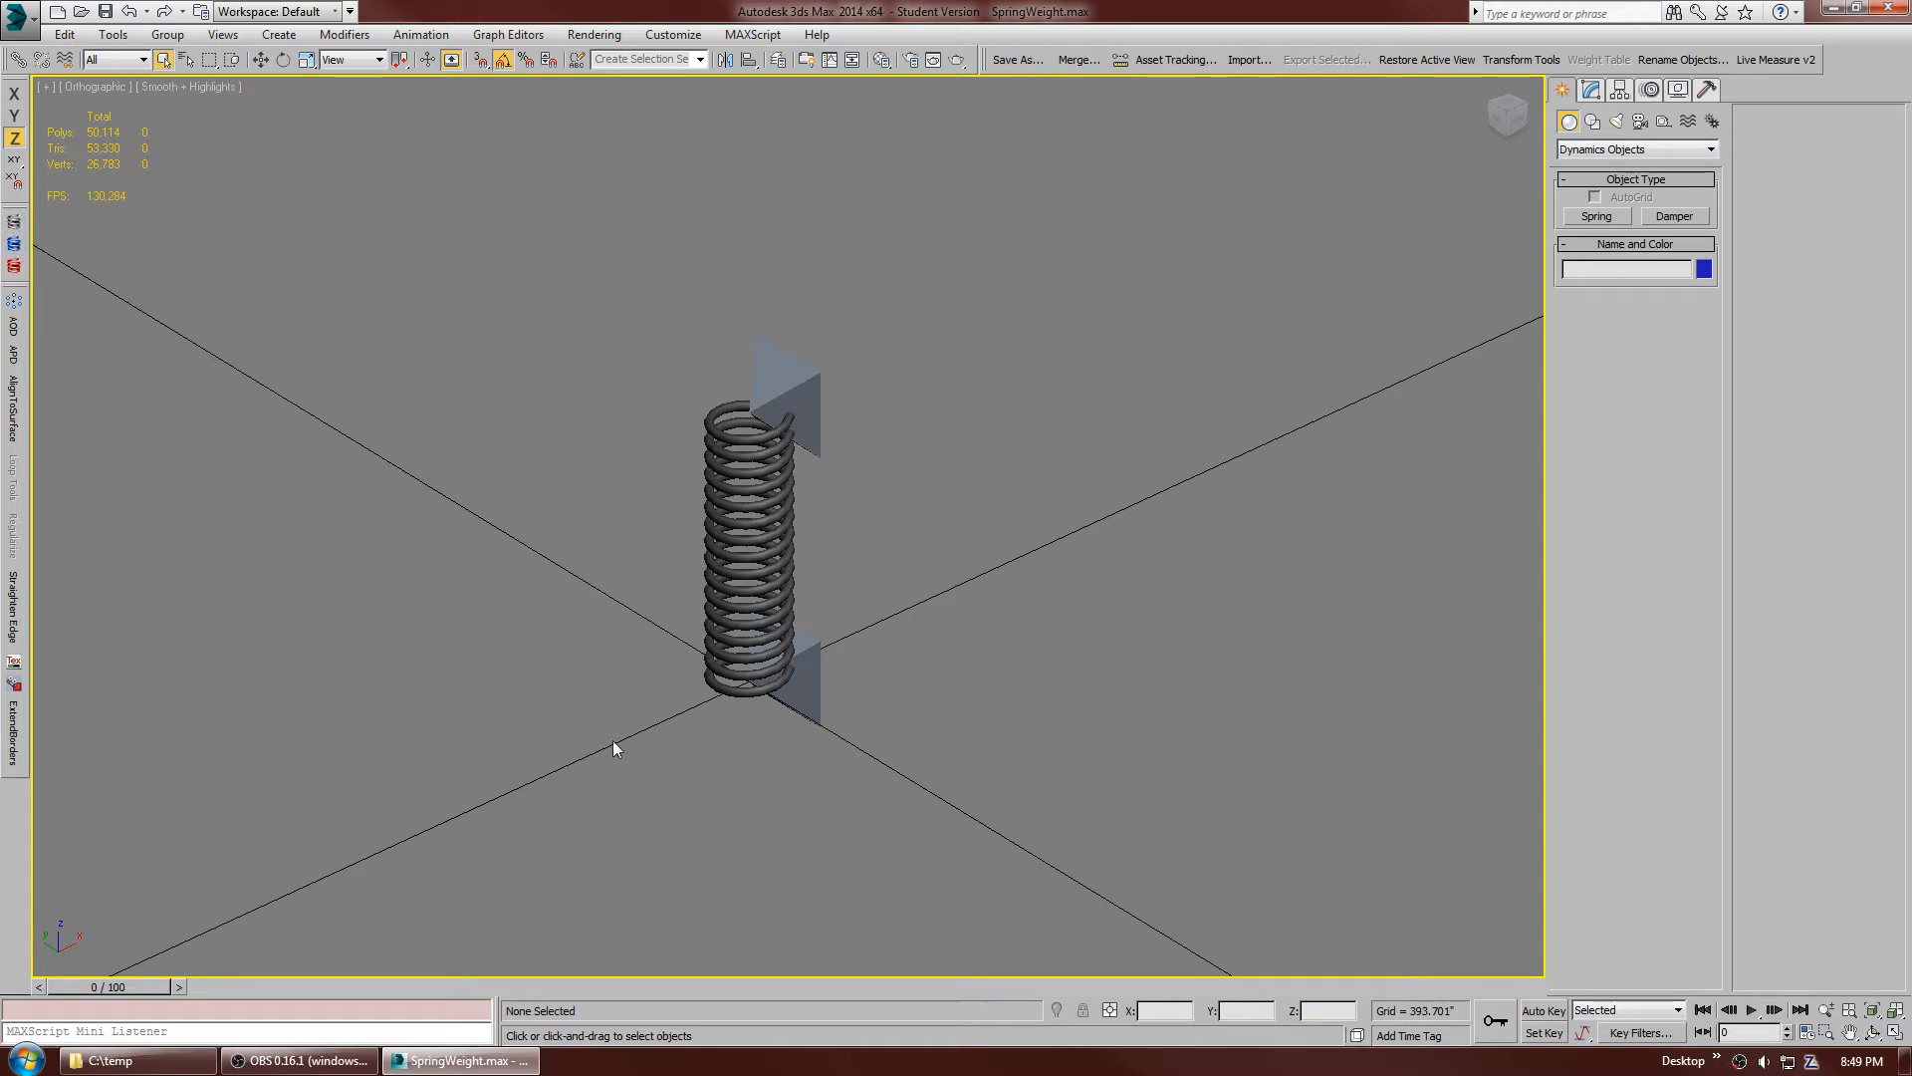
pyautogui.moveTo(116, 1060)
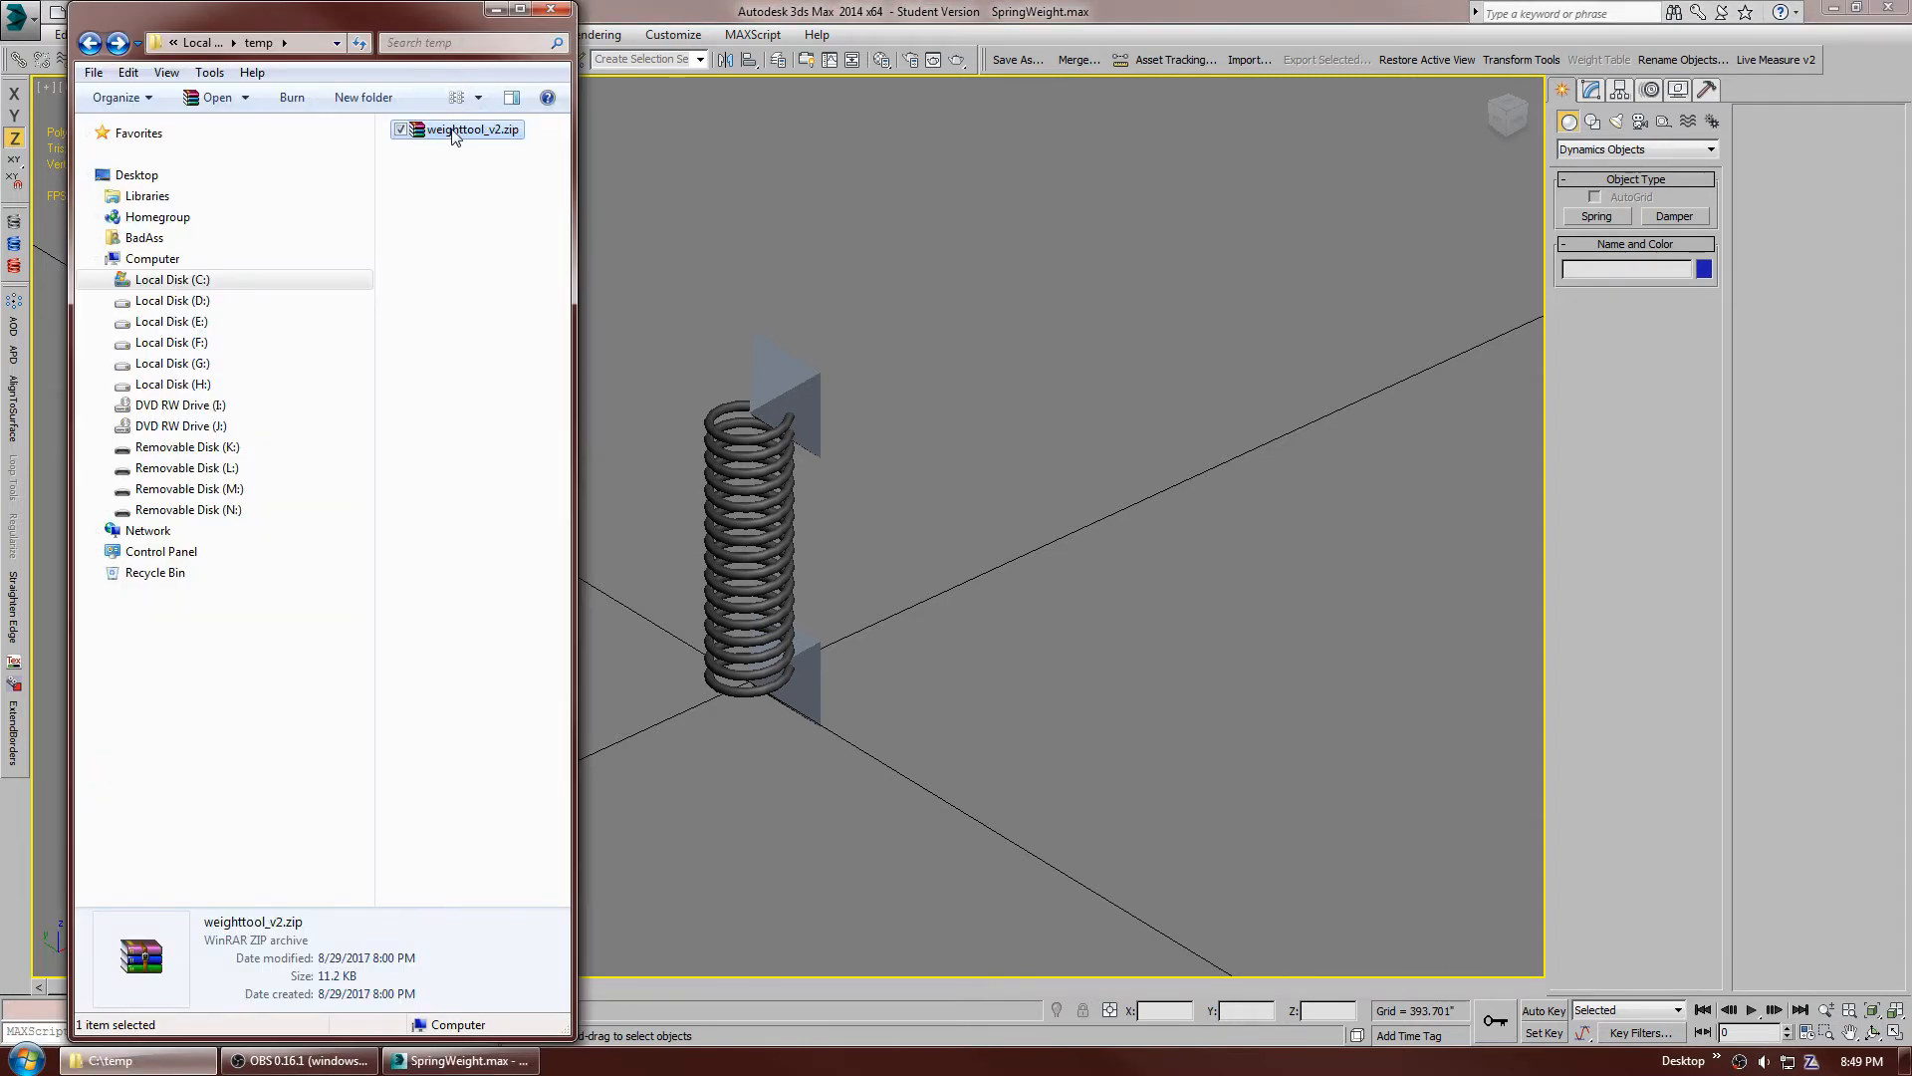
# - Open weighttool_v2.zip in WinRAR and run weighttool_v2.mzp to install WeightTool
pyautogui.doubleClick(473, 130)
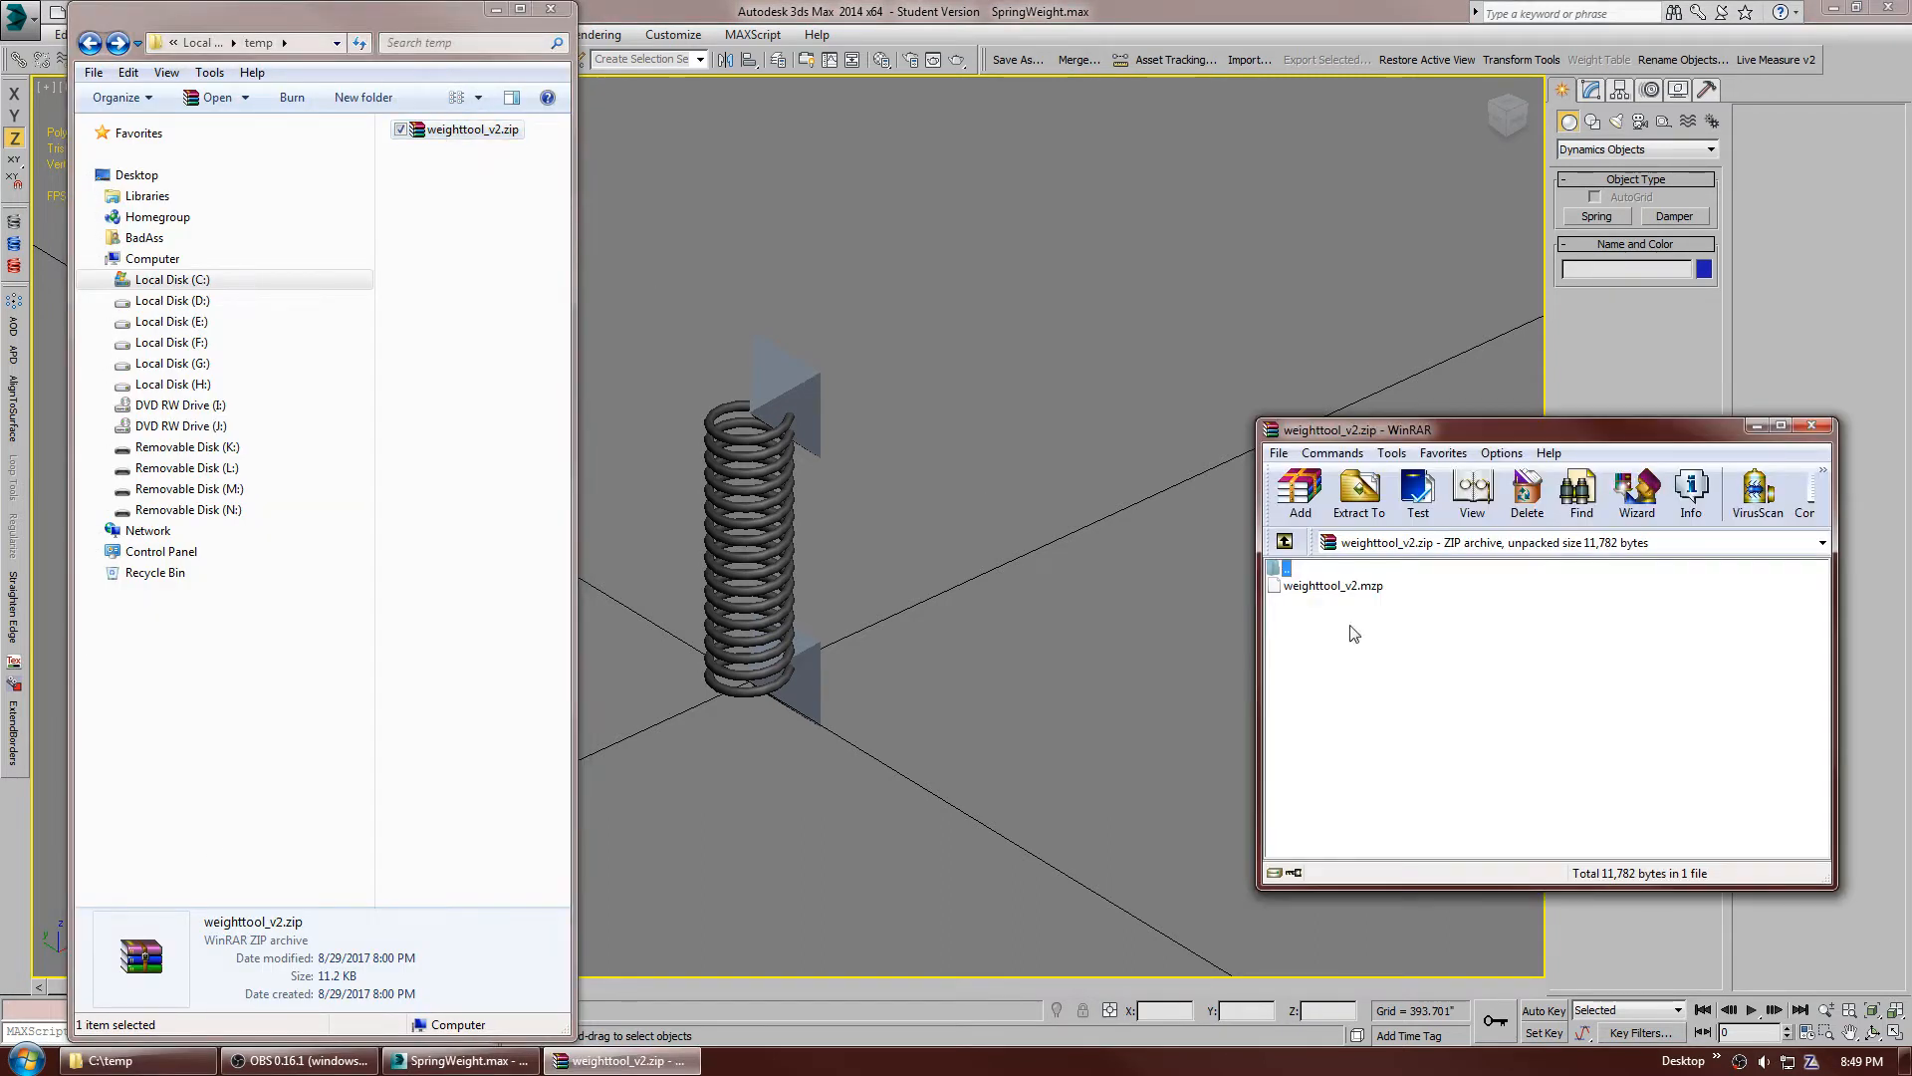
pyautogui.moveTo(1350, 594)
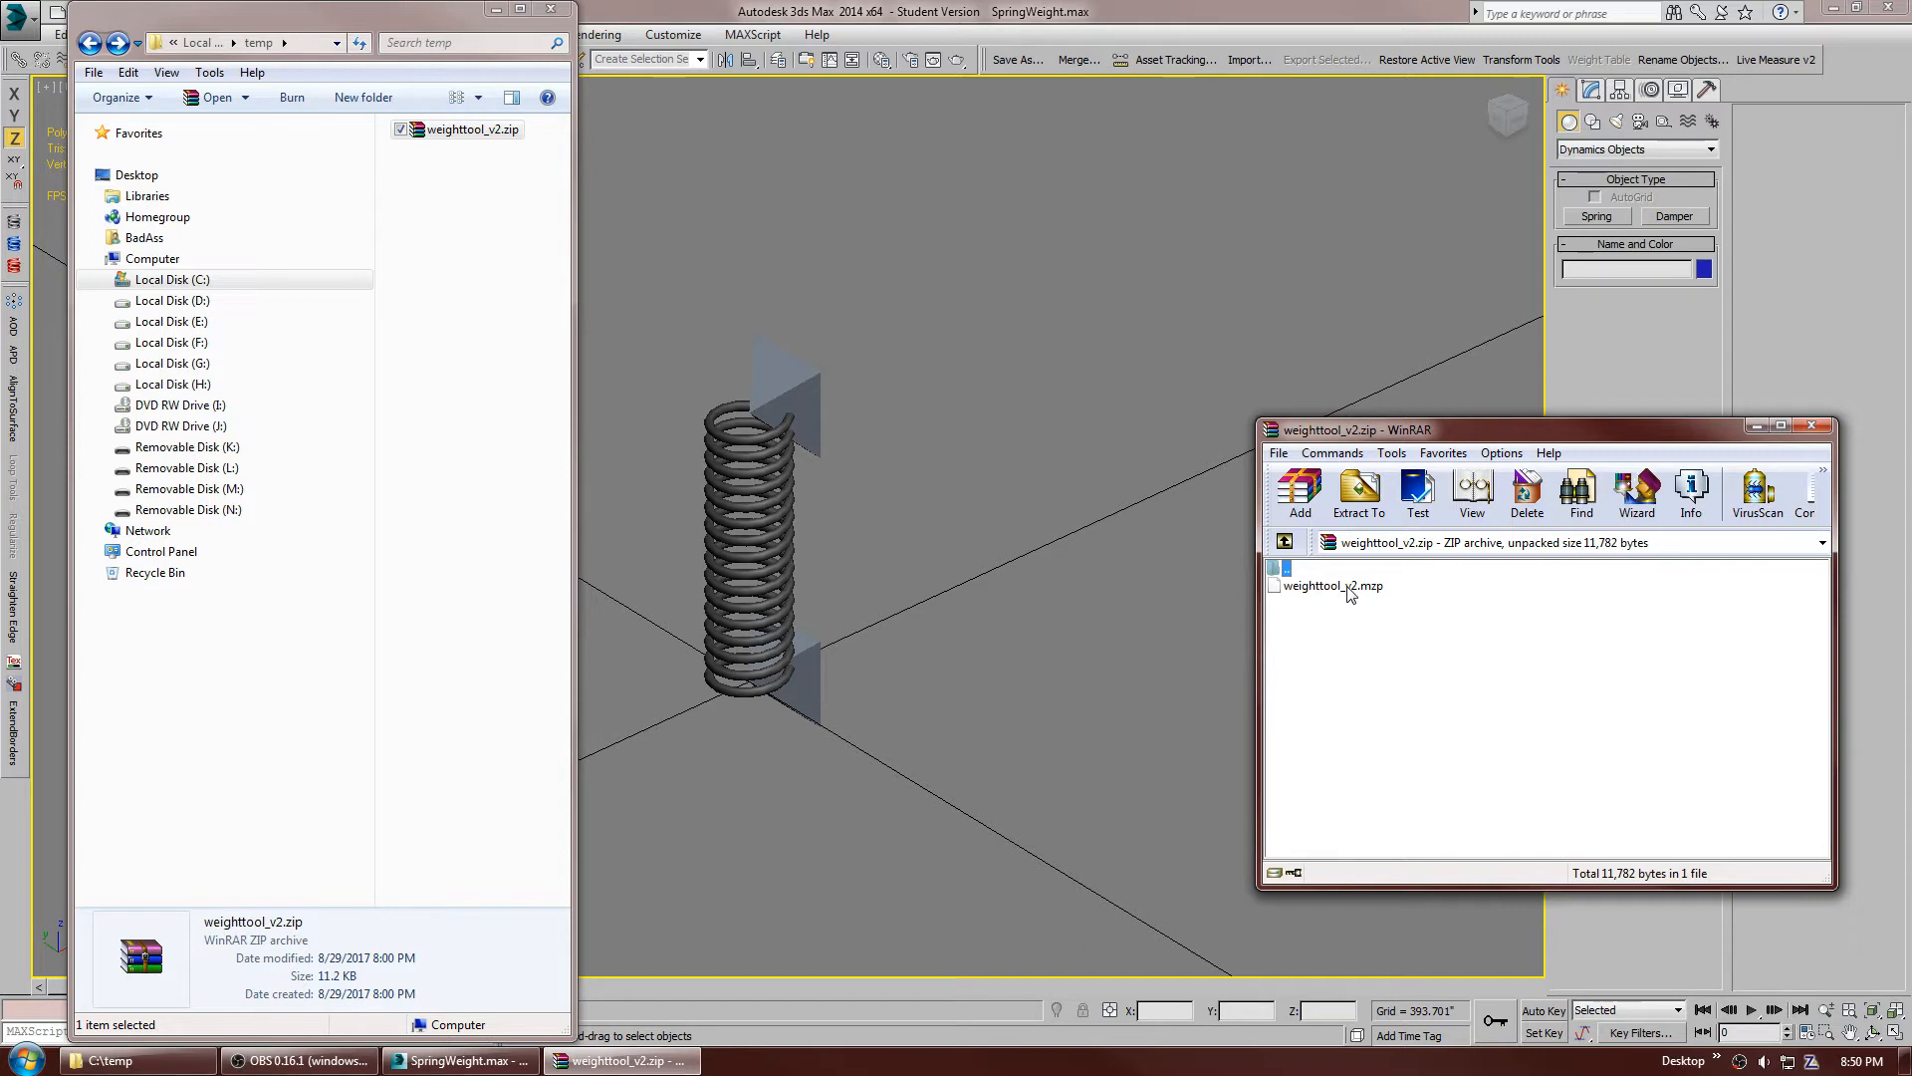
pyautogui.moveTo(1358, 596)
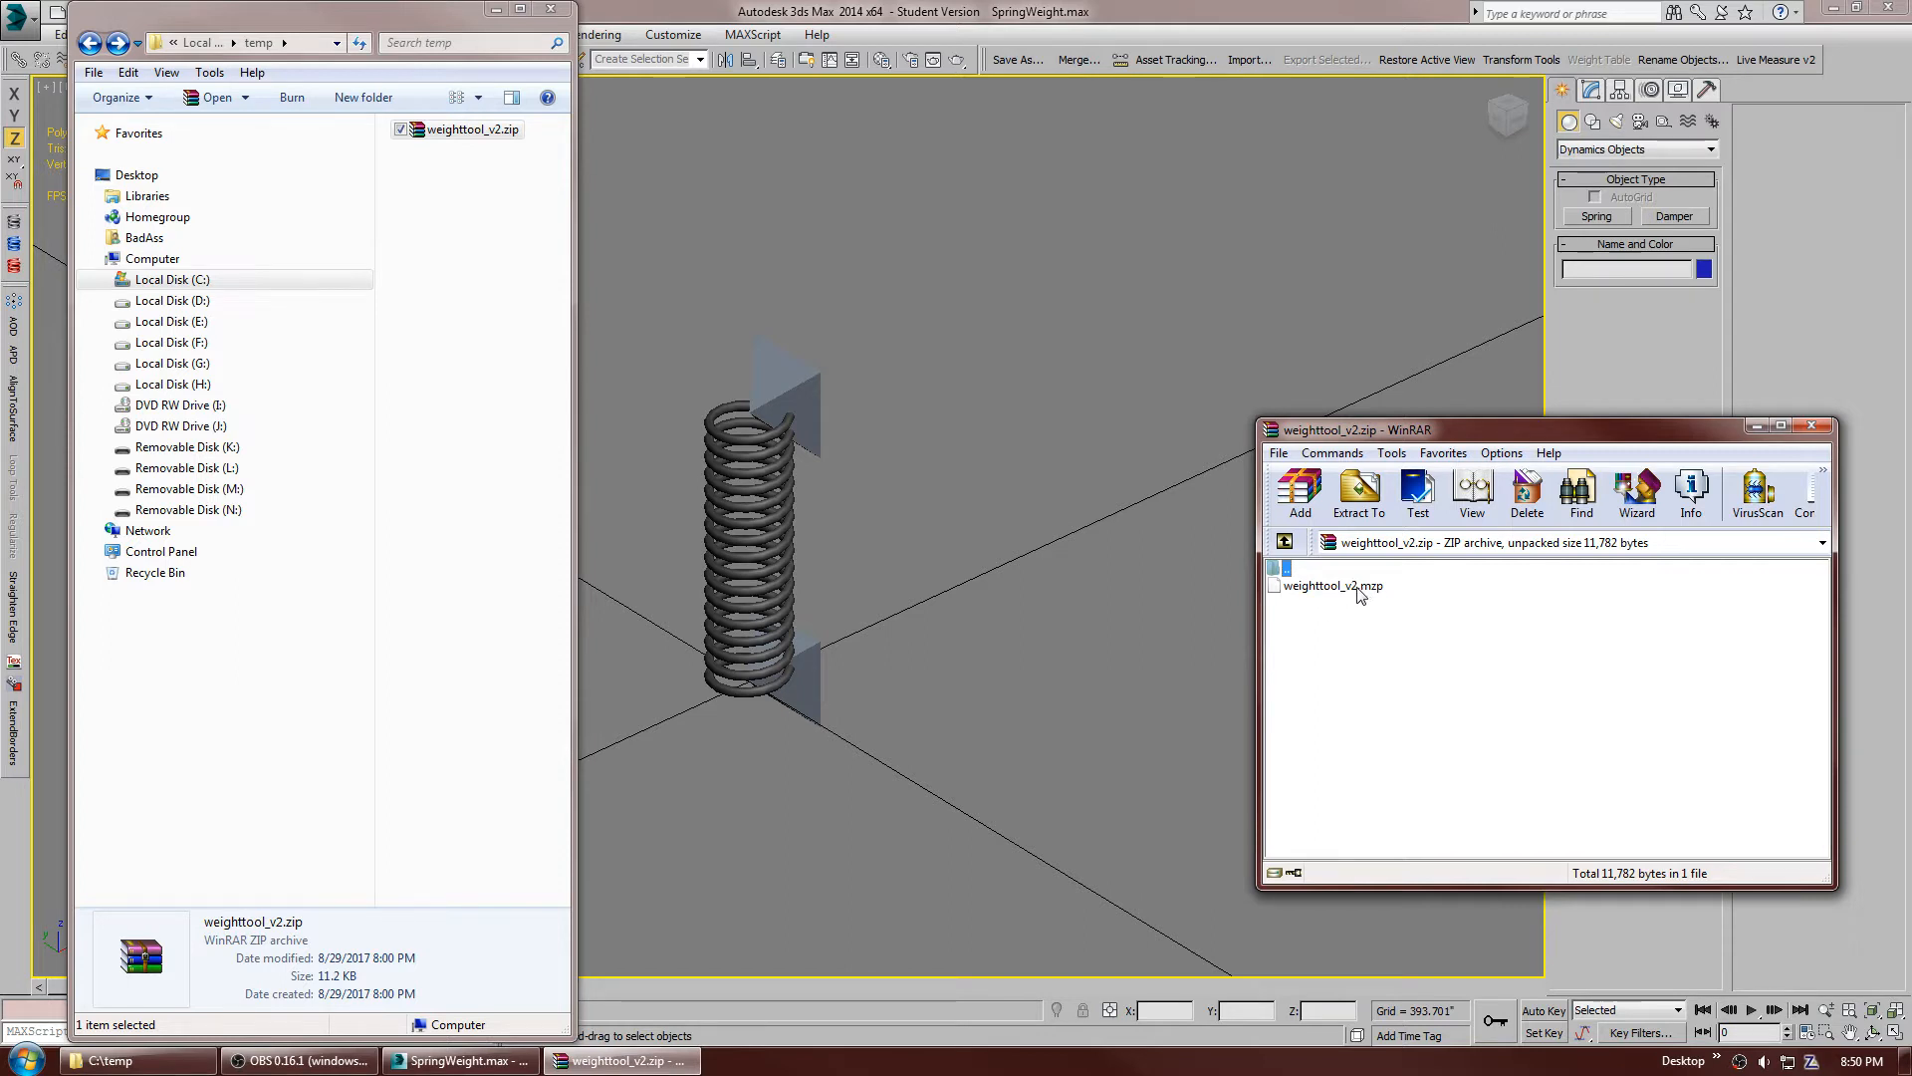
pyautogui.click(1330, 585)
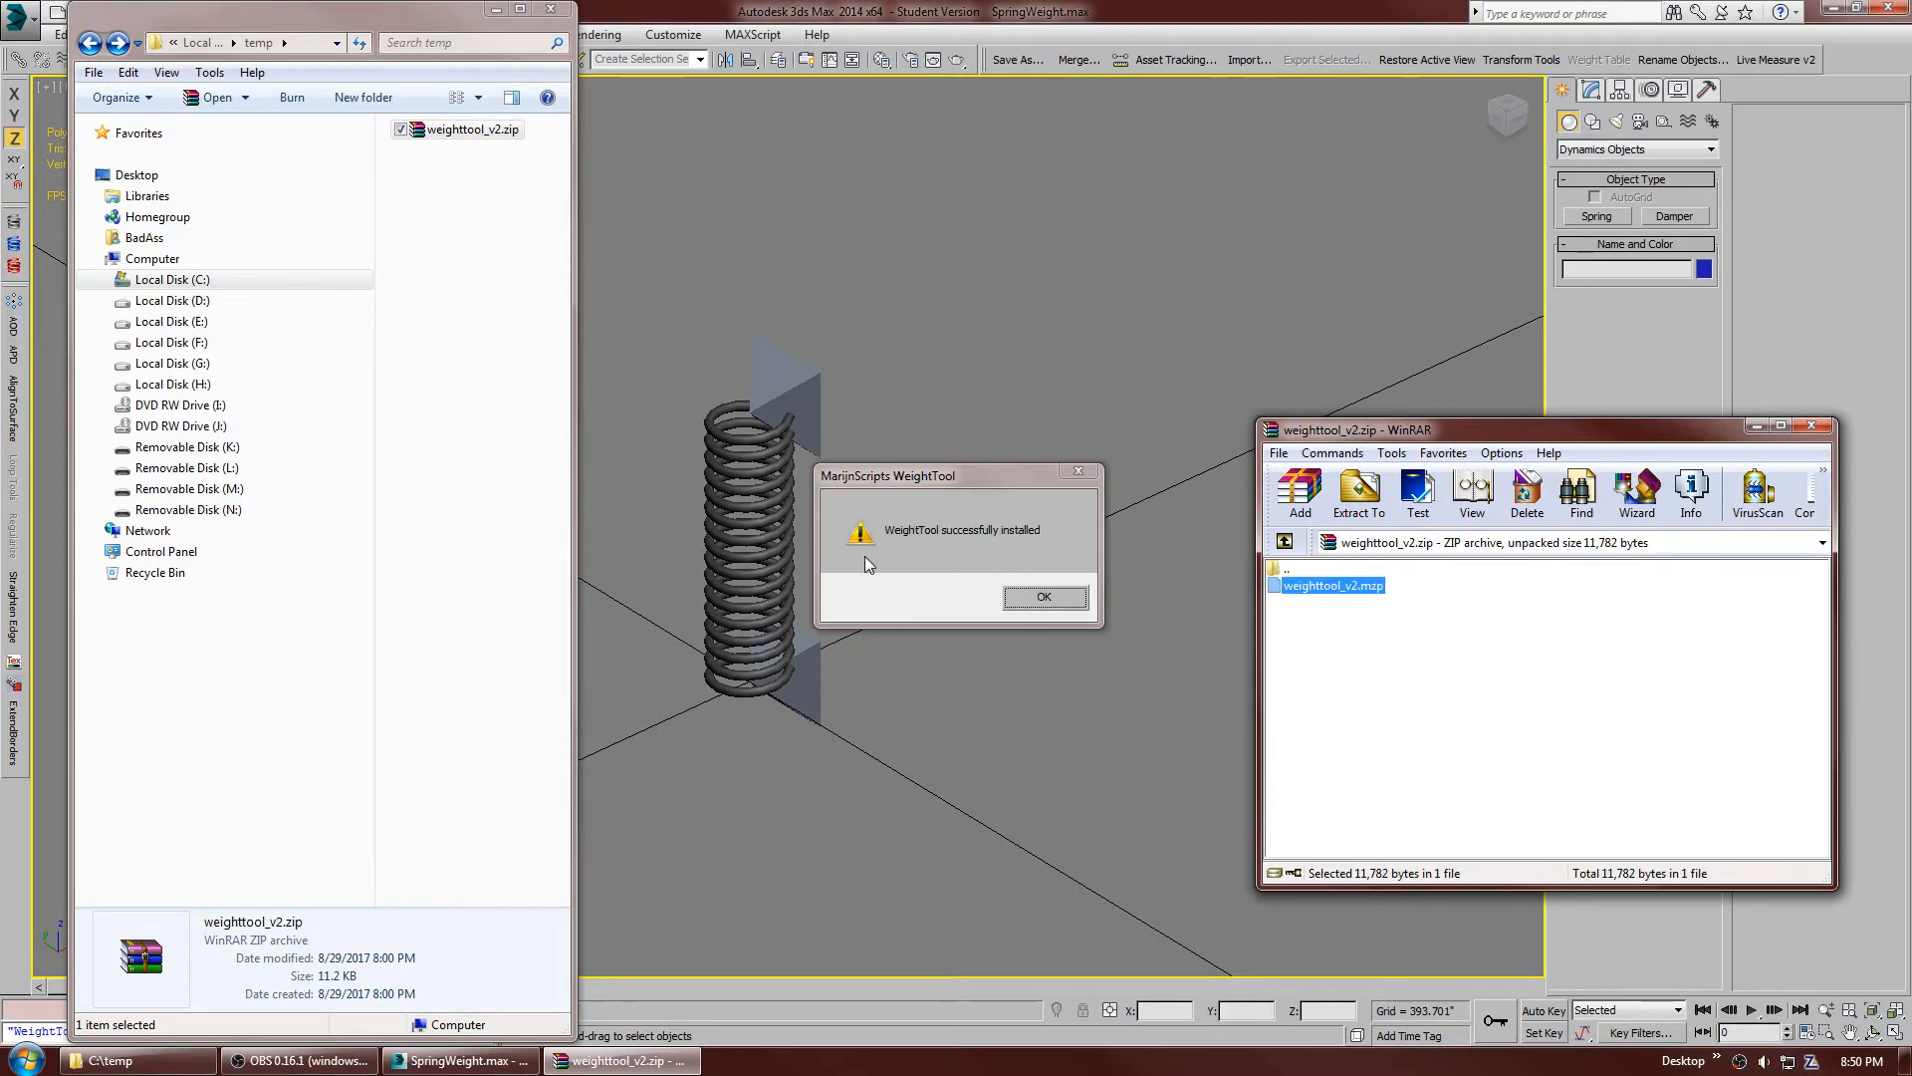
pyautogui.moveTo(913, 555)
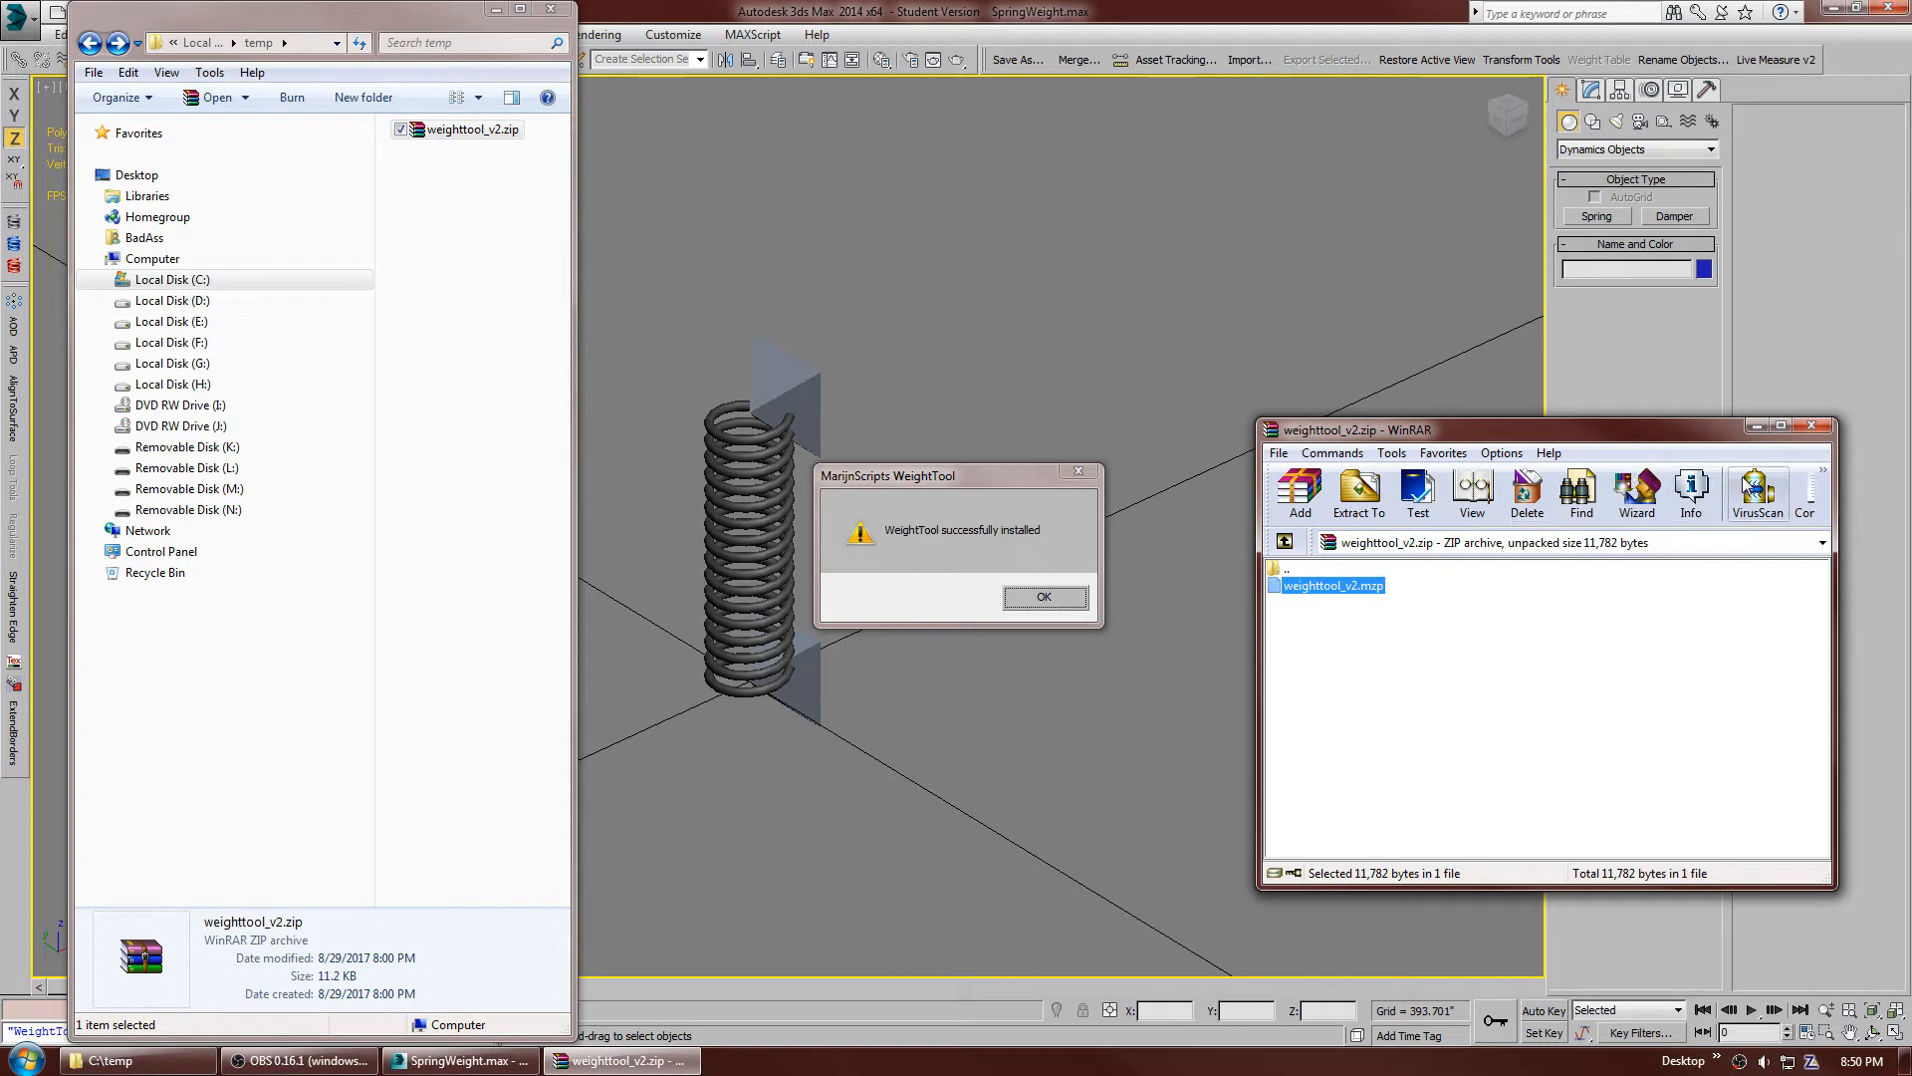
# - Dismiss the 'WeightTool successfully installed' confirmation message
pyautogui.click(1042, 597)
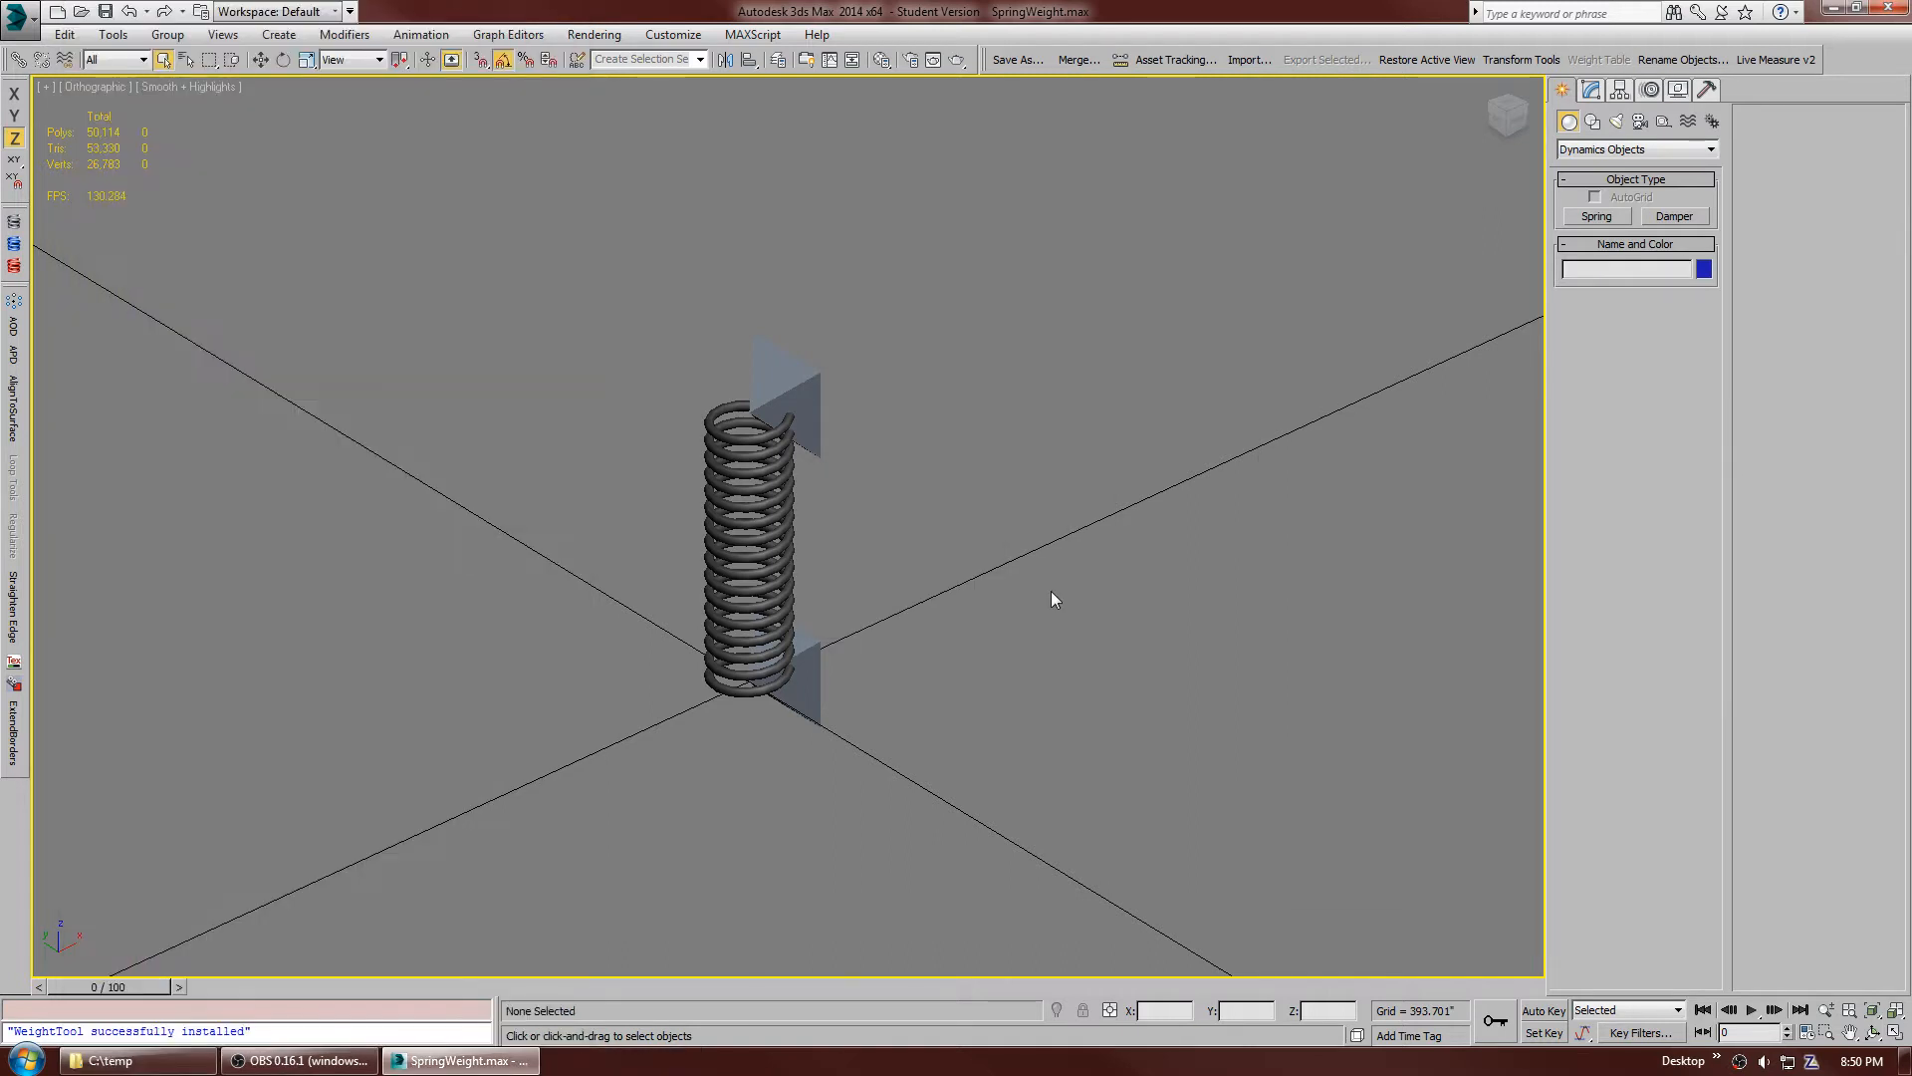
pyautogui.moveTo(47, 833)
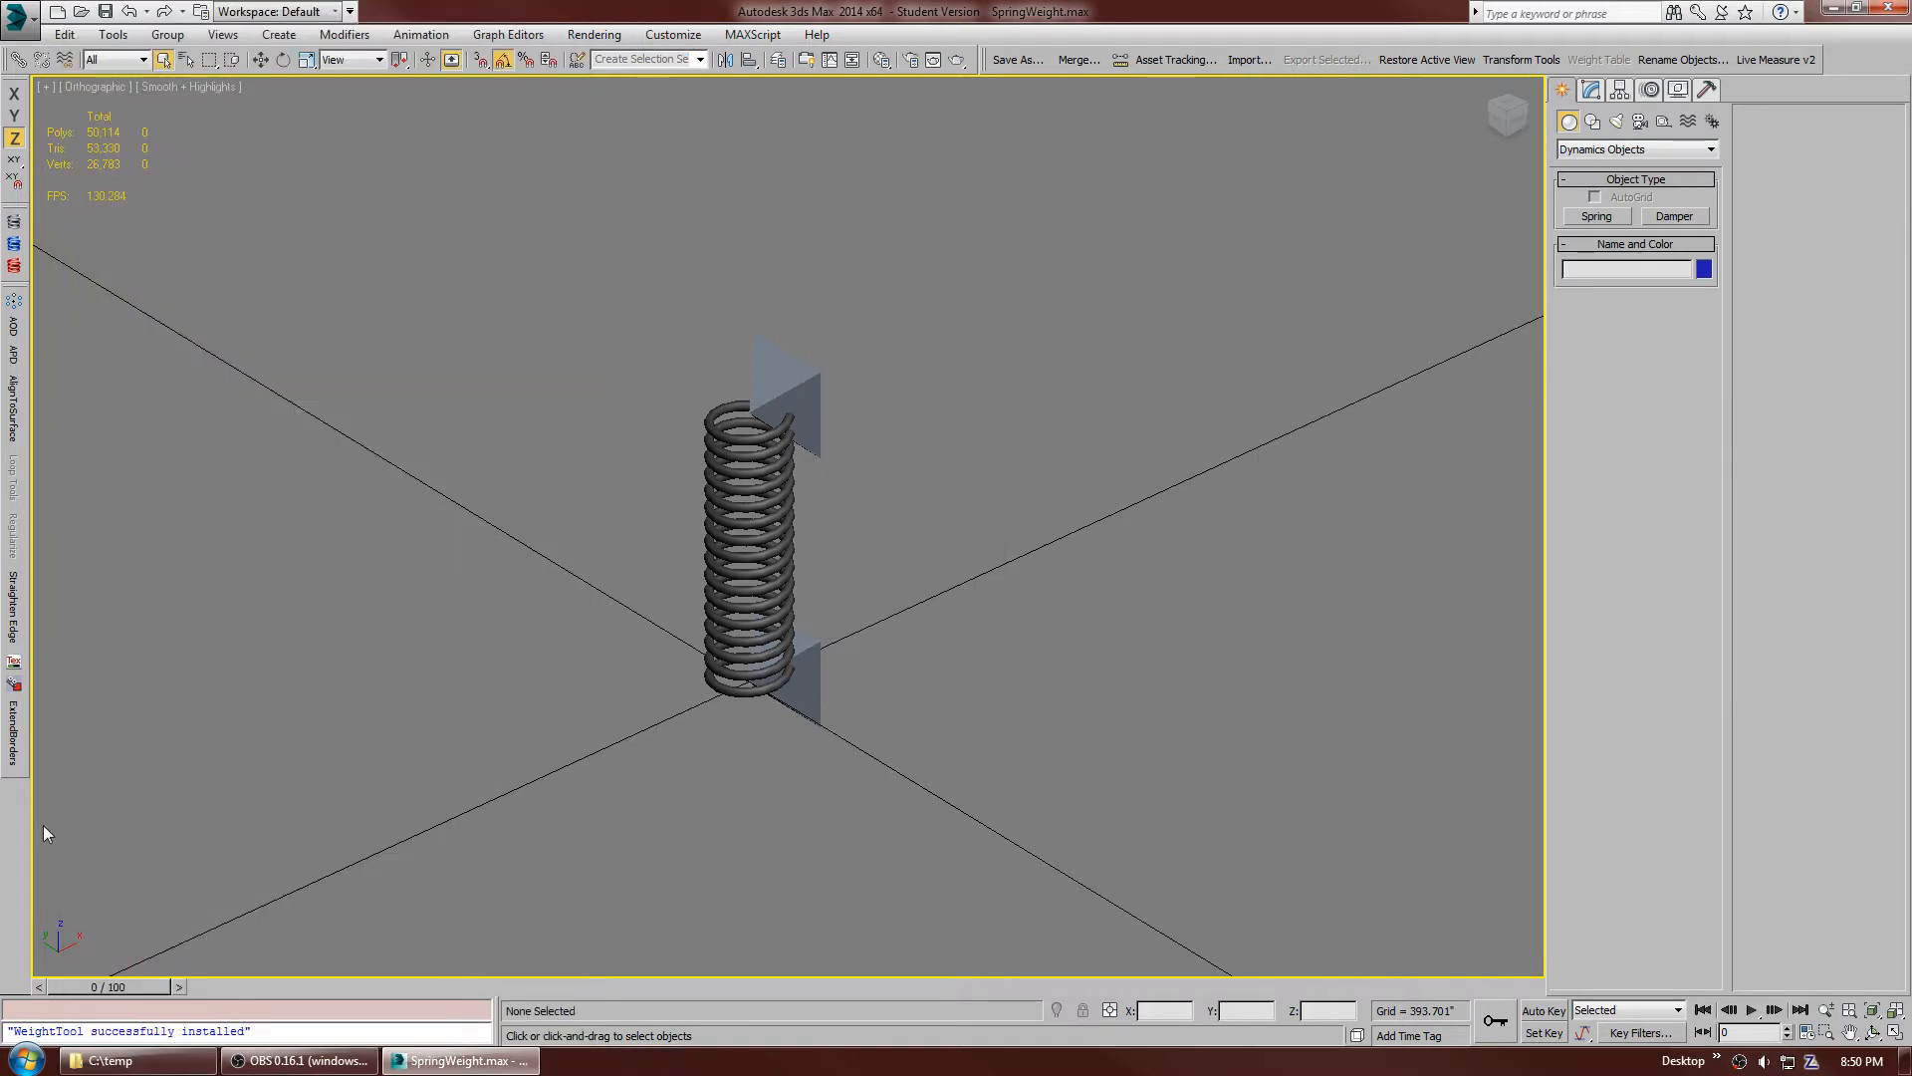
pyautogui.moveTo(452, 711)
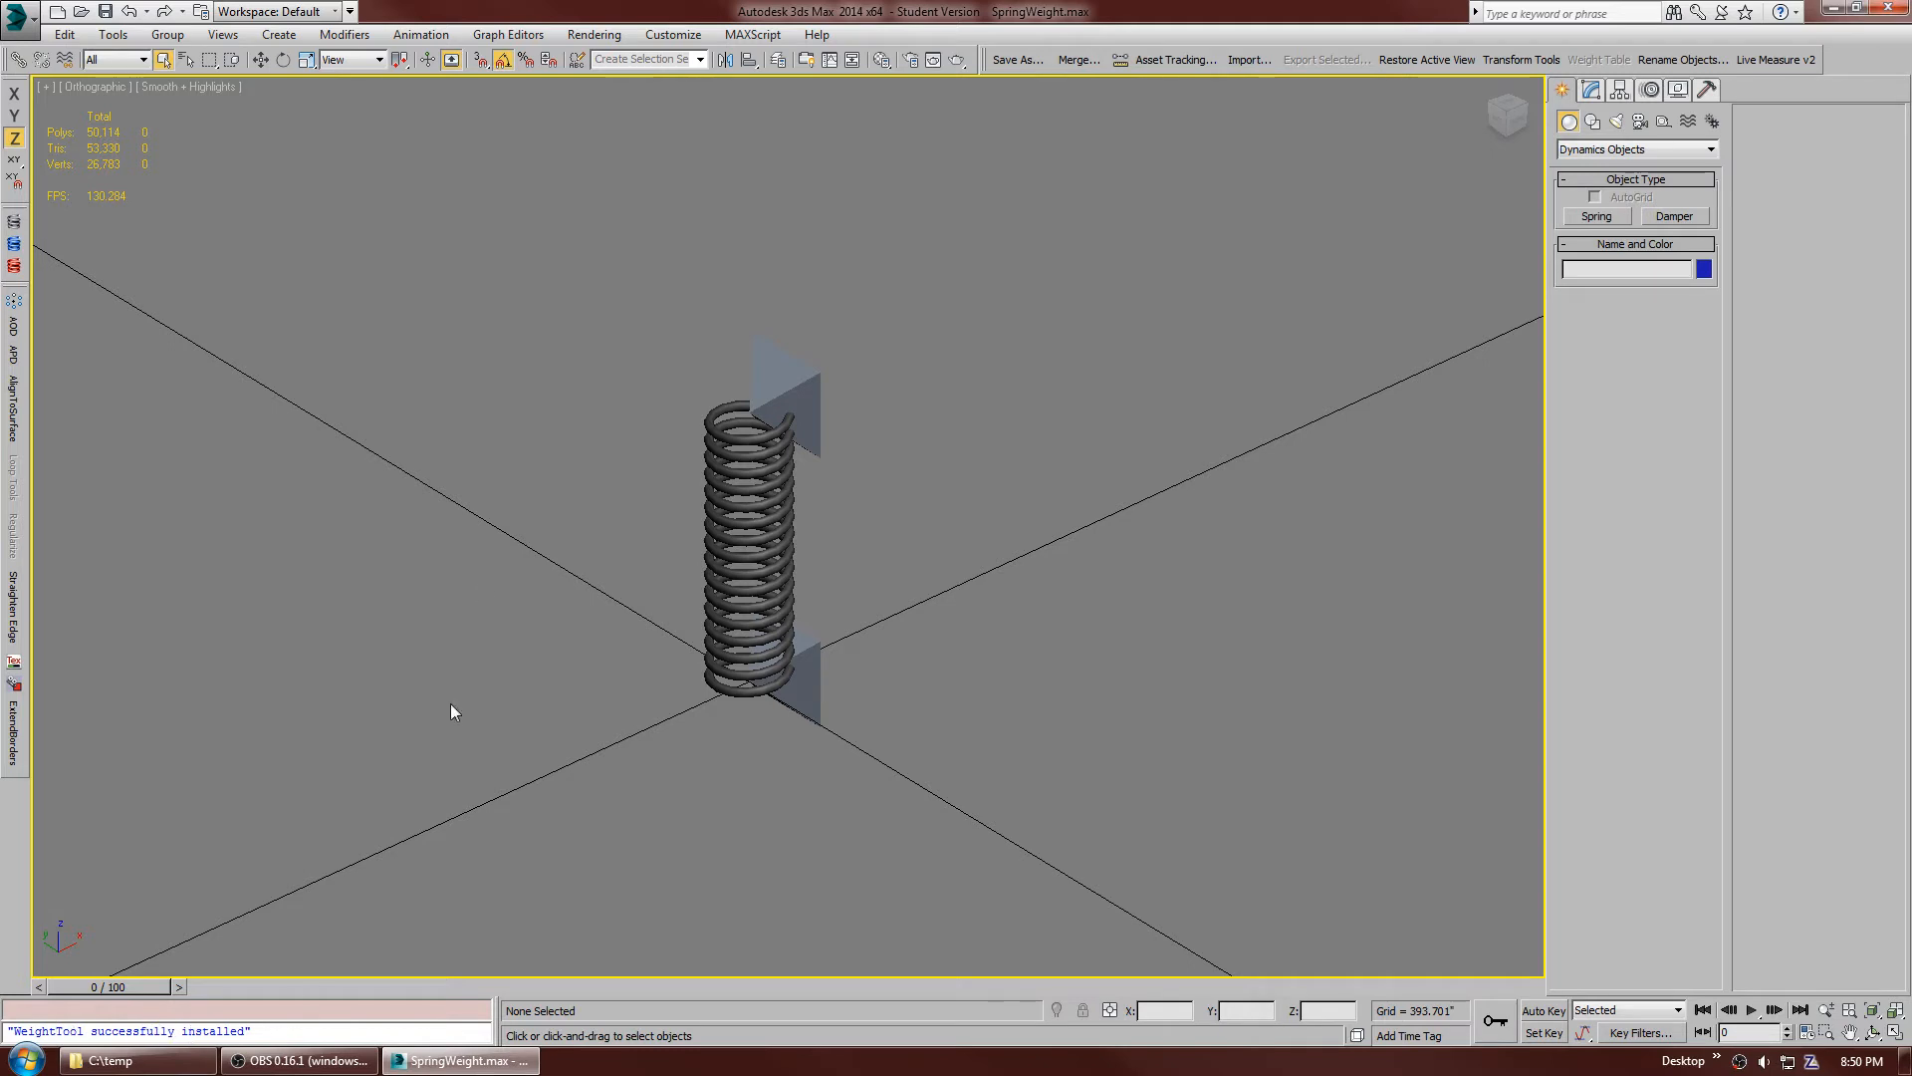
pyautogui.click(672, 33)
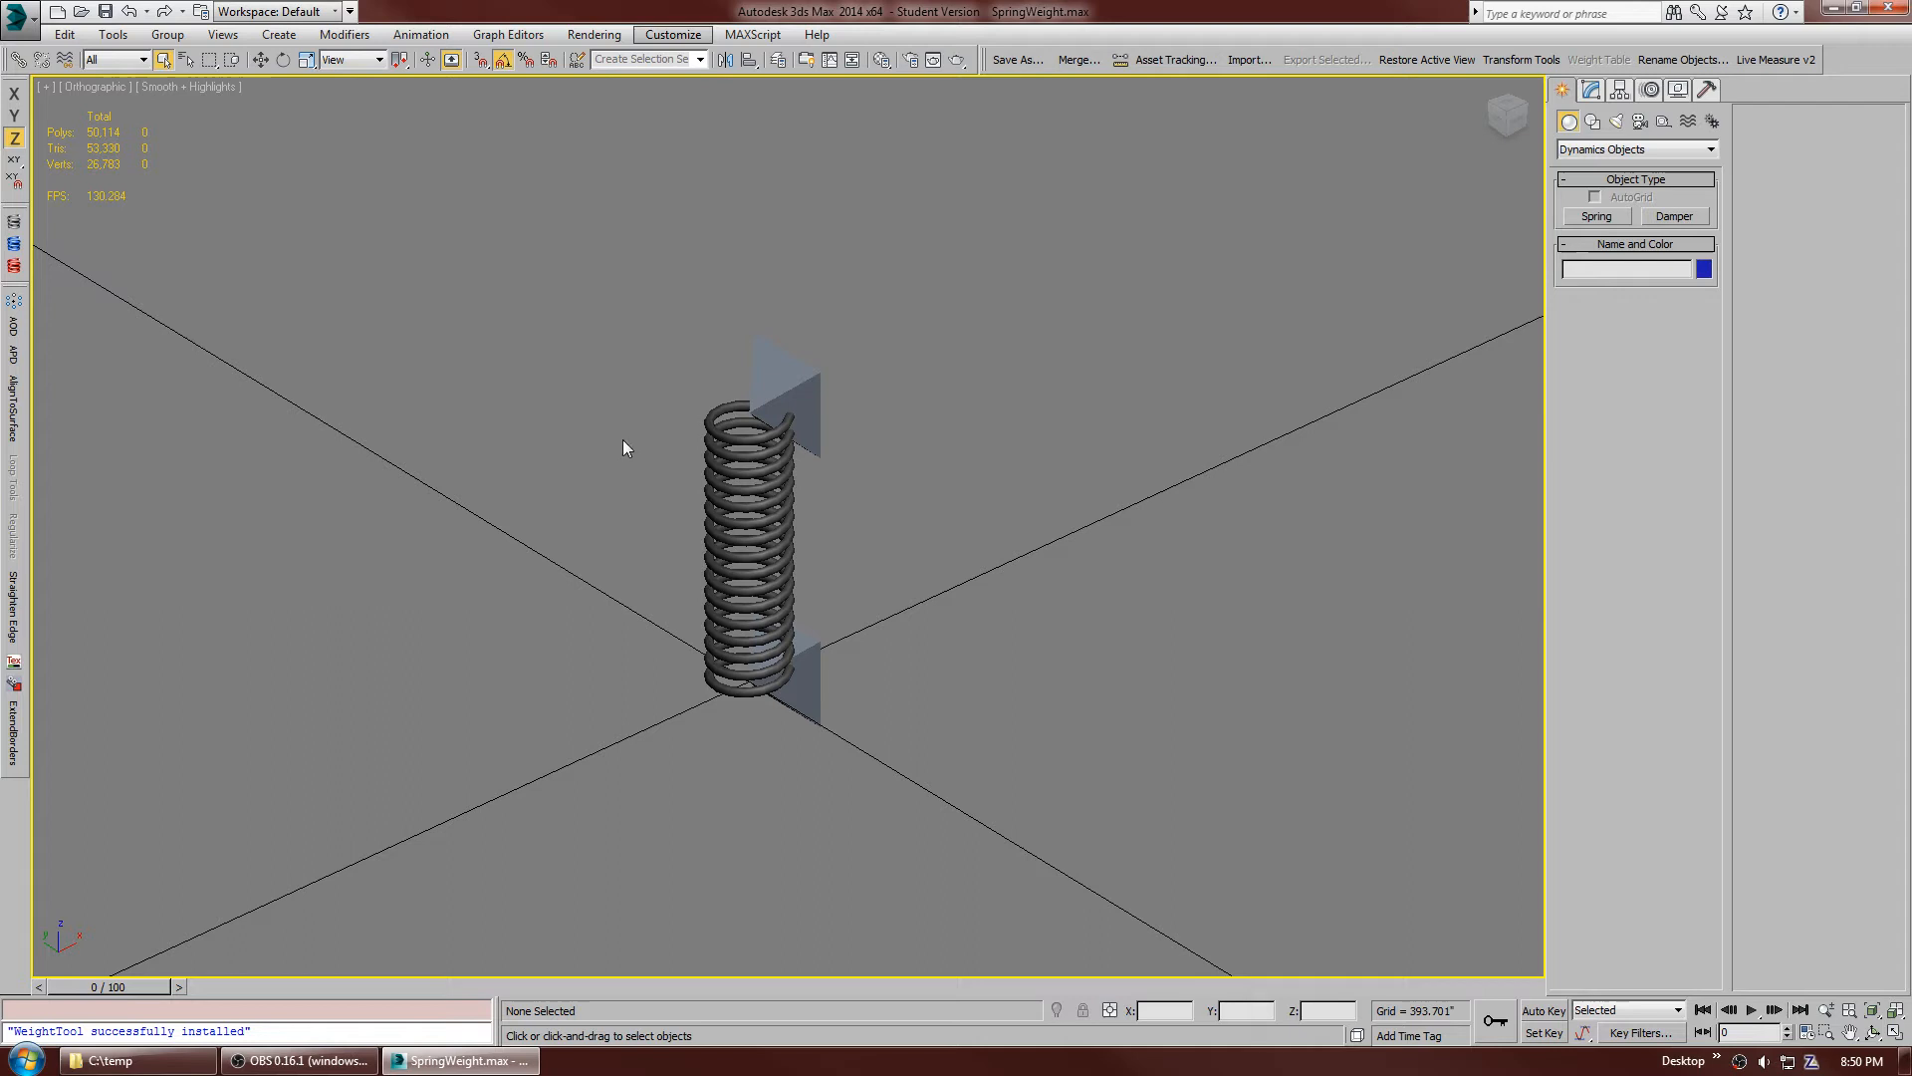
# - Create a new custom toolbar named WT in Customize User Interface
pyautogui.click(673, 33)
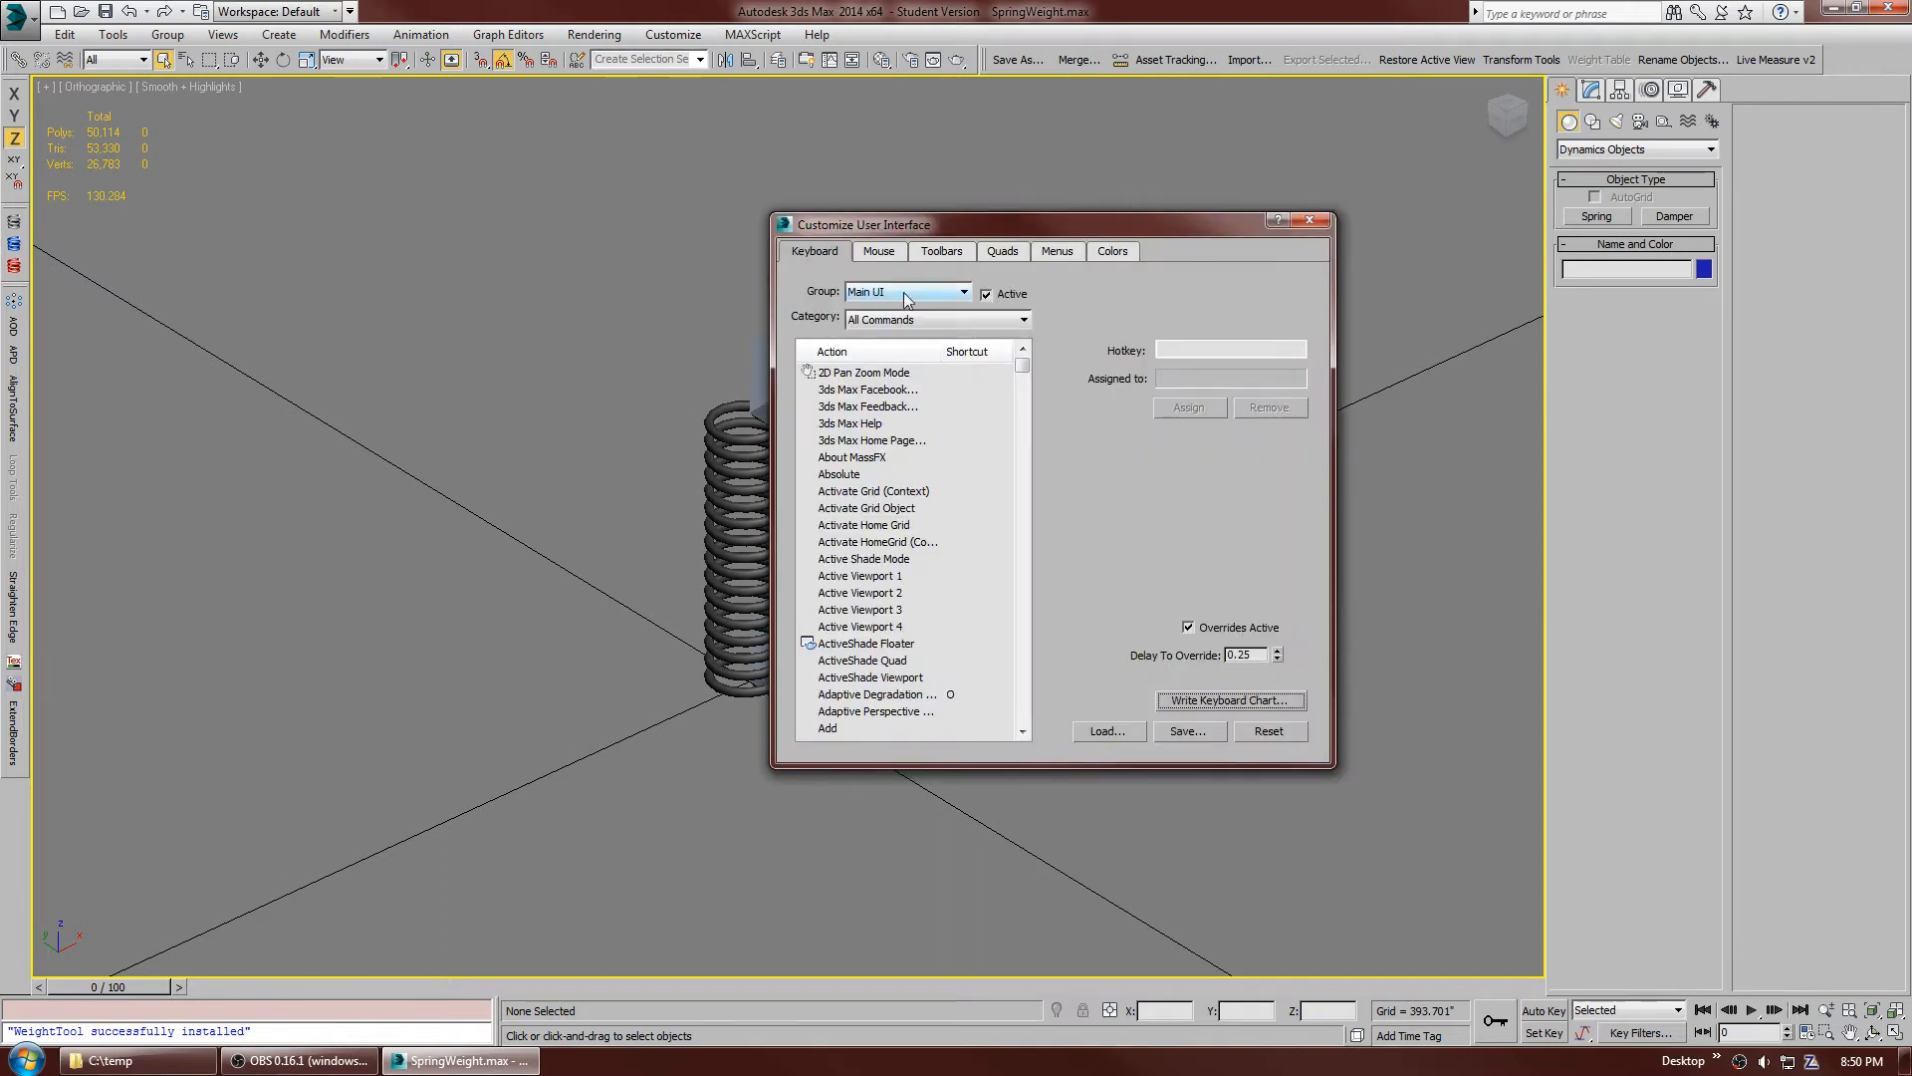
pyautogui.click(941, 251)
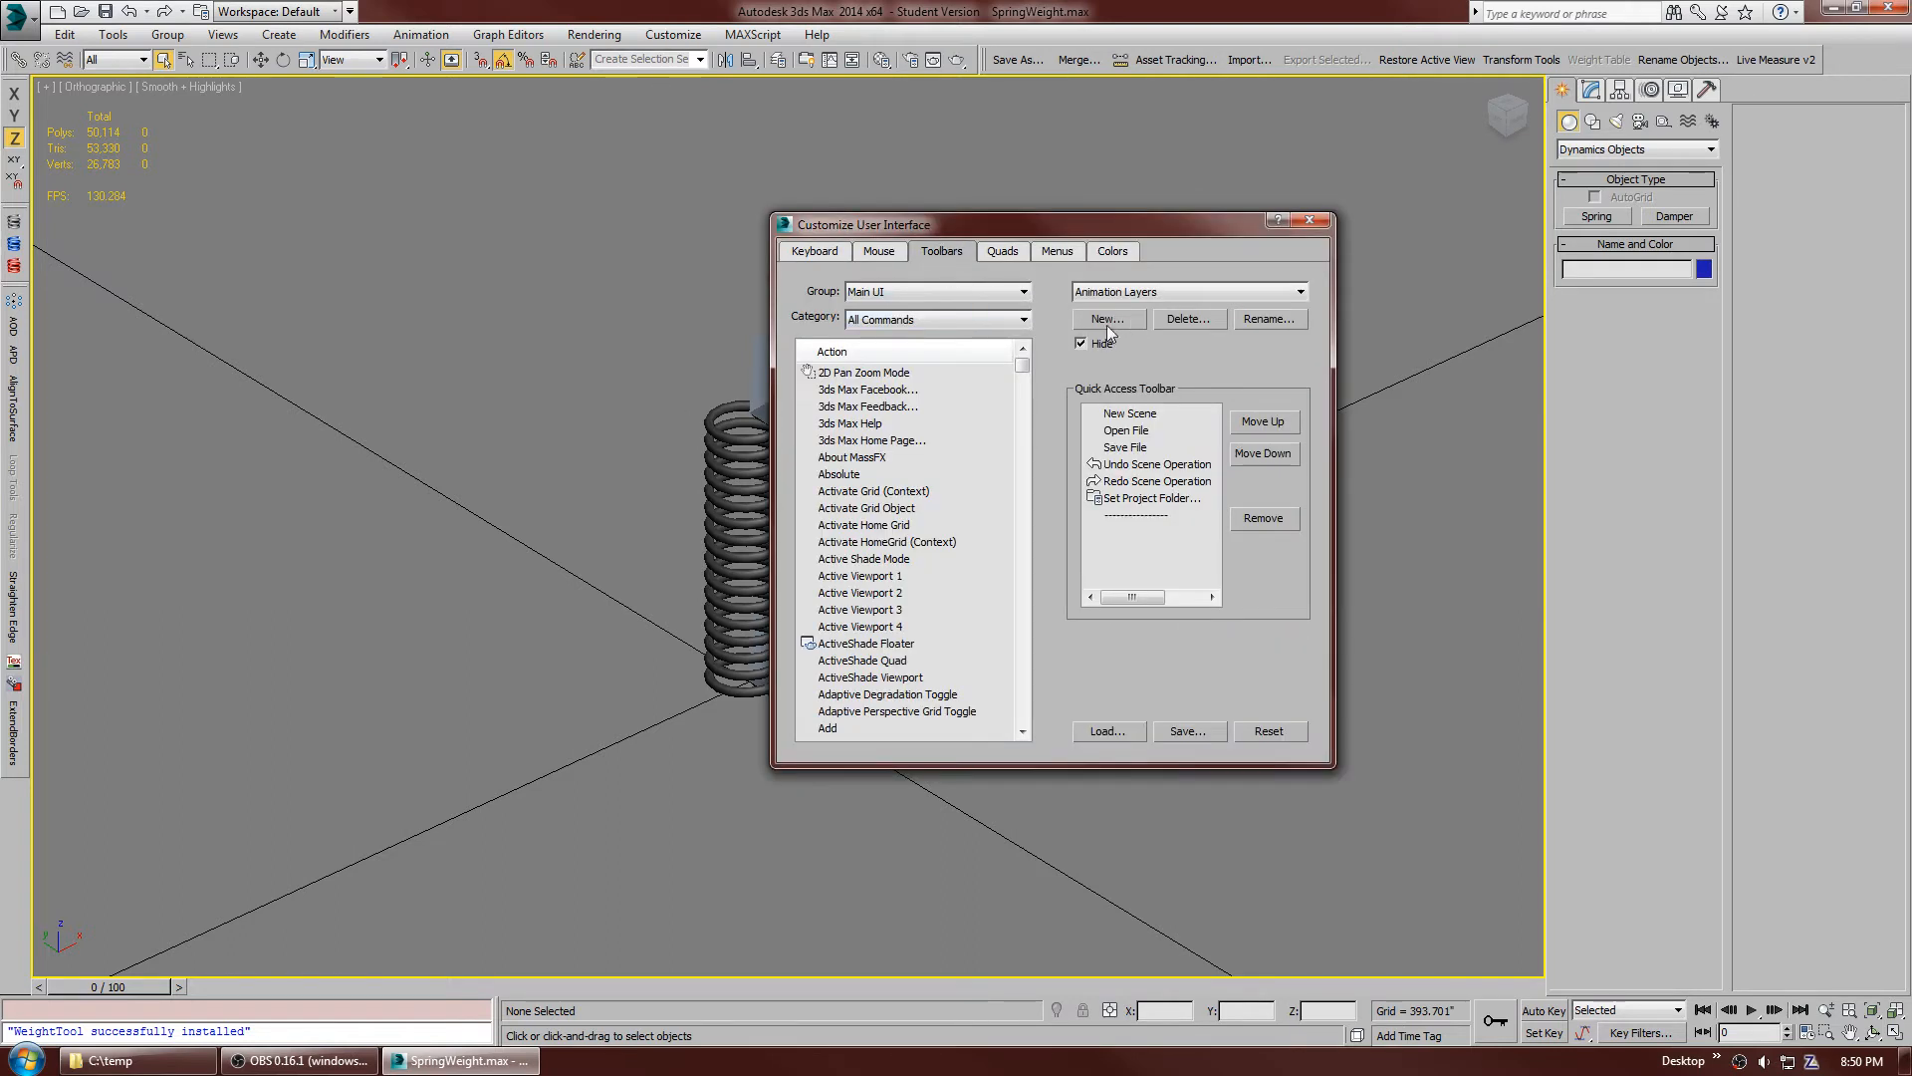
pyautogui.click(1104, 319)
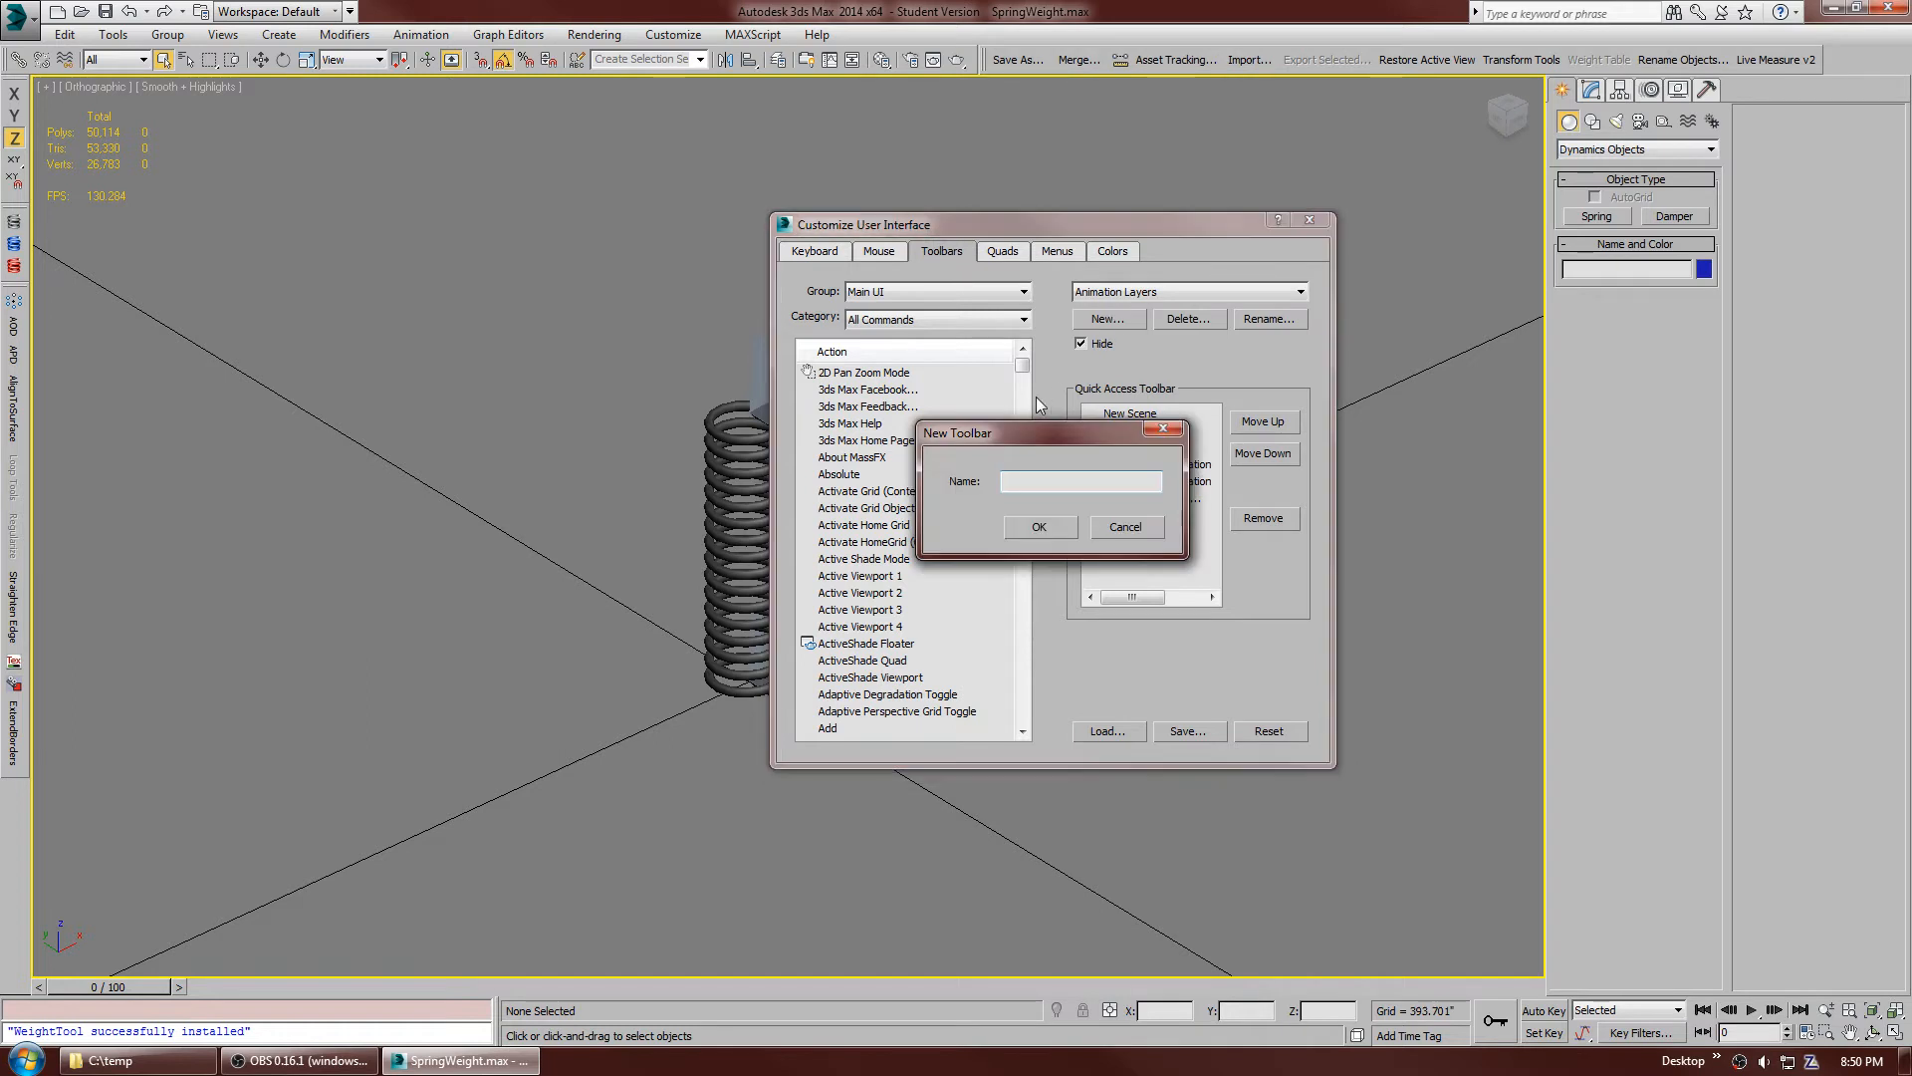
pyautogui.write('WT')
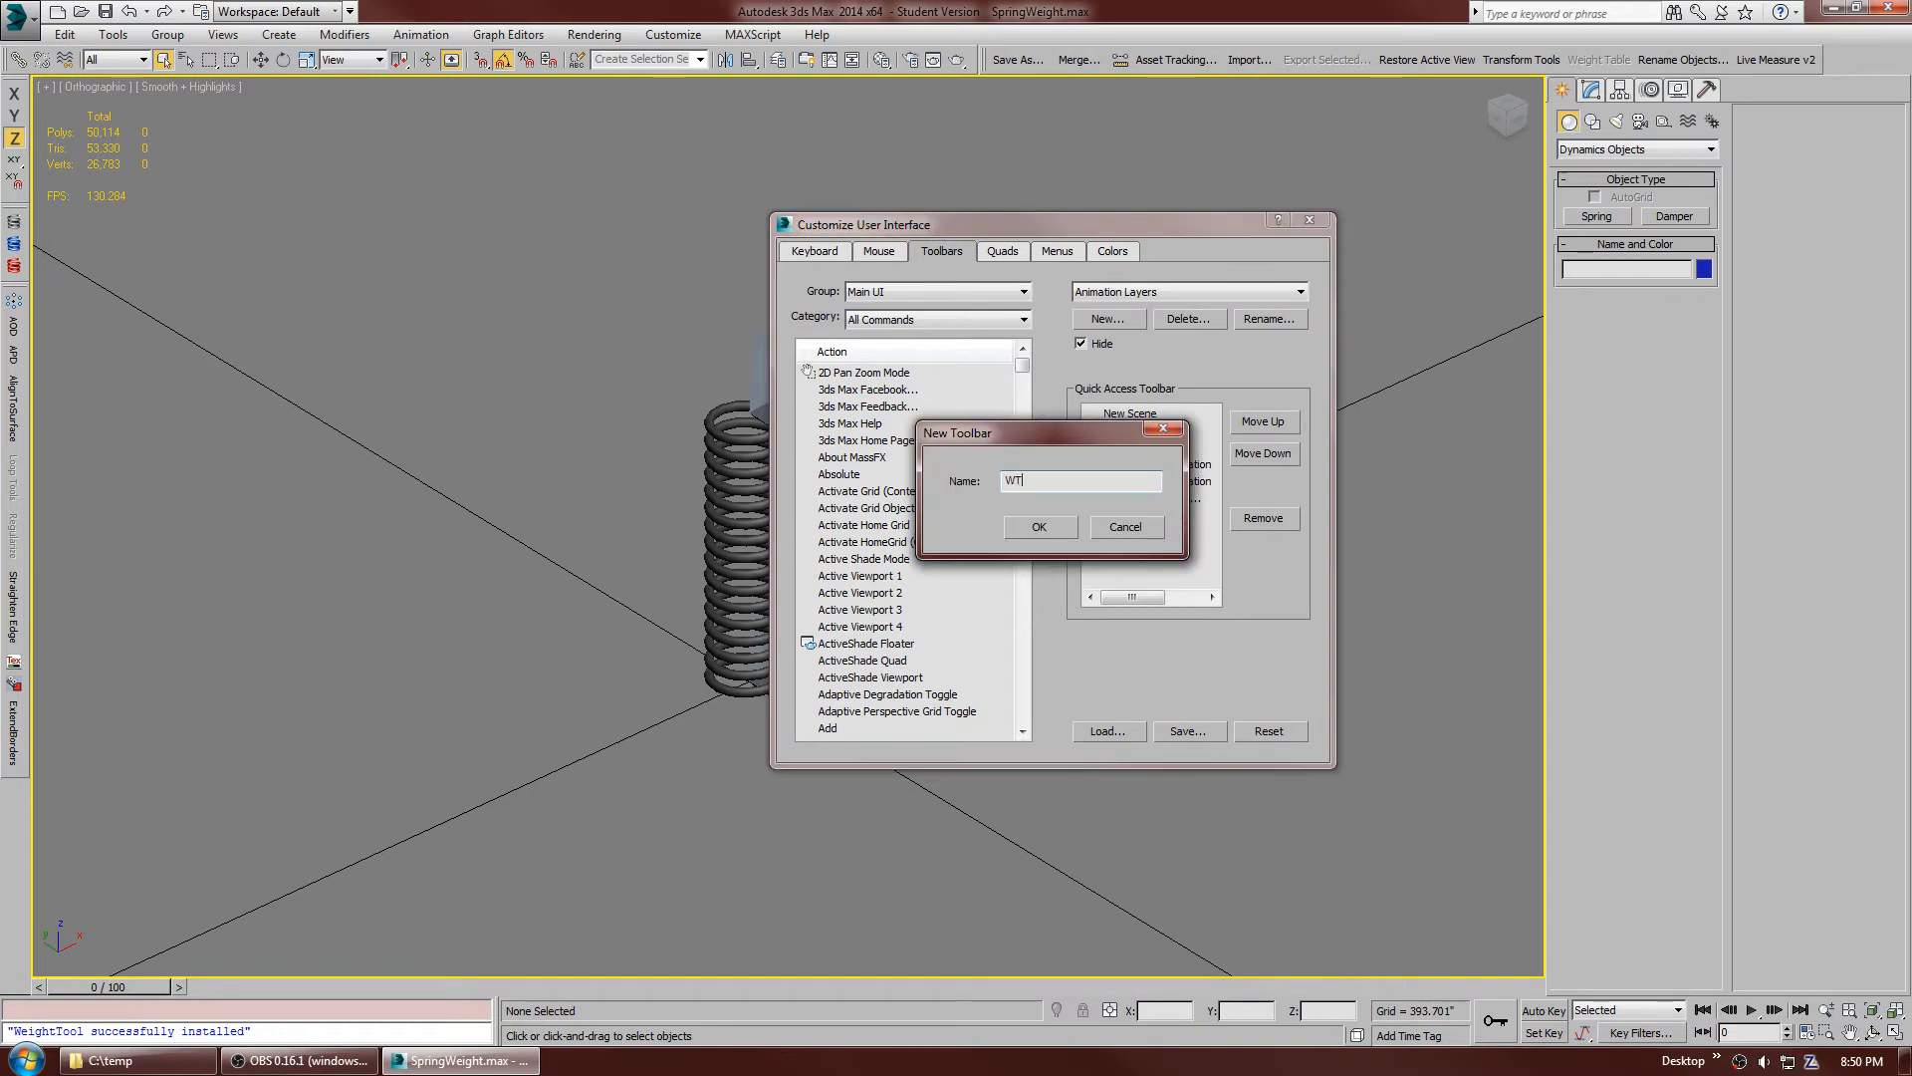
pyautogui.click(1038, 526)
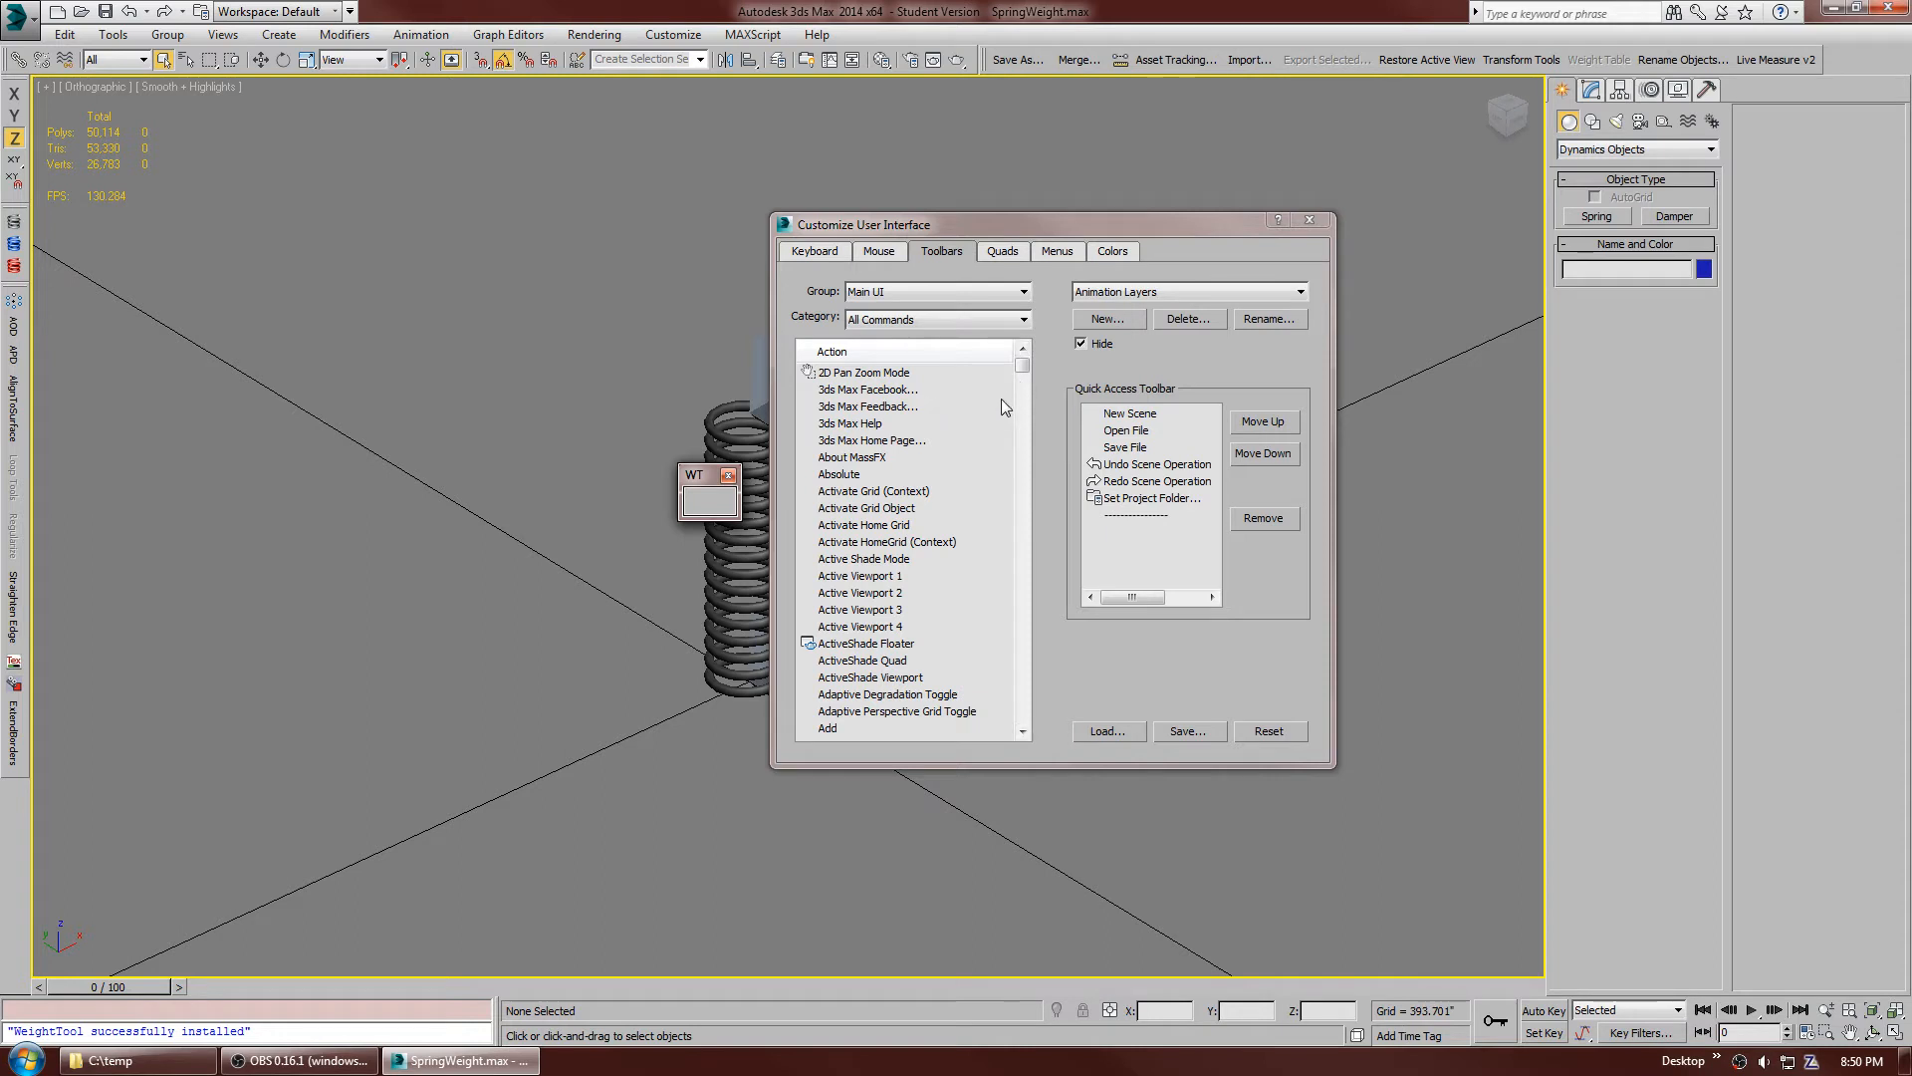
pyautogui.moveTo(856, 501)
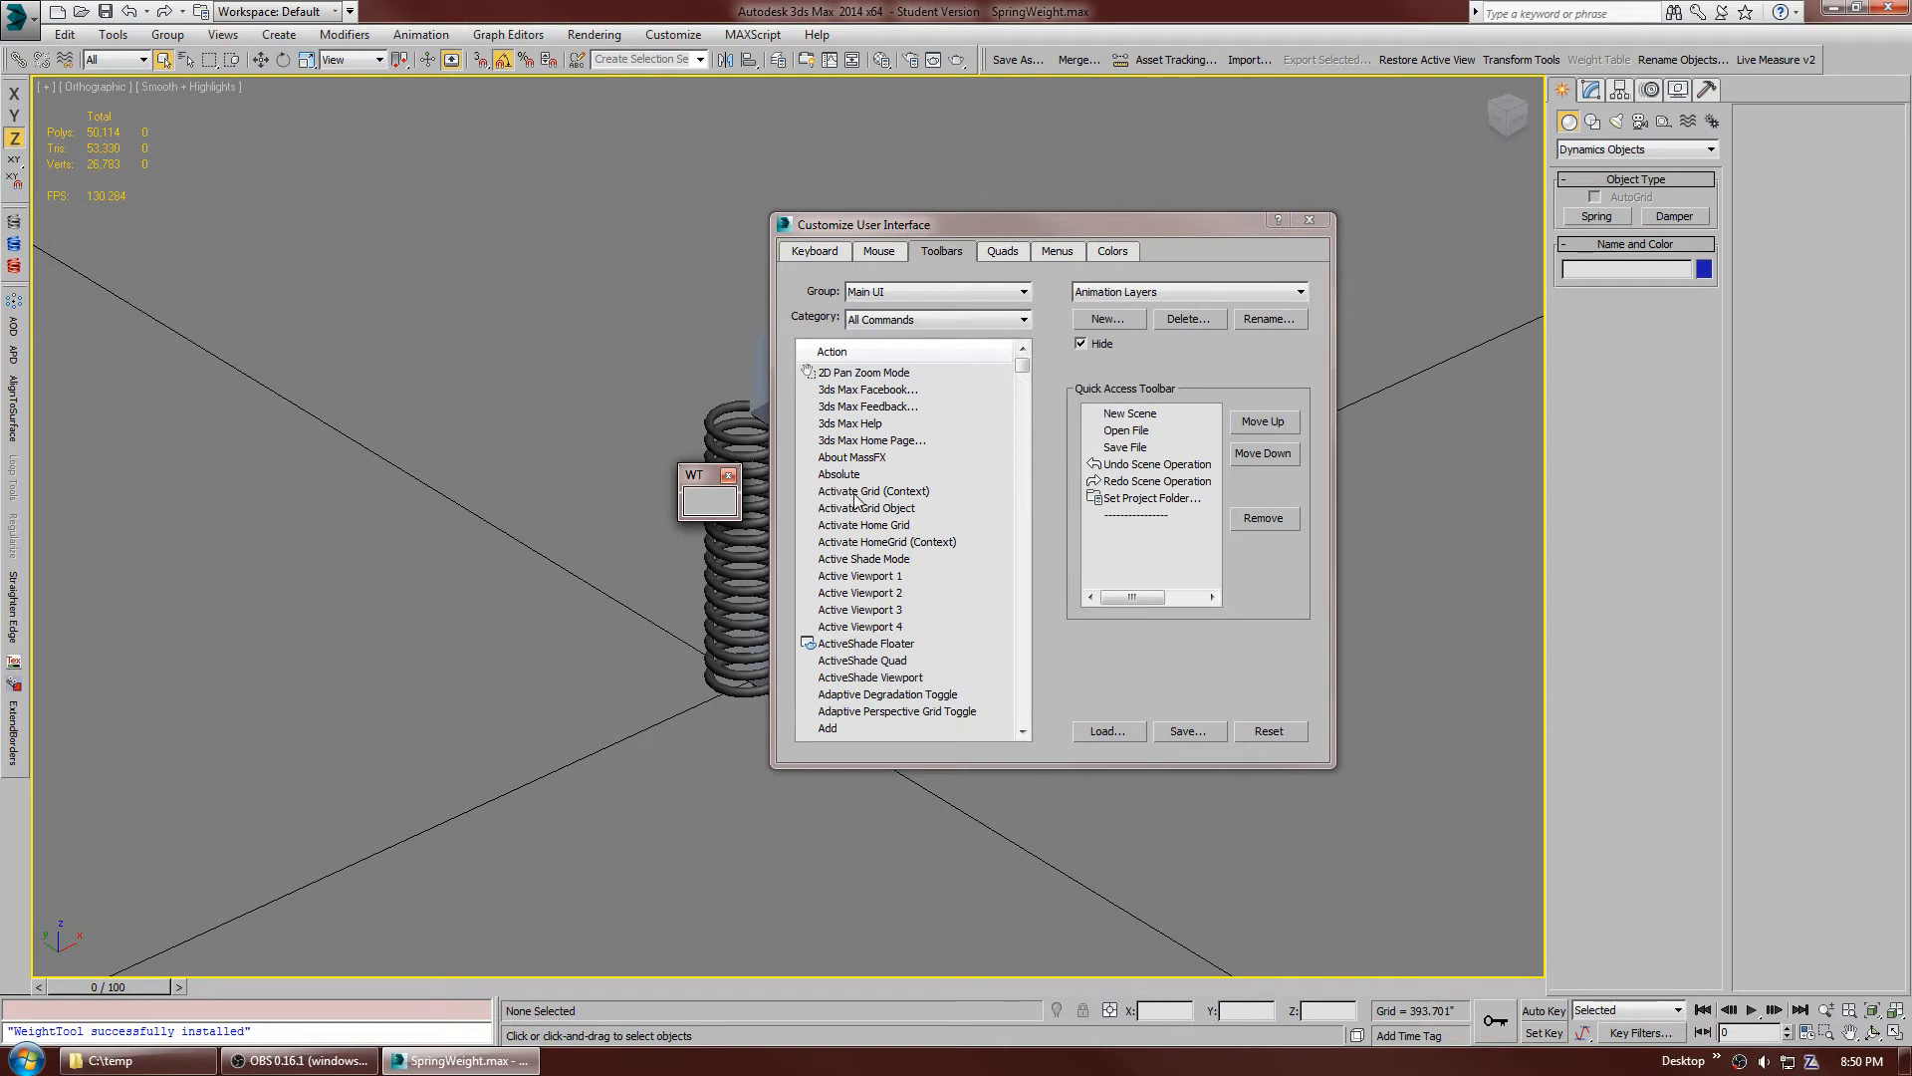
# - Add Springs_1 and WeightTool v2.0 from MarjinScripts to the WT toolbar and close customization
pyautogui.click(874, 491)
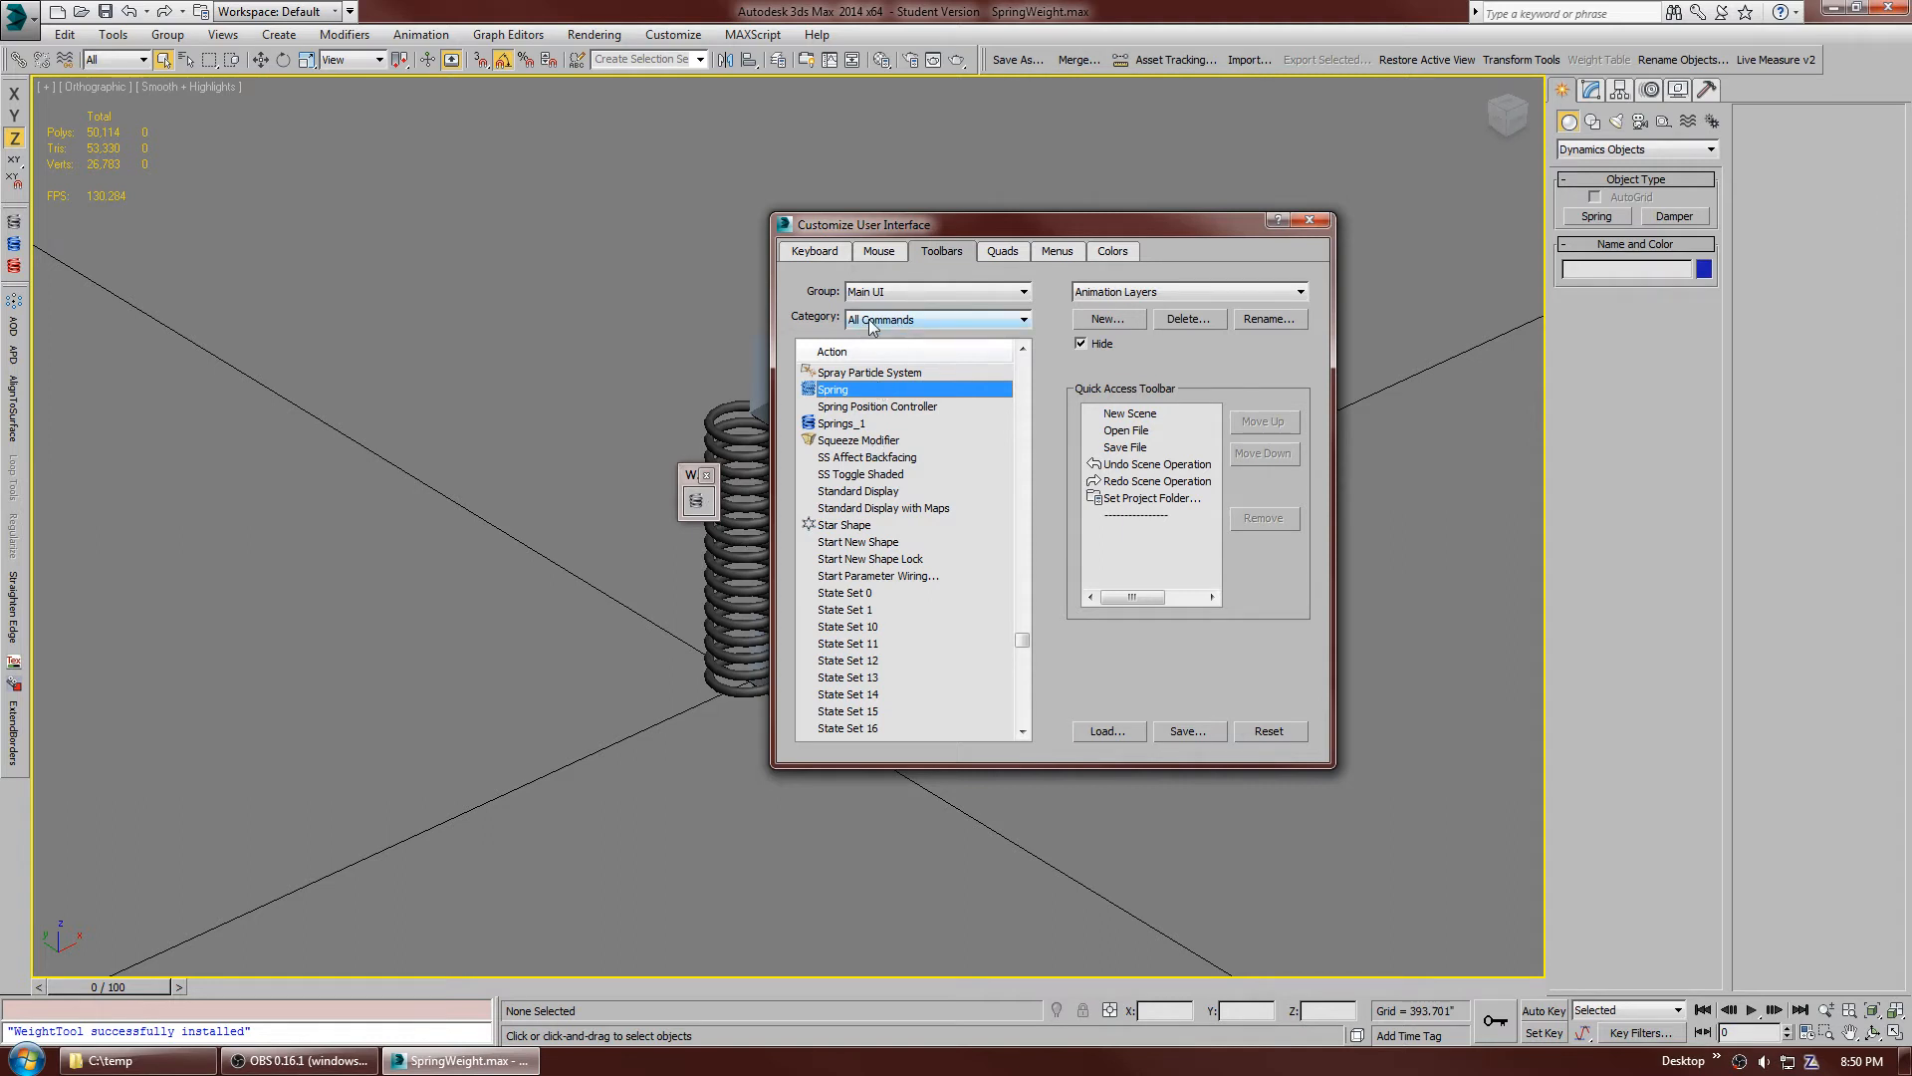
pyautogui.click(1022, 319)
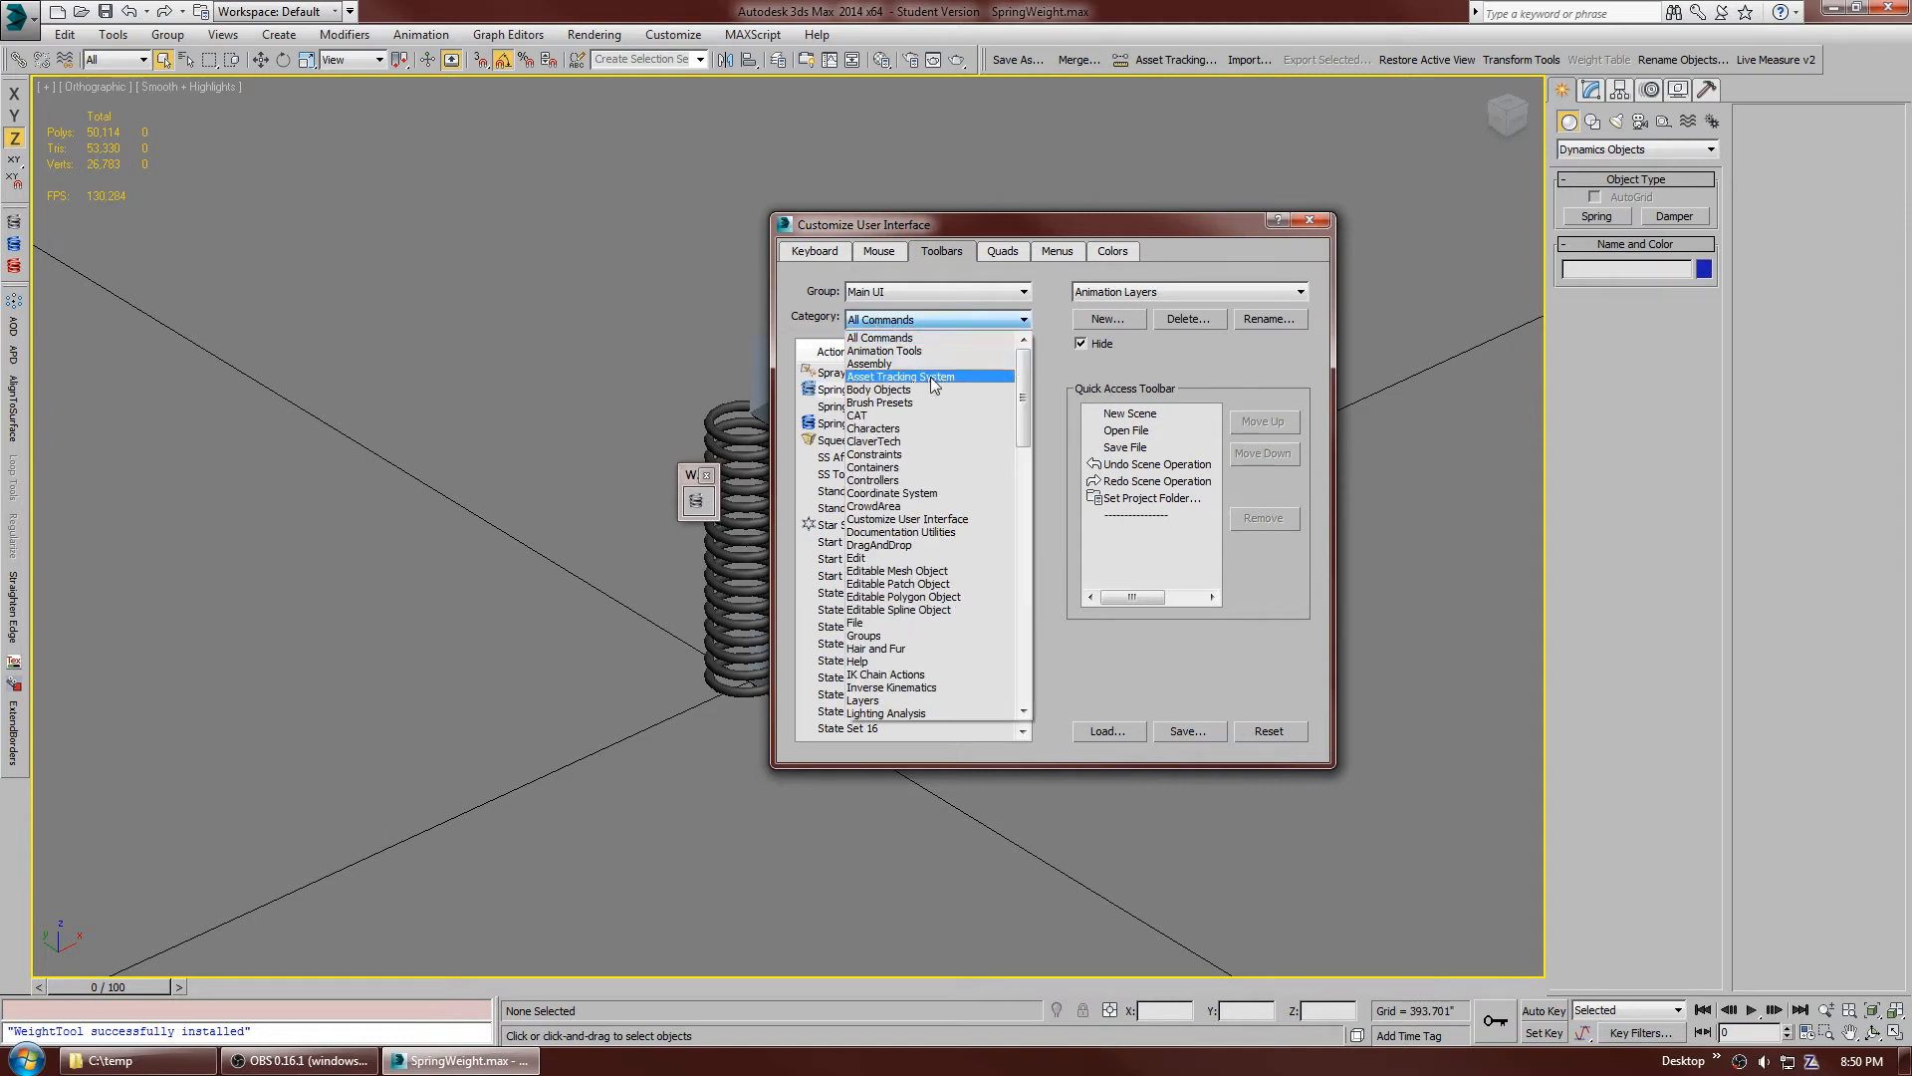
pyautogui.click(928, 454)
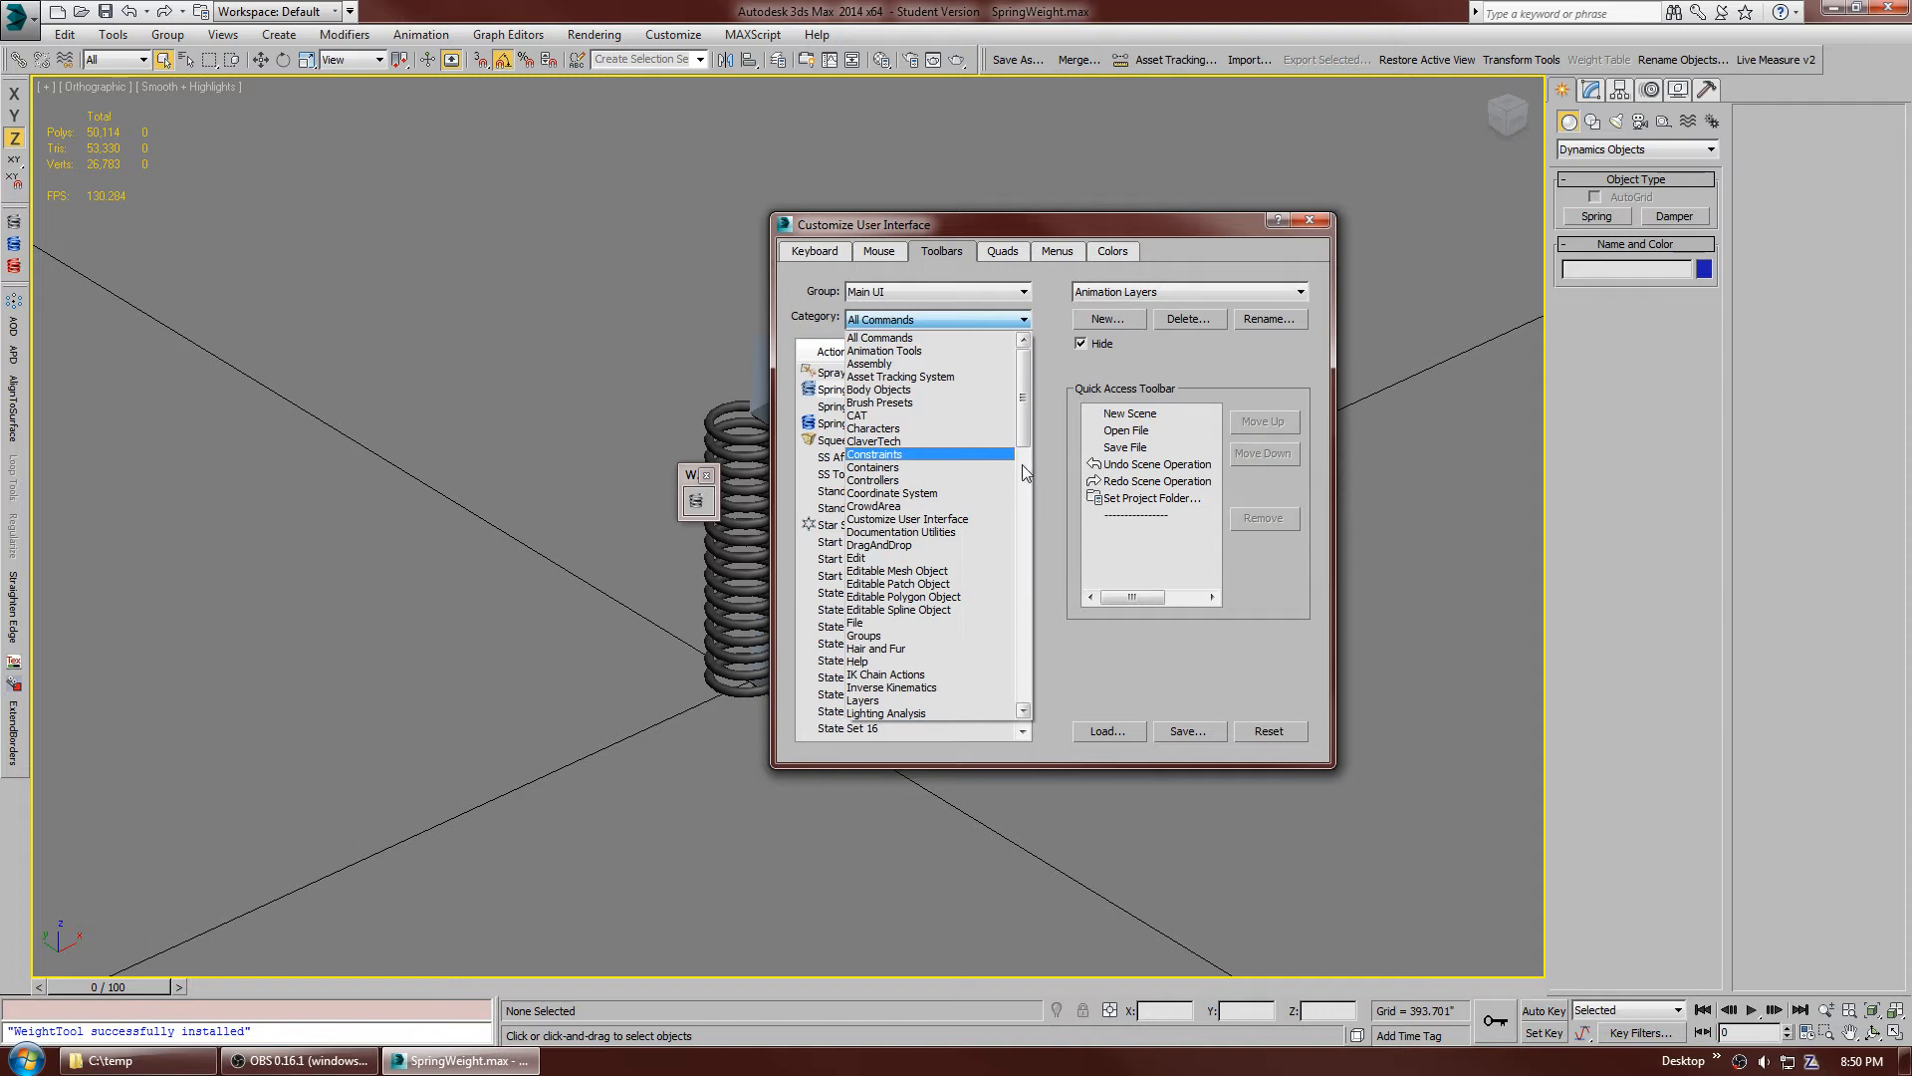
pyautogui.scroll(-3)
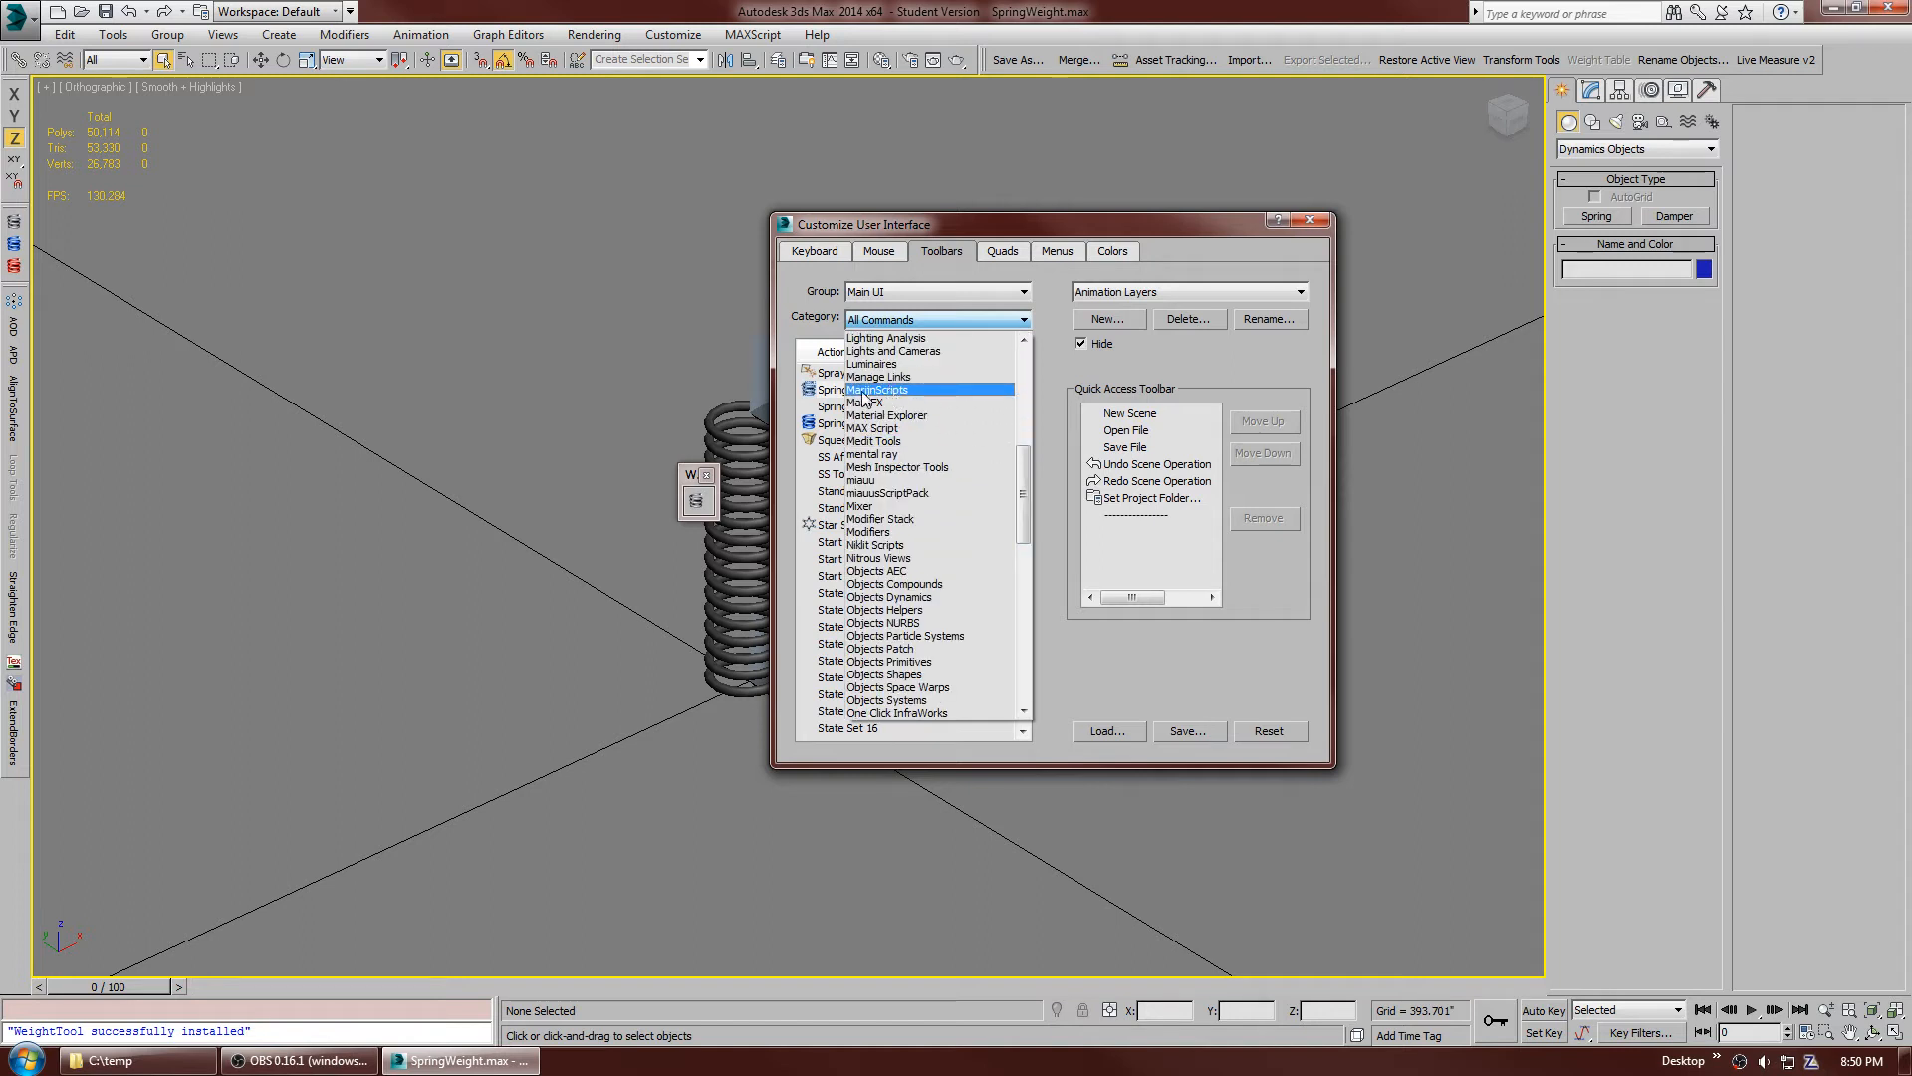
pyautogui.click(876, 389)
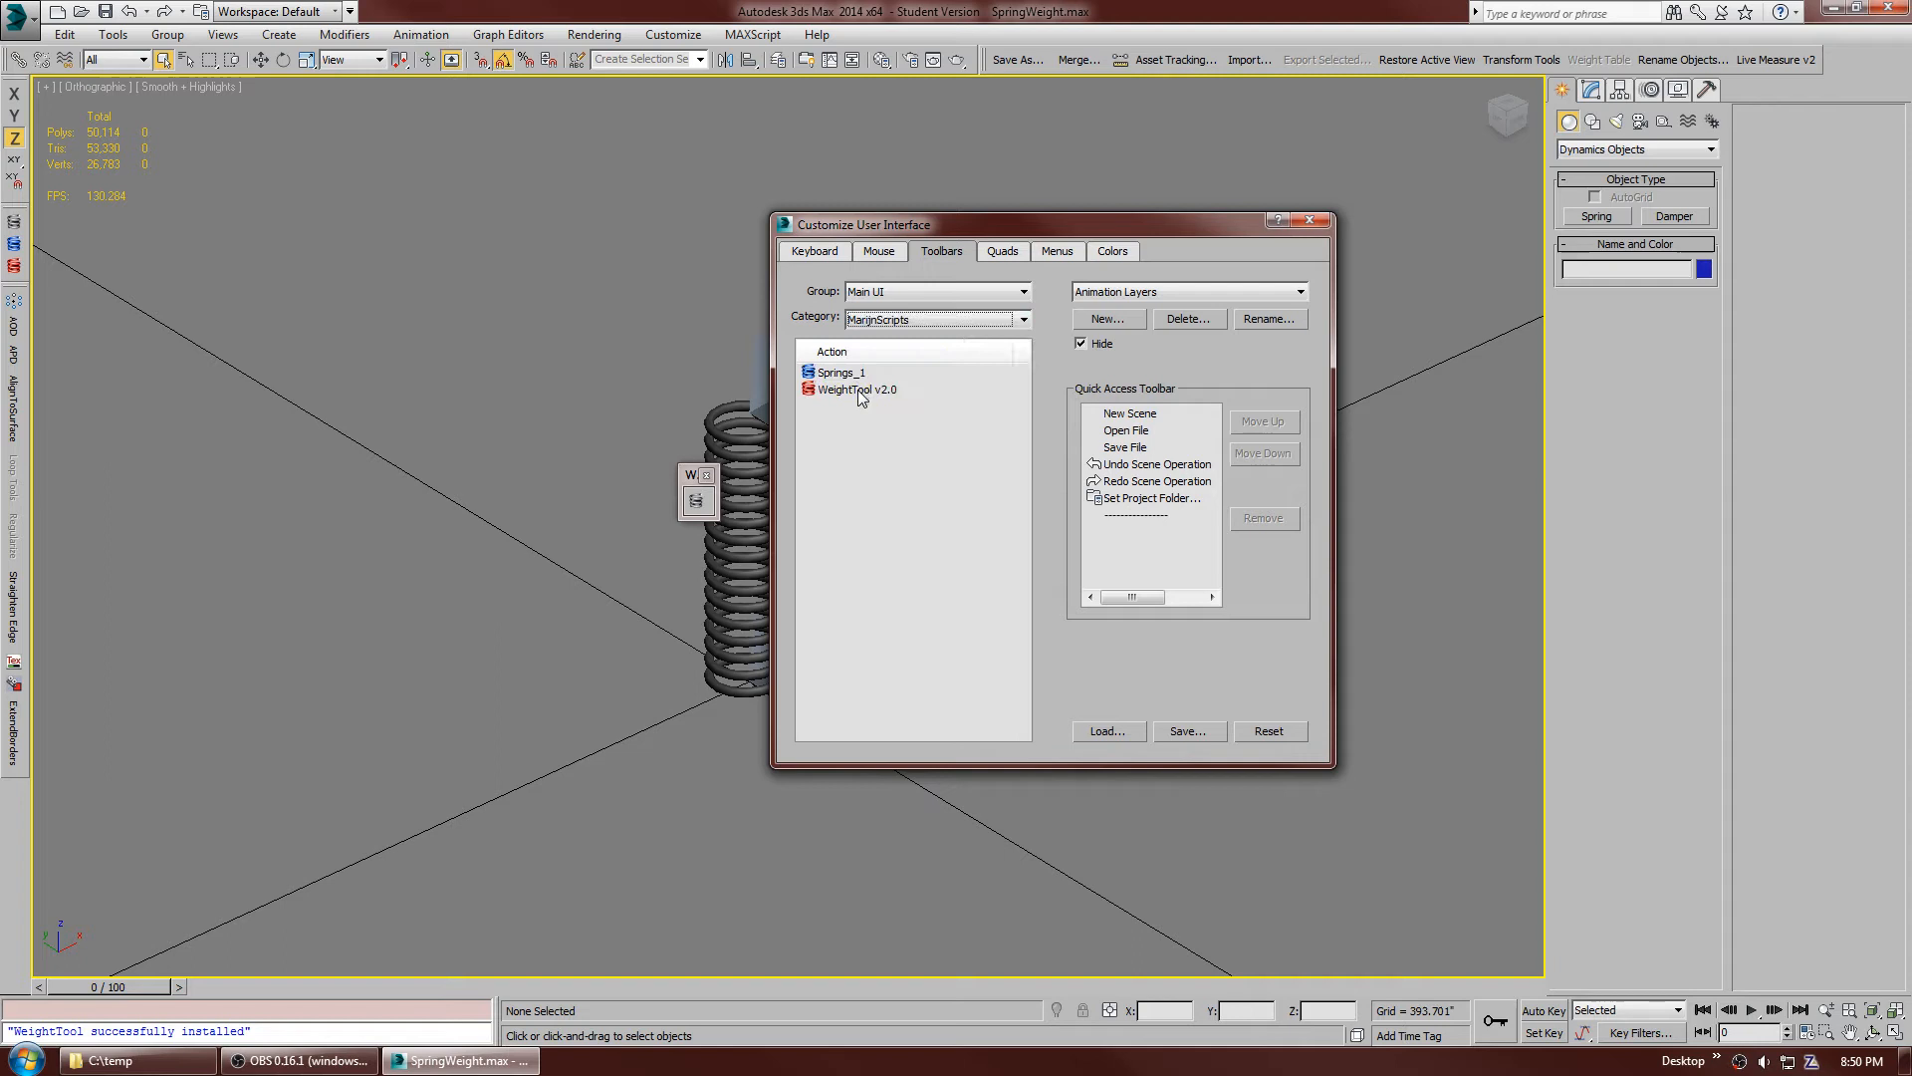
pyautogui.click(857, 389)
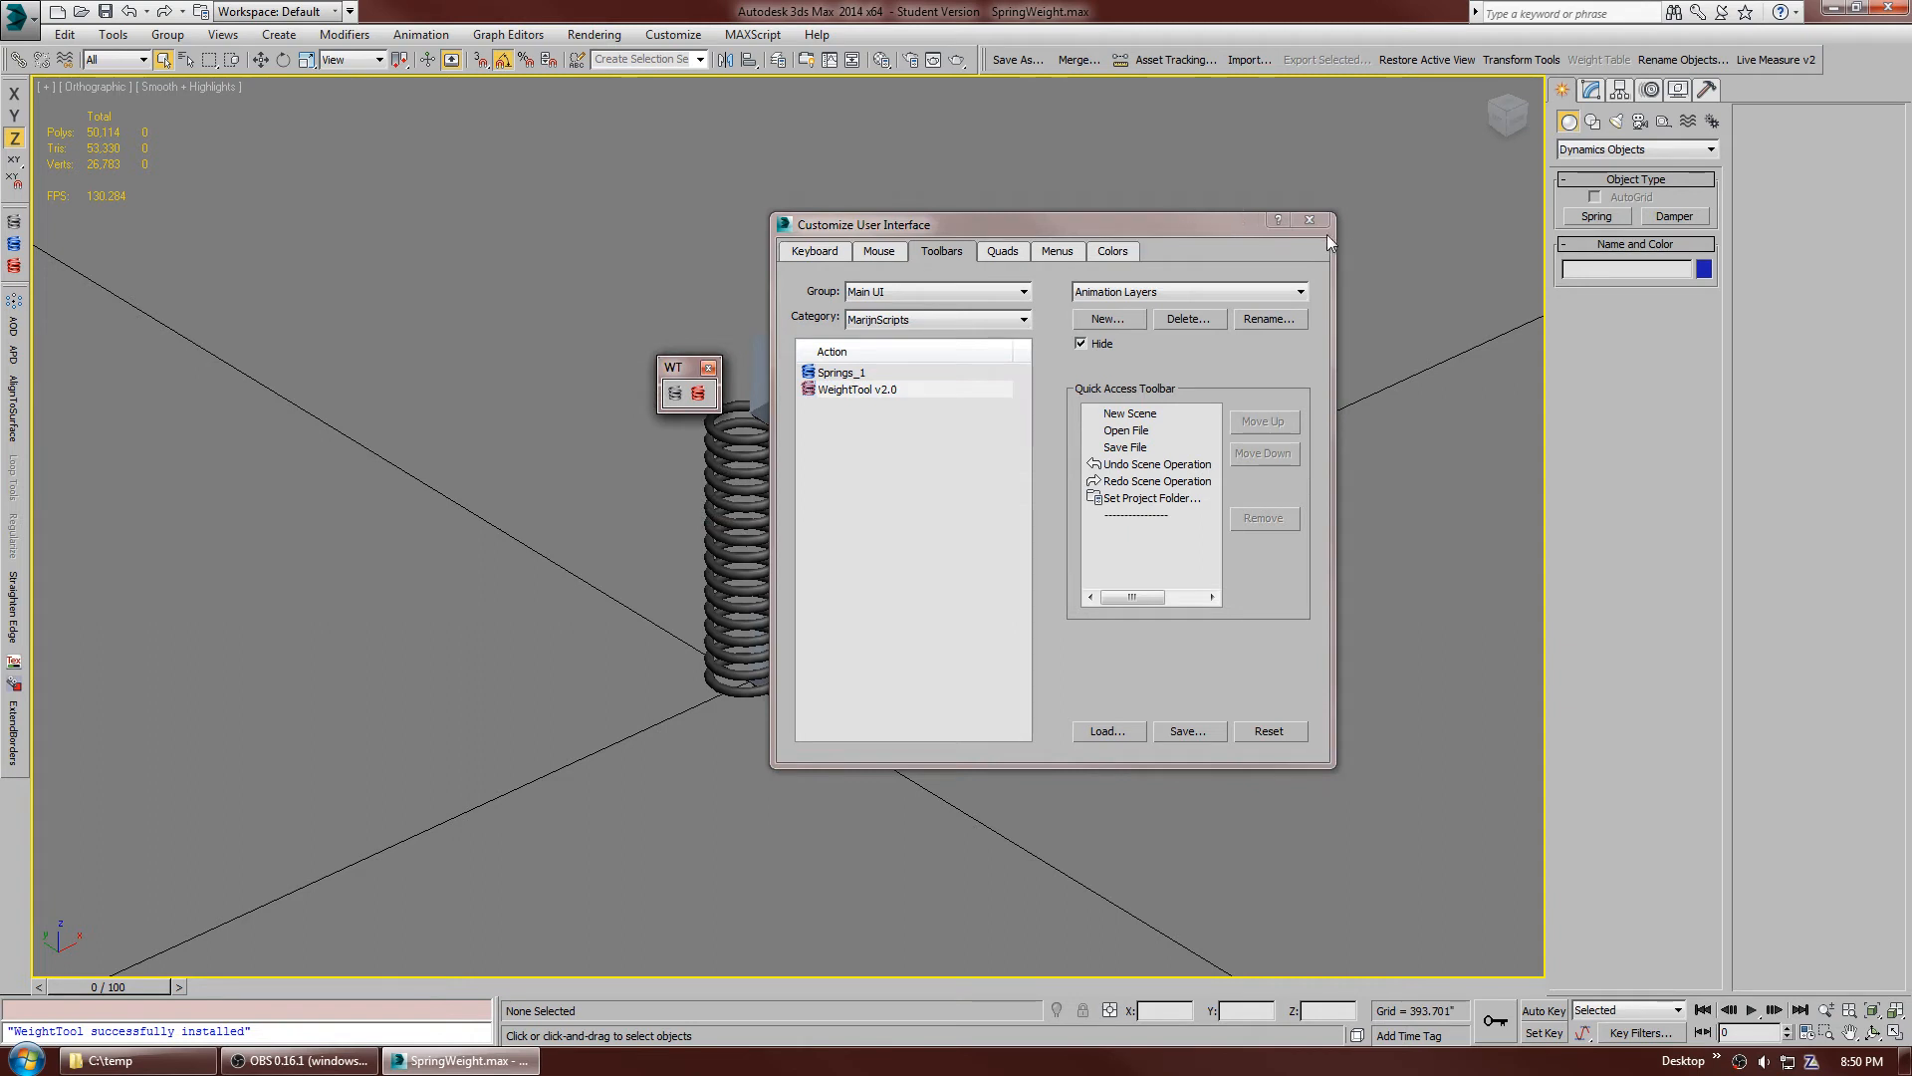
pyautogui.click(1310, 222)
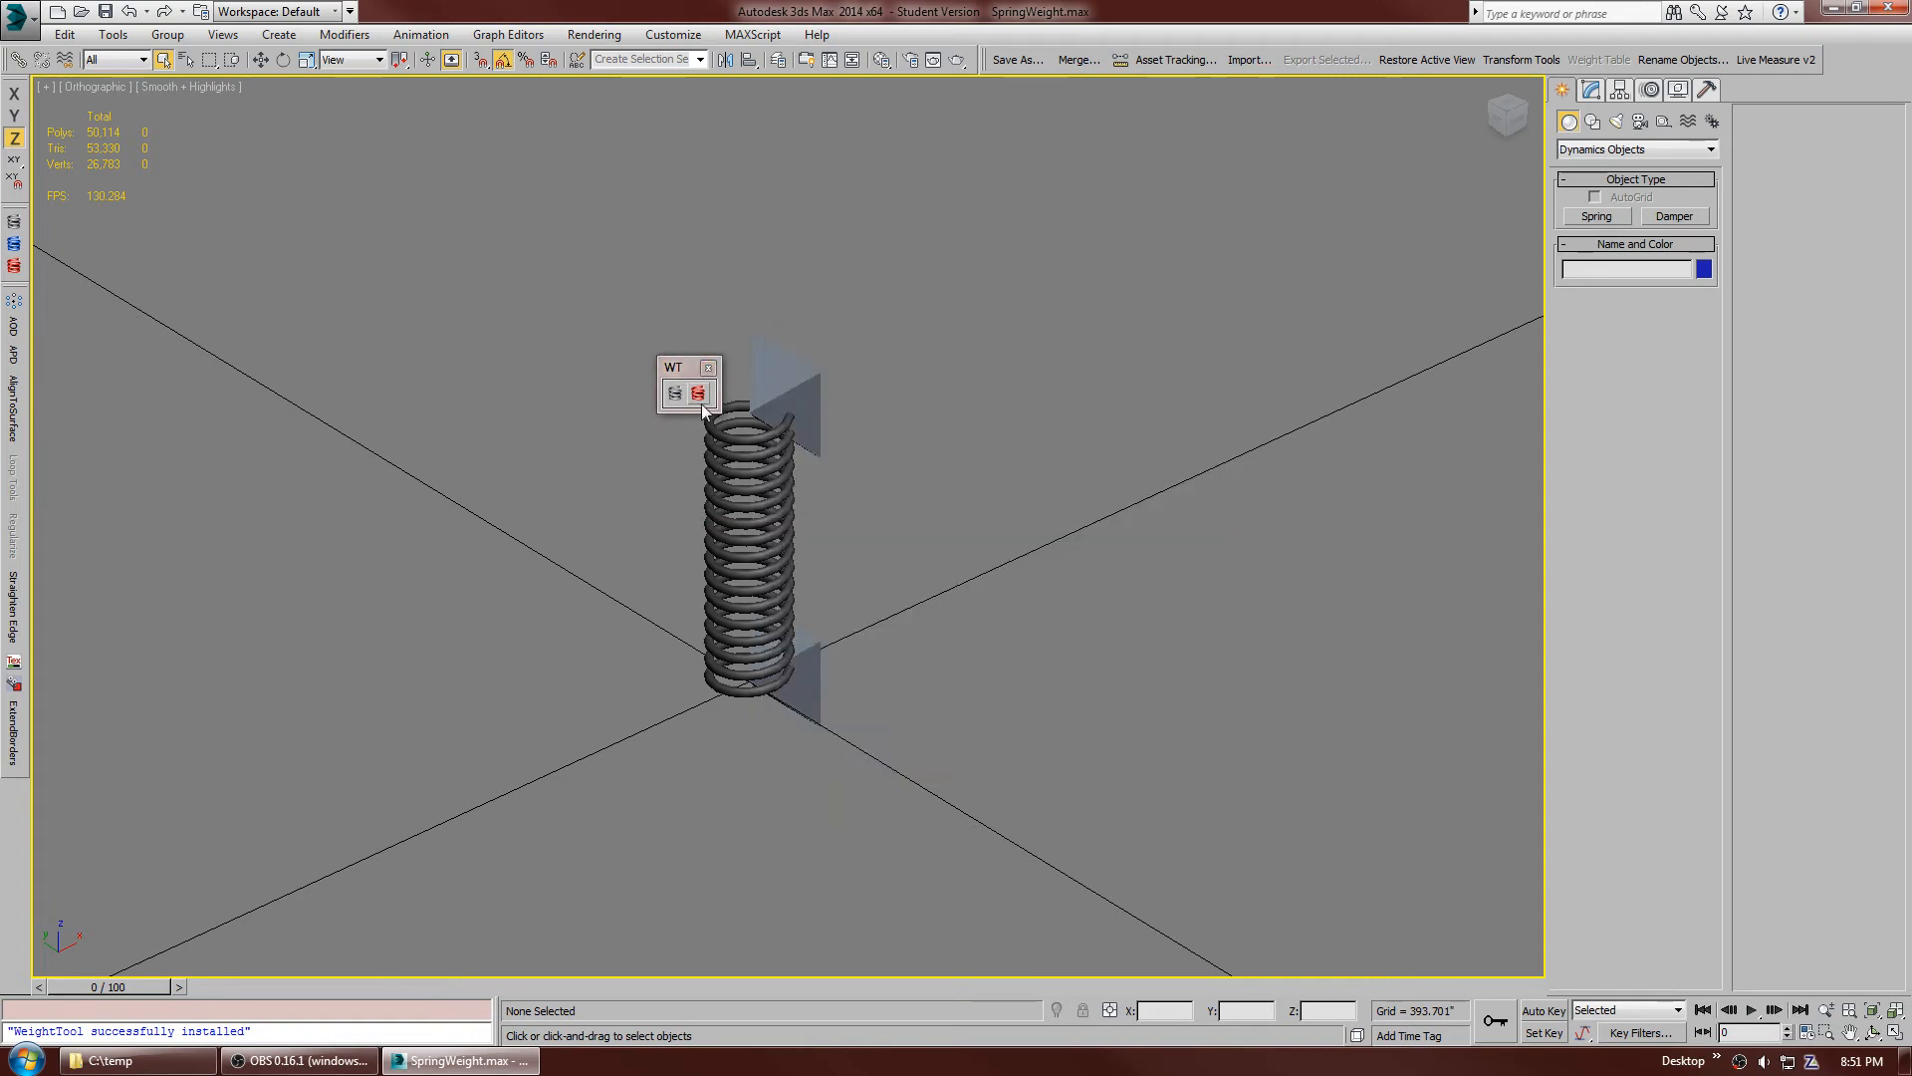
pyautogui.moveTo(699, 393)
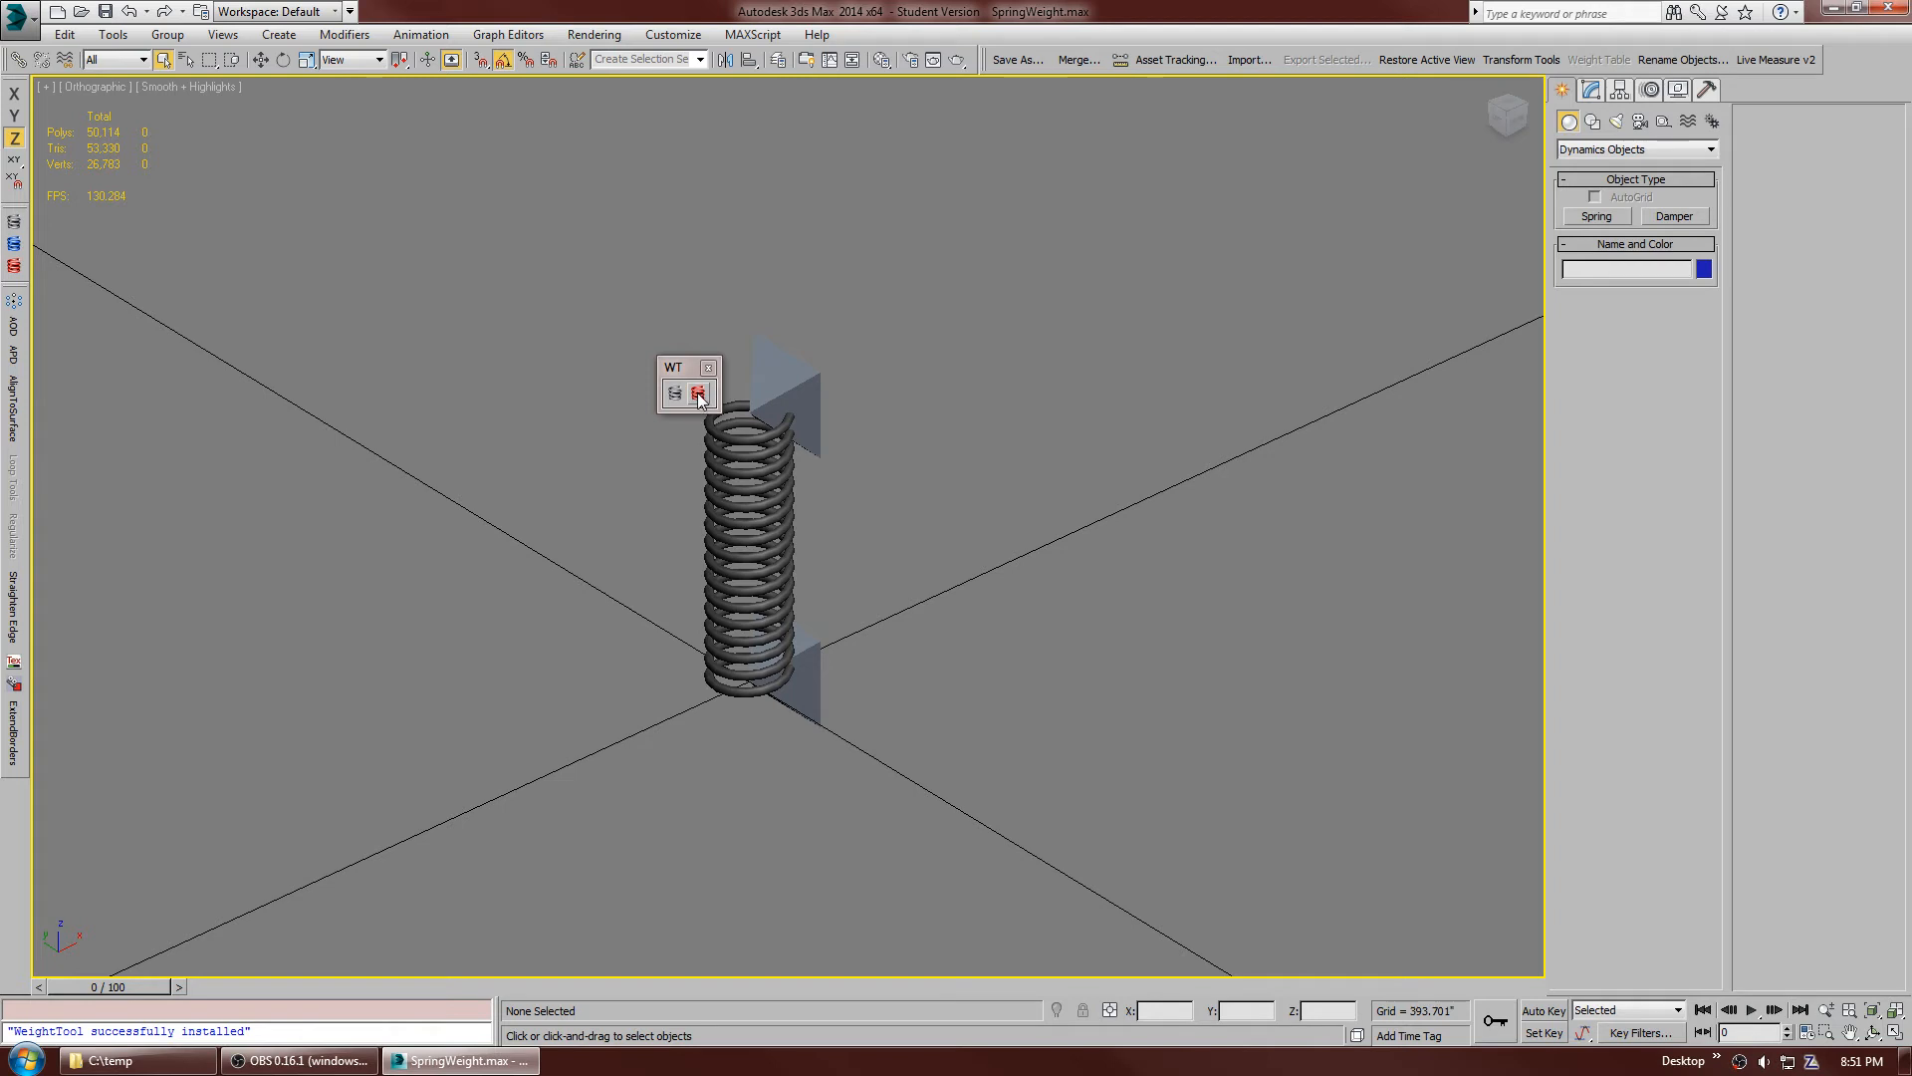
pyautogui.rightClick(699, 392)
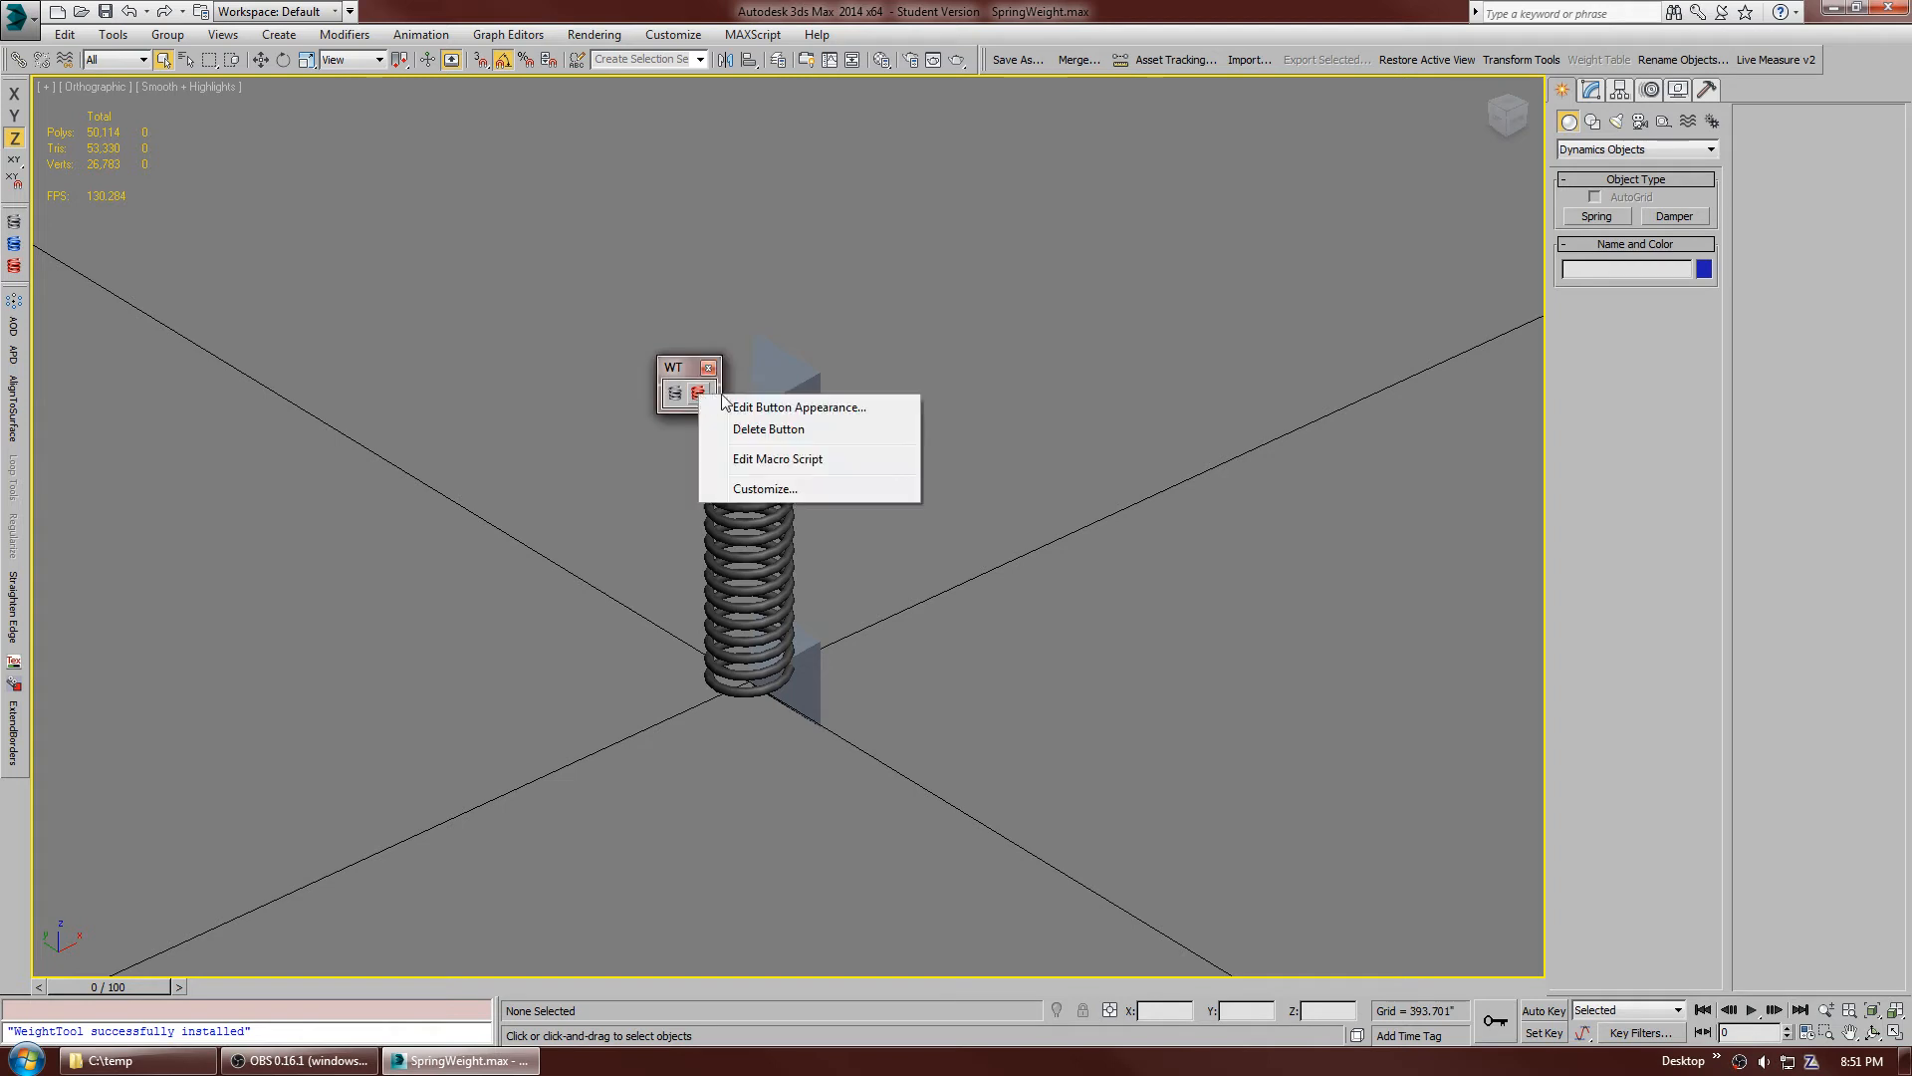
# - Make the WeightTool button an image button using an icon from the WT group
pyautogui.click(799, 406)
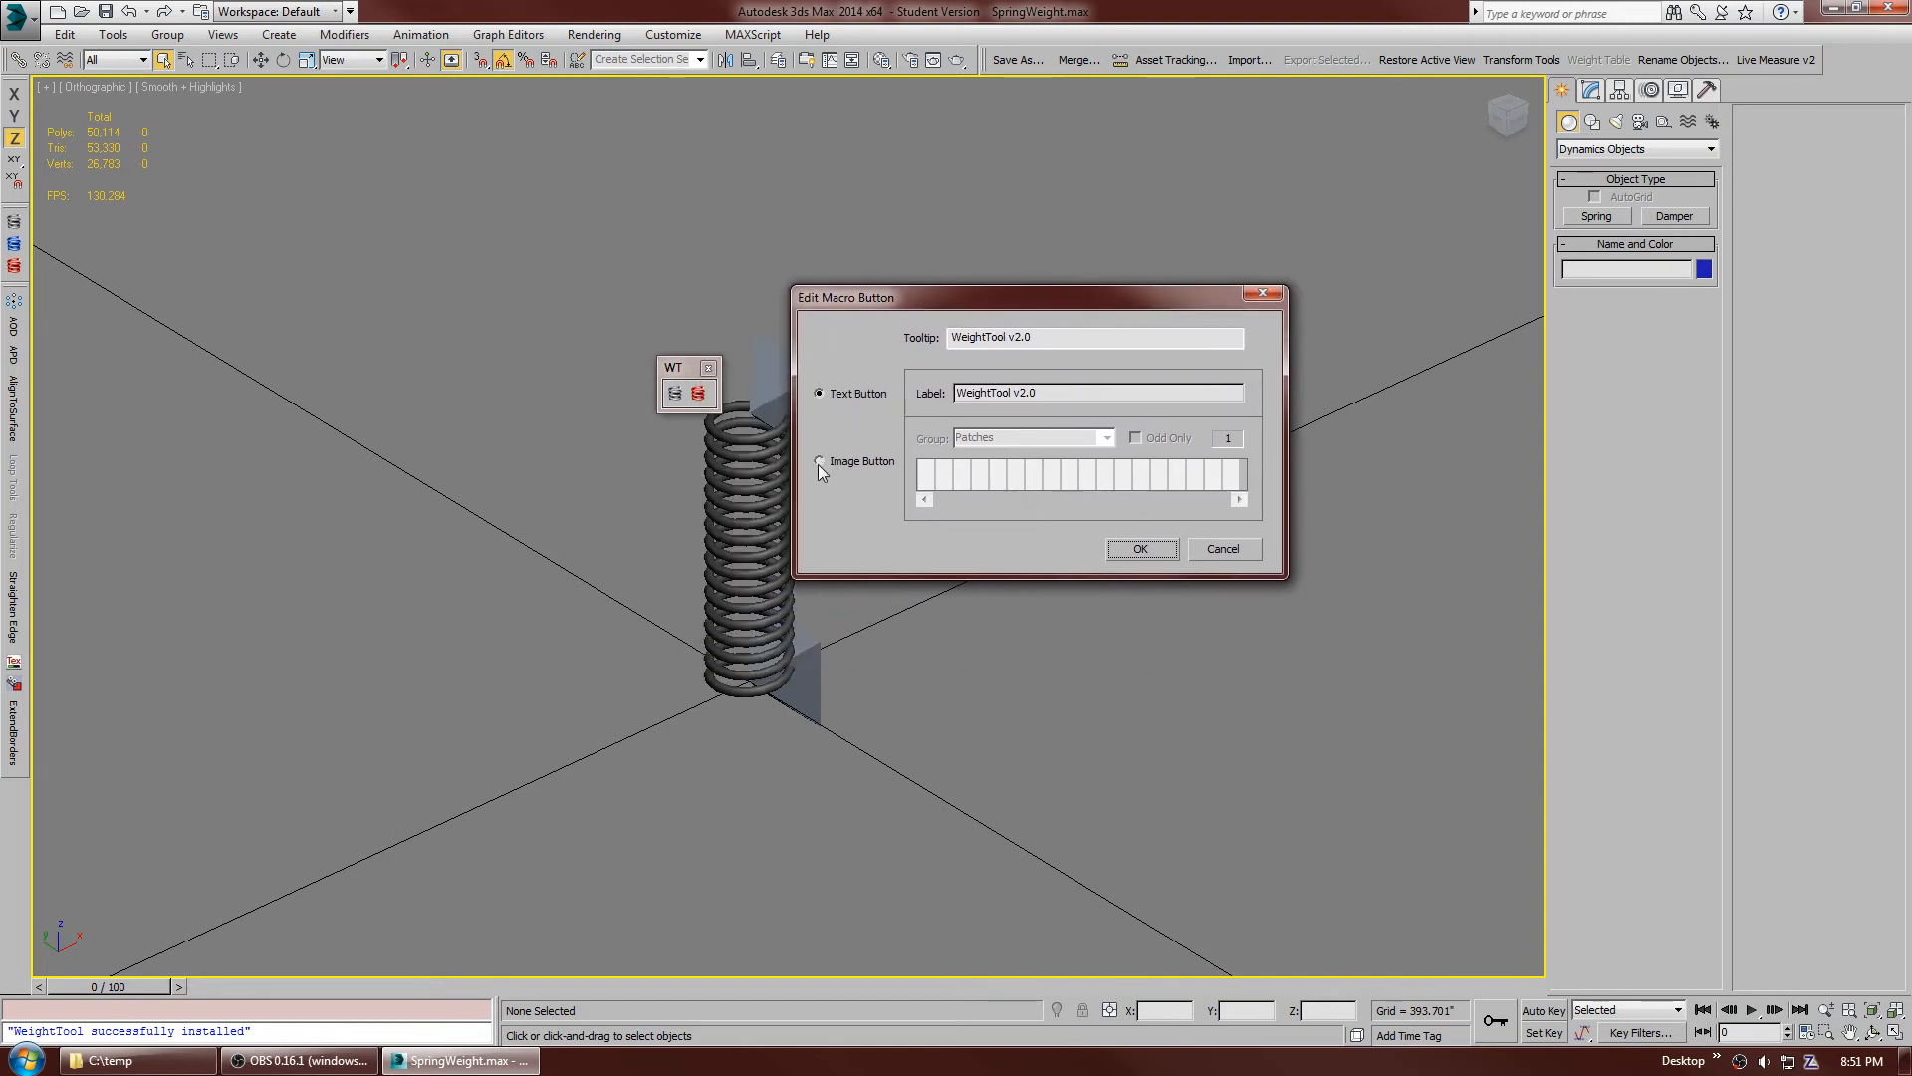
pyautogui.click(818, 462)
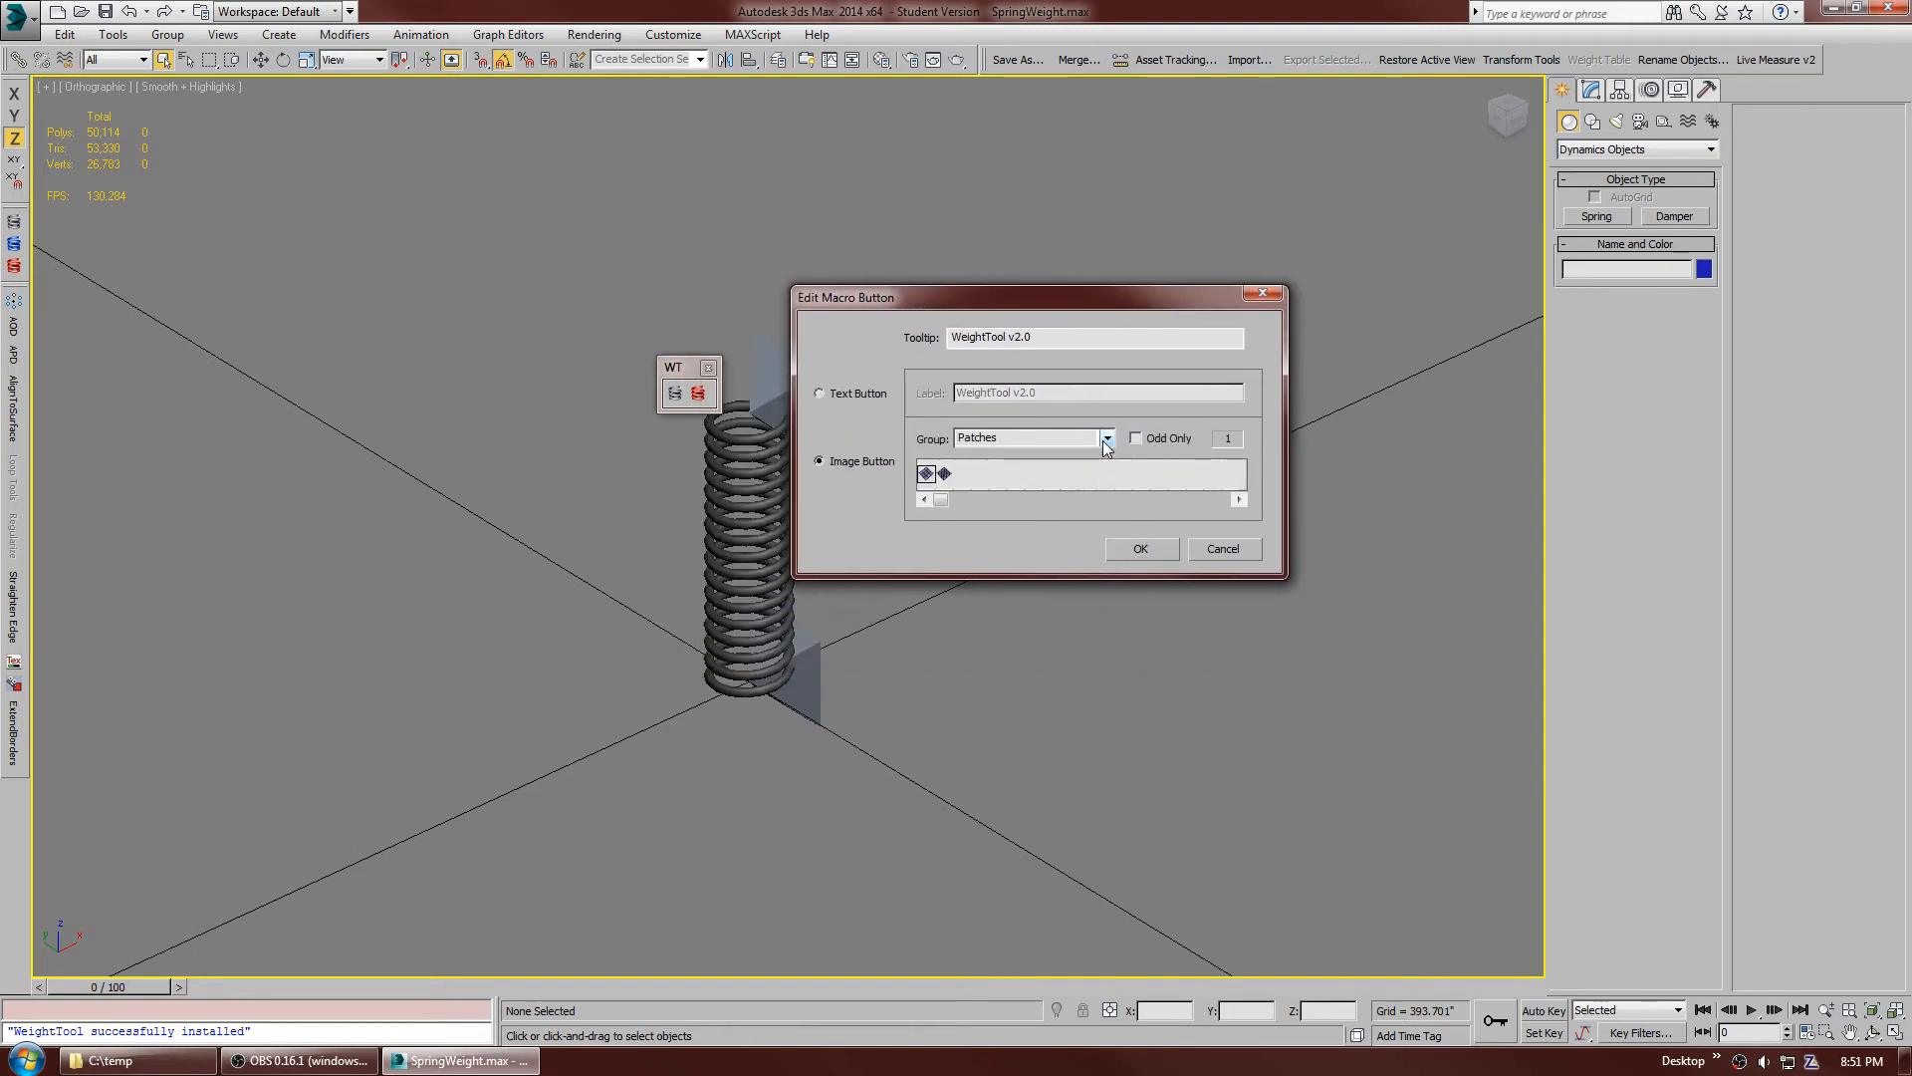
pyautogui.click(1105, 438)
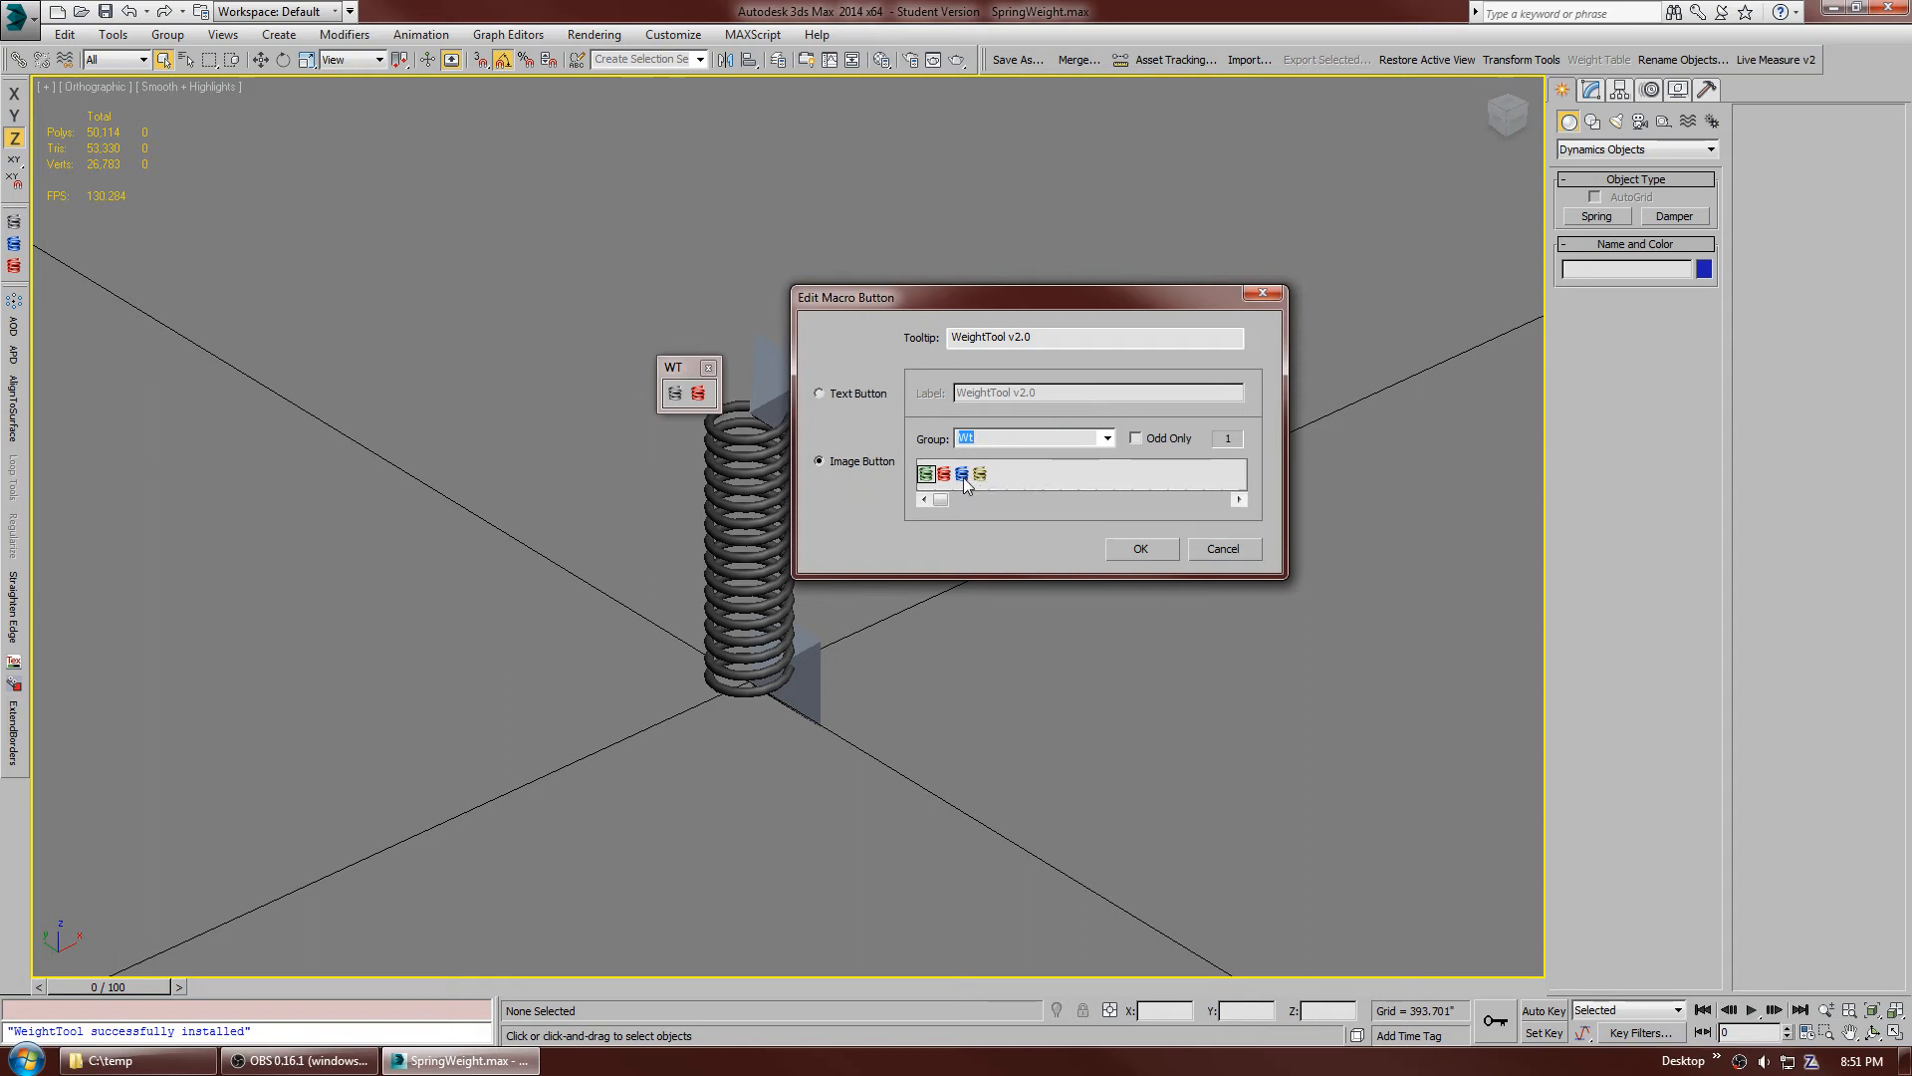
pyautogui.click(961, 473)
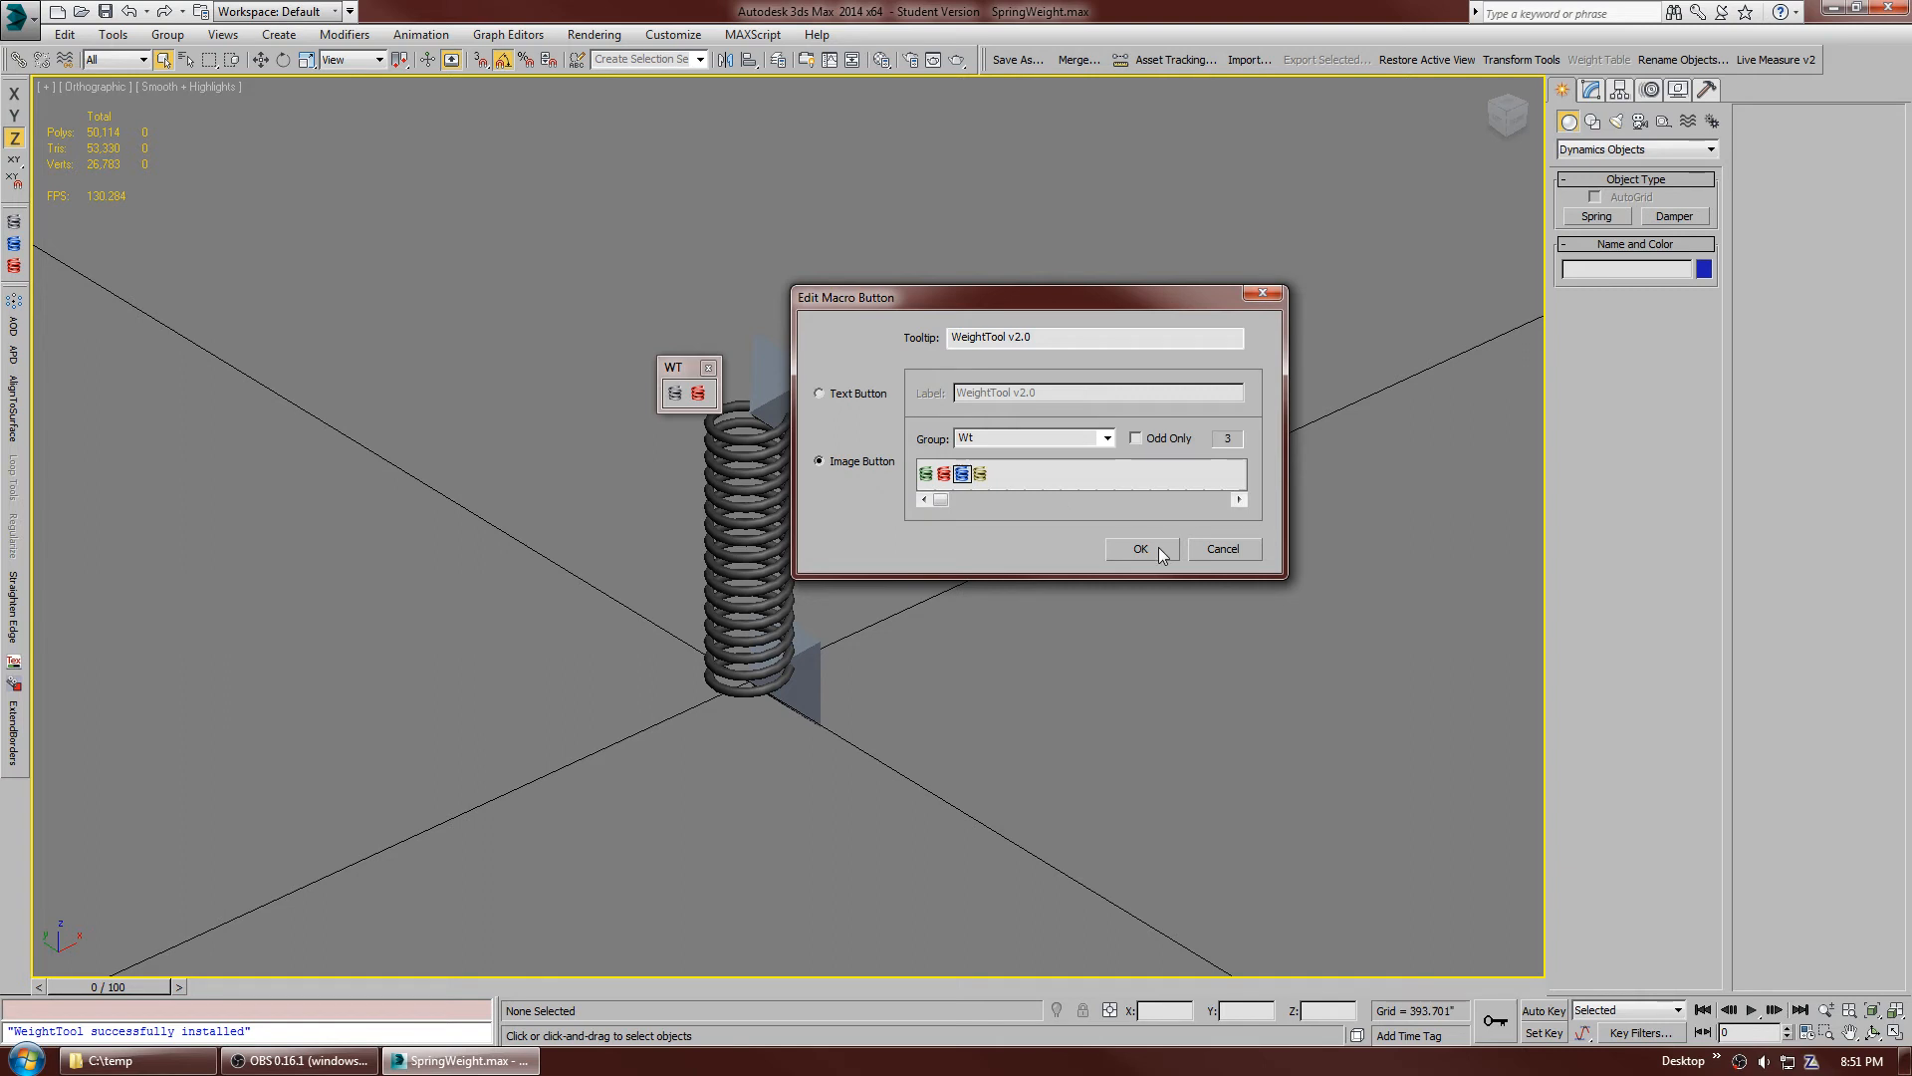
pyautogui.click(1139, 548)
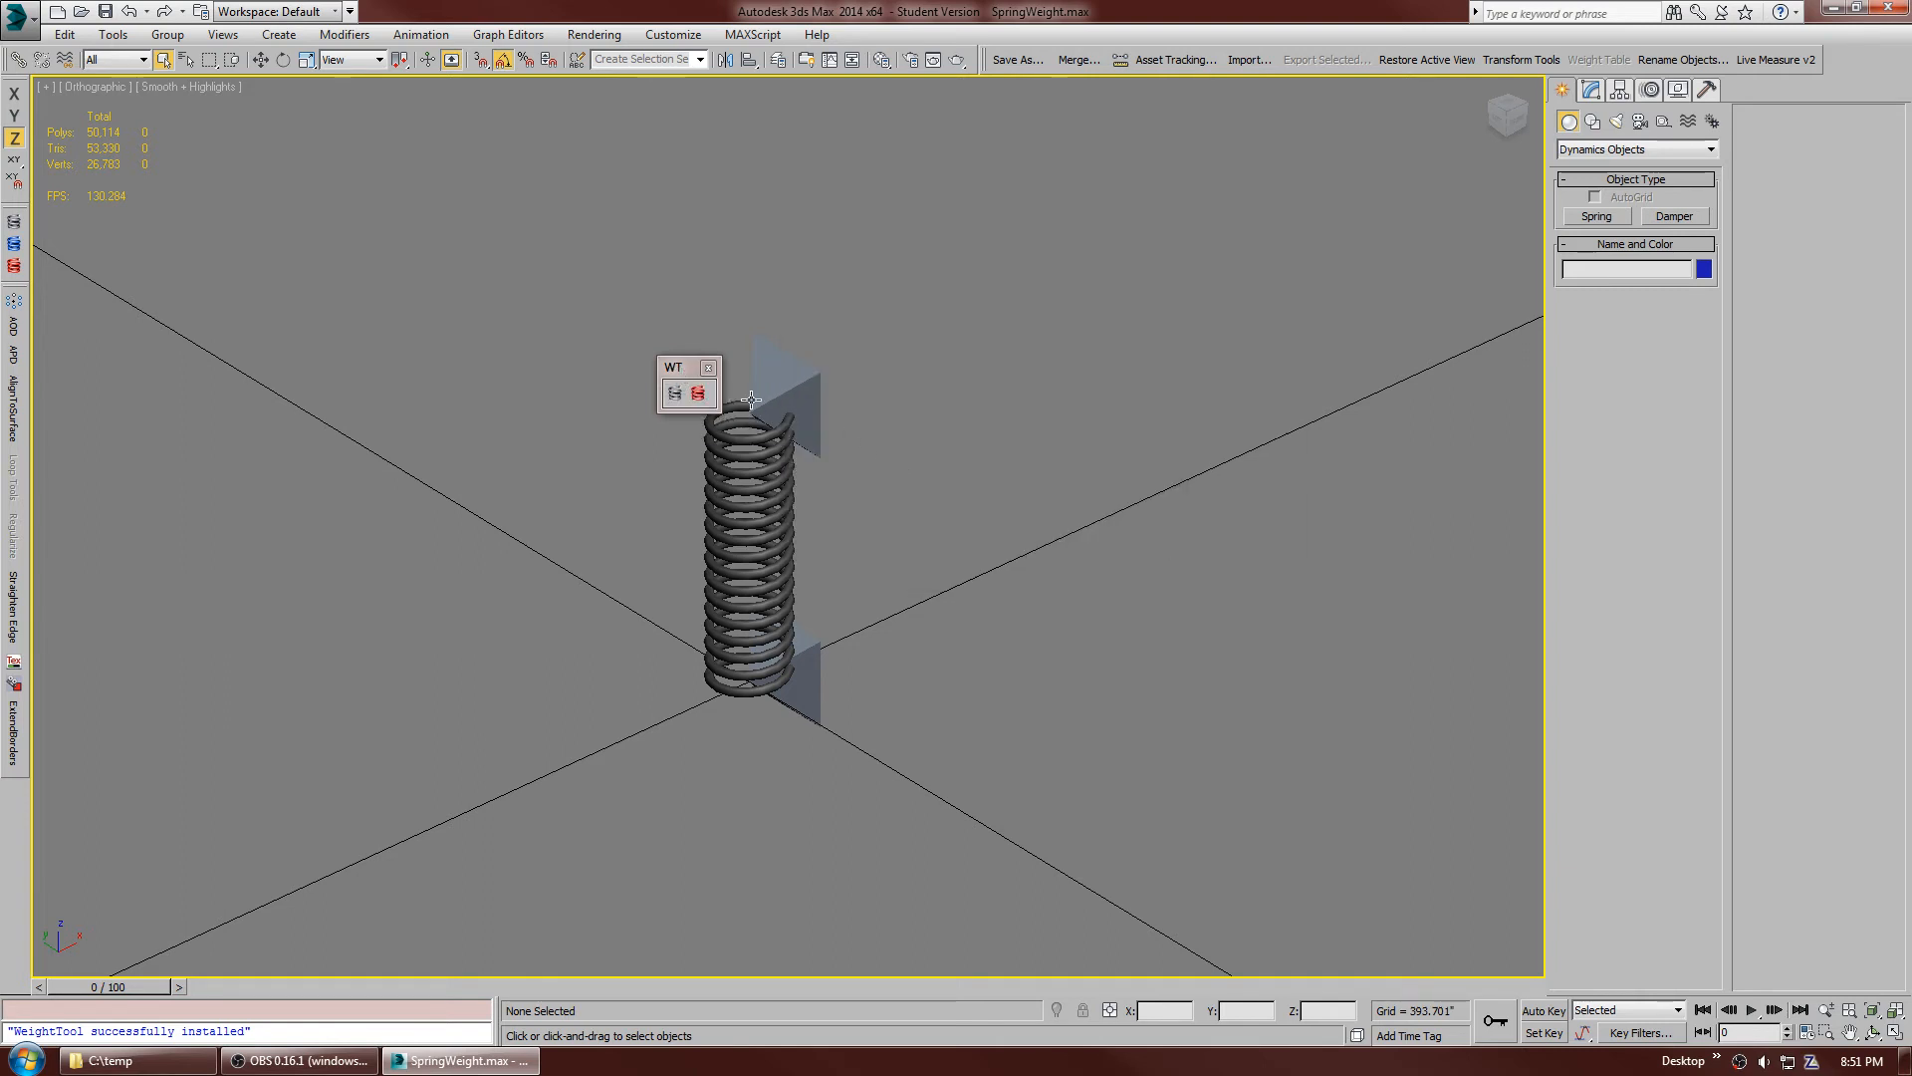
pyautogui.moveTo(976, 170)
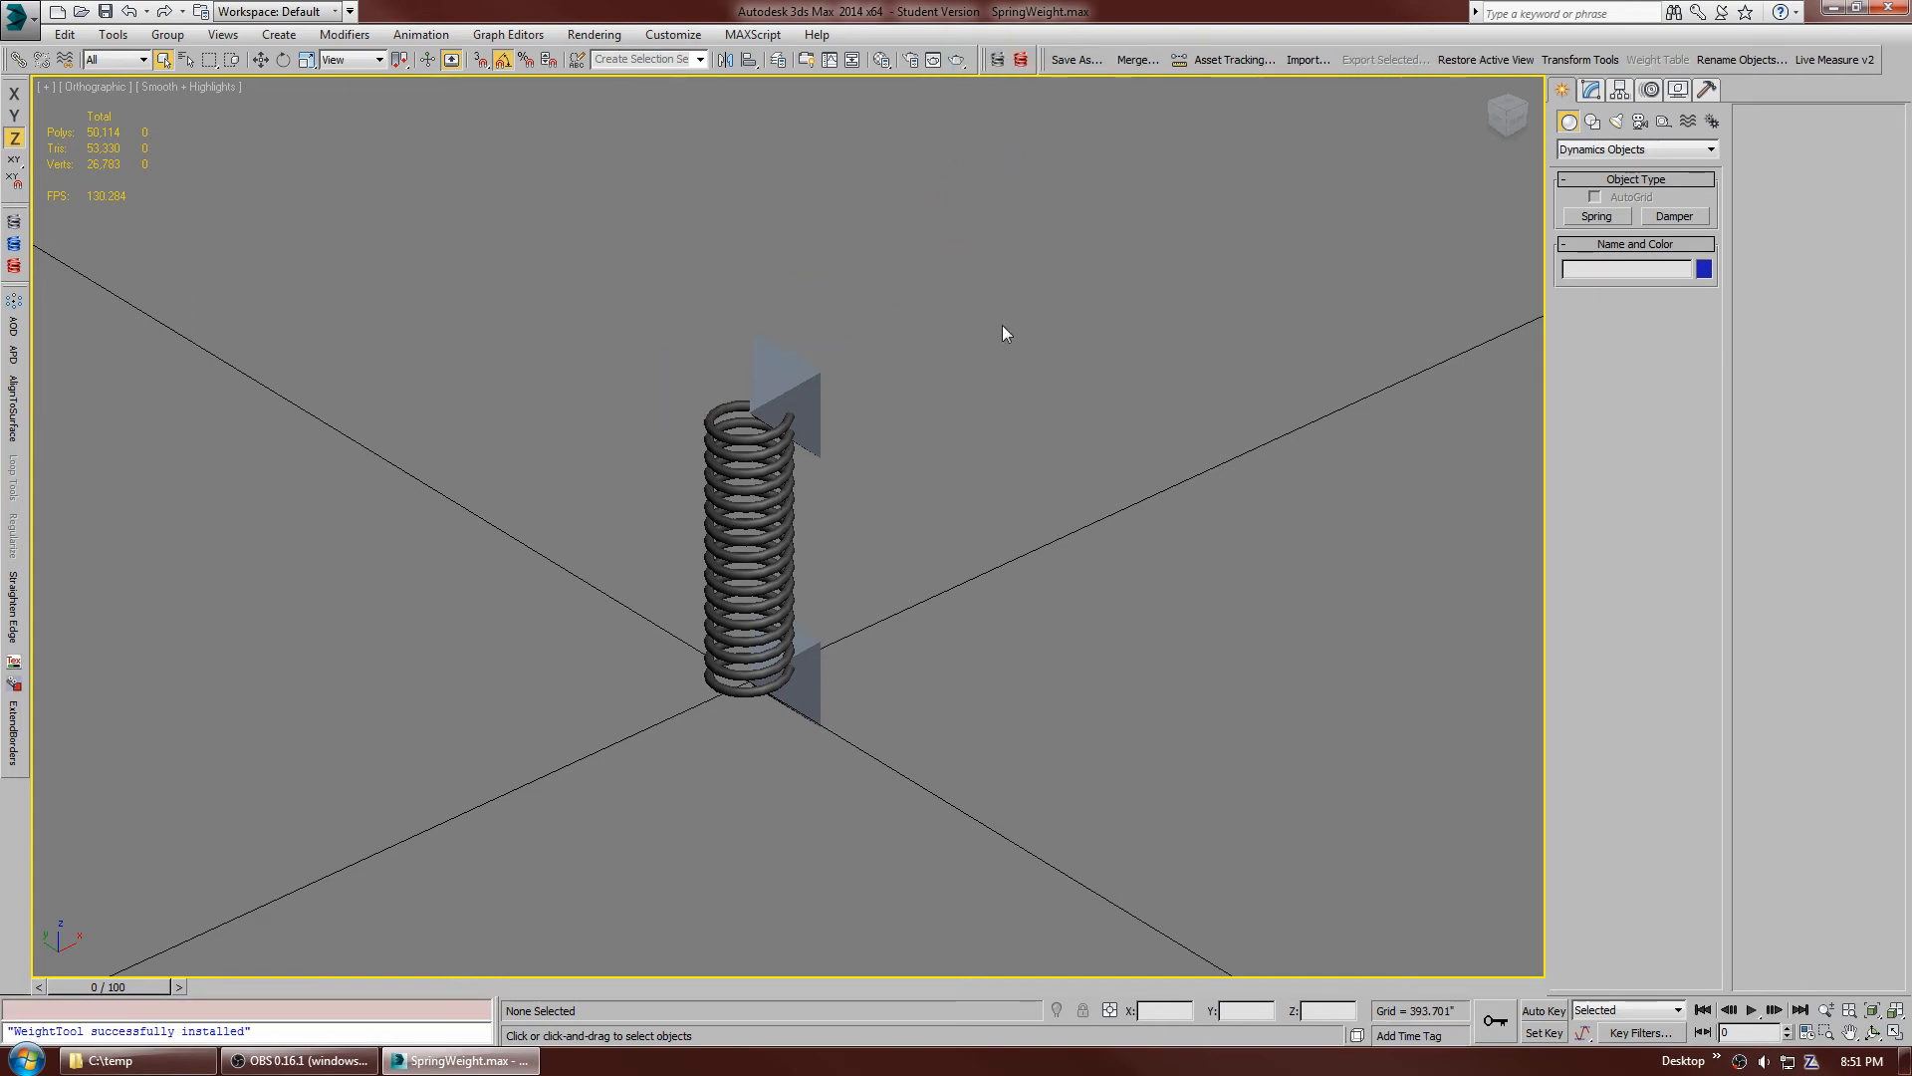
# - Convert the spring to Editable Poly and skin it to BoneBottom and BoneTop
pyautogui.click(1596, 216)
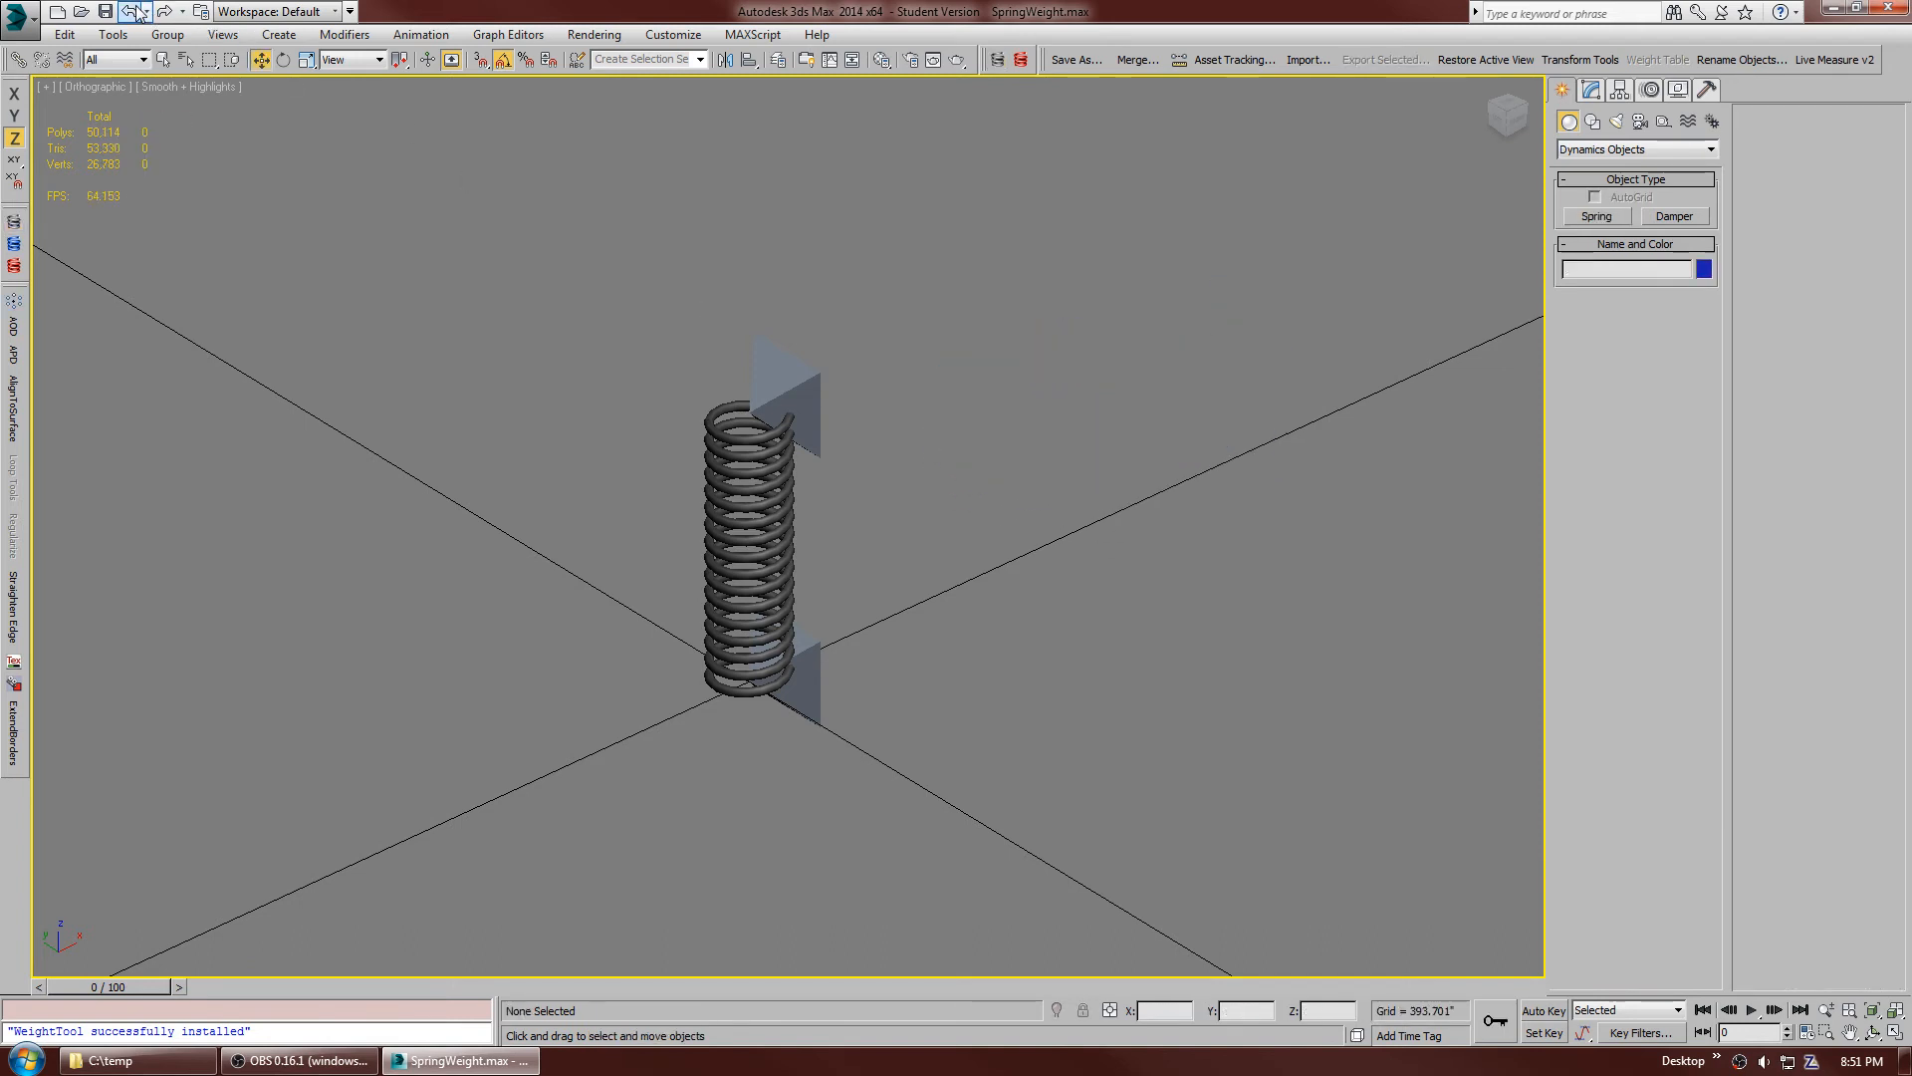
pyautogui.click(750, 549)
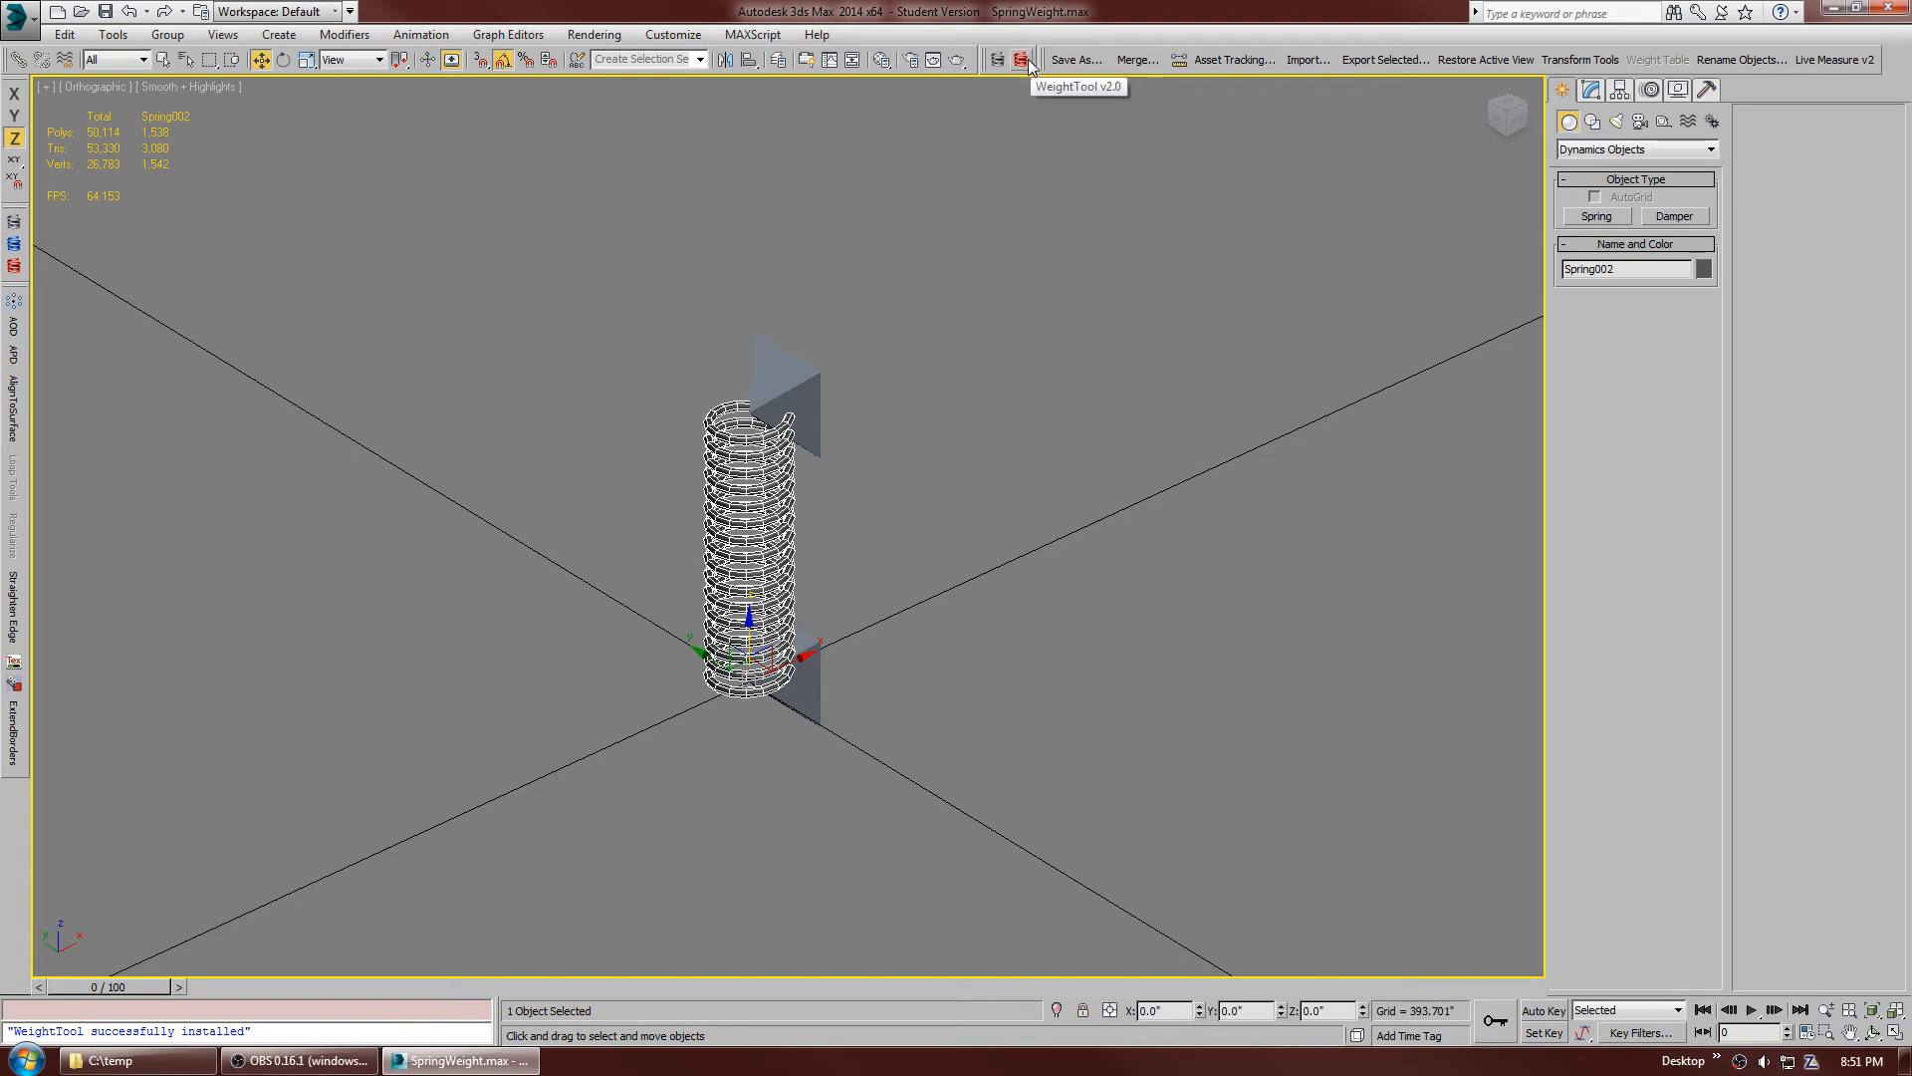
pyautogui.moveTo(1548, 191)
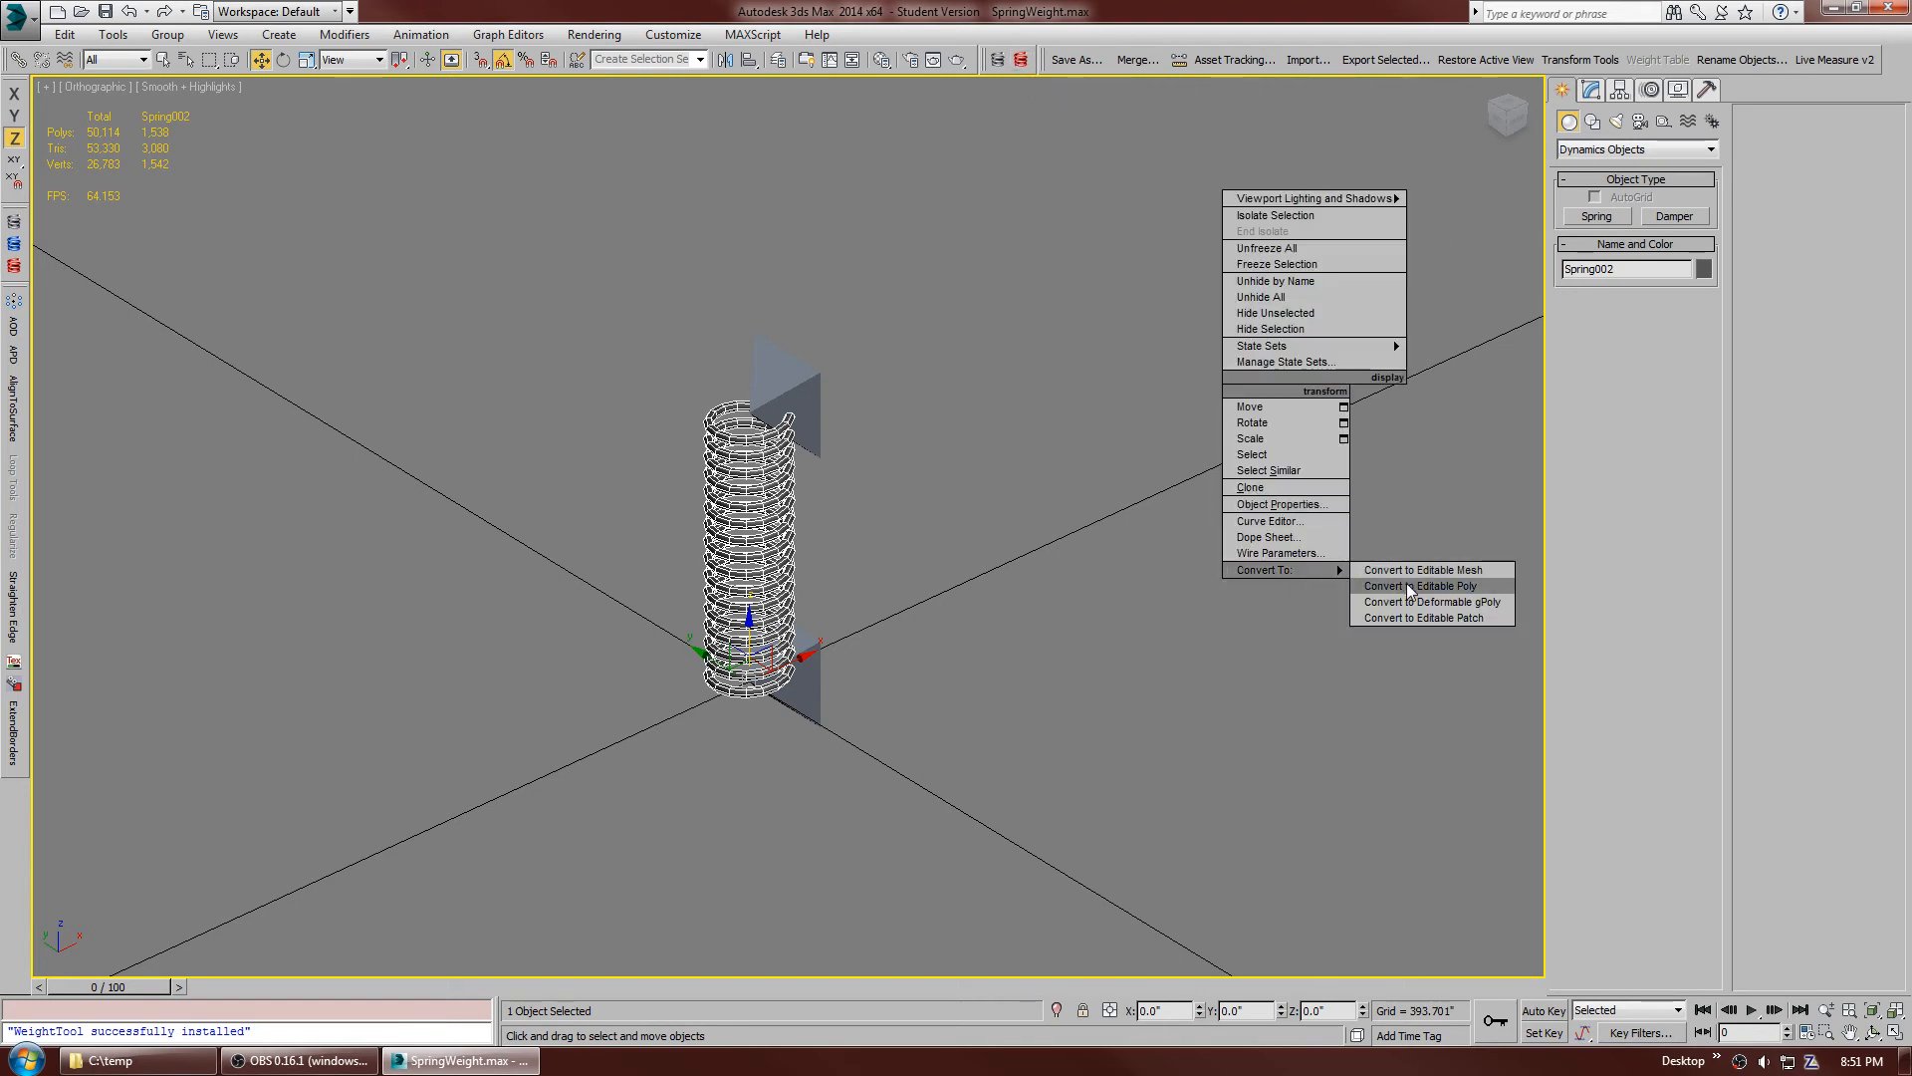
pyautogui.click(1421, 585)
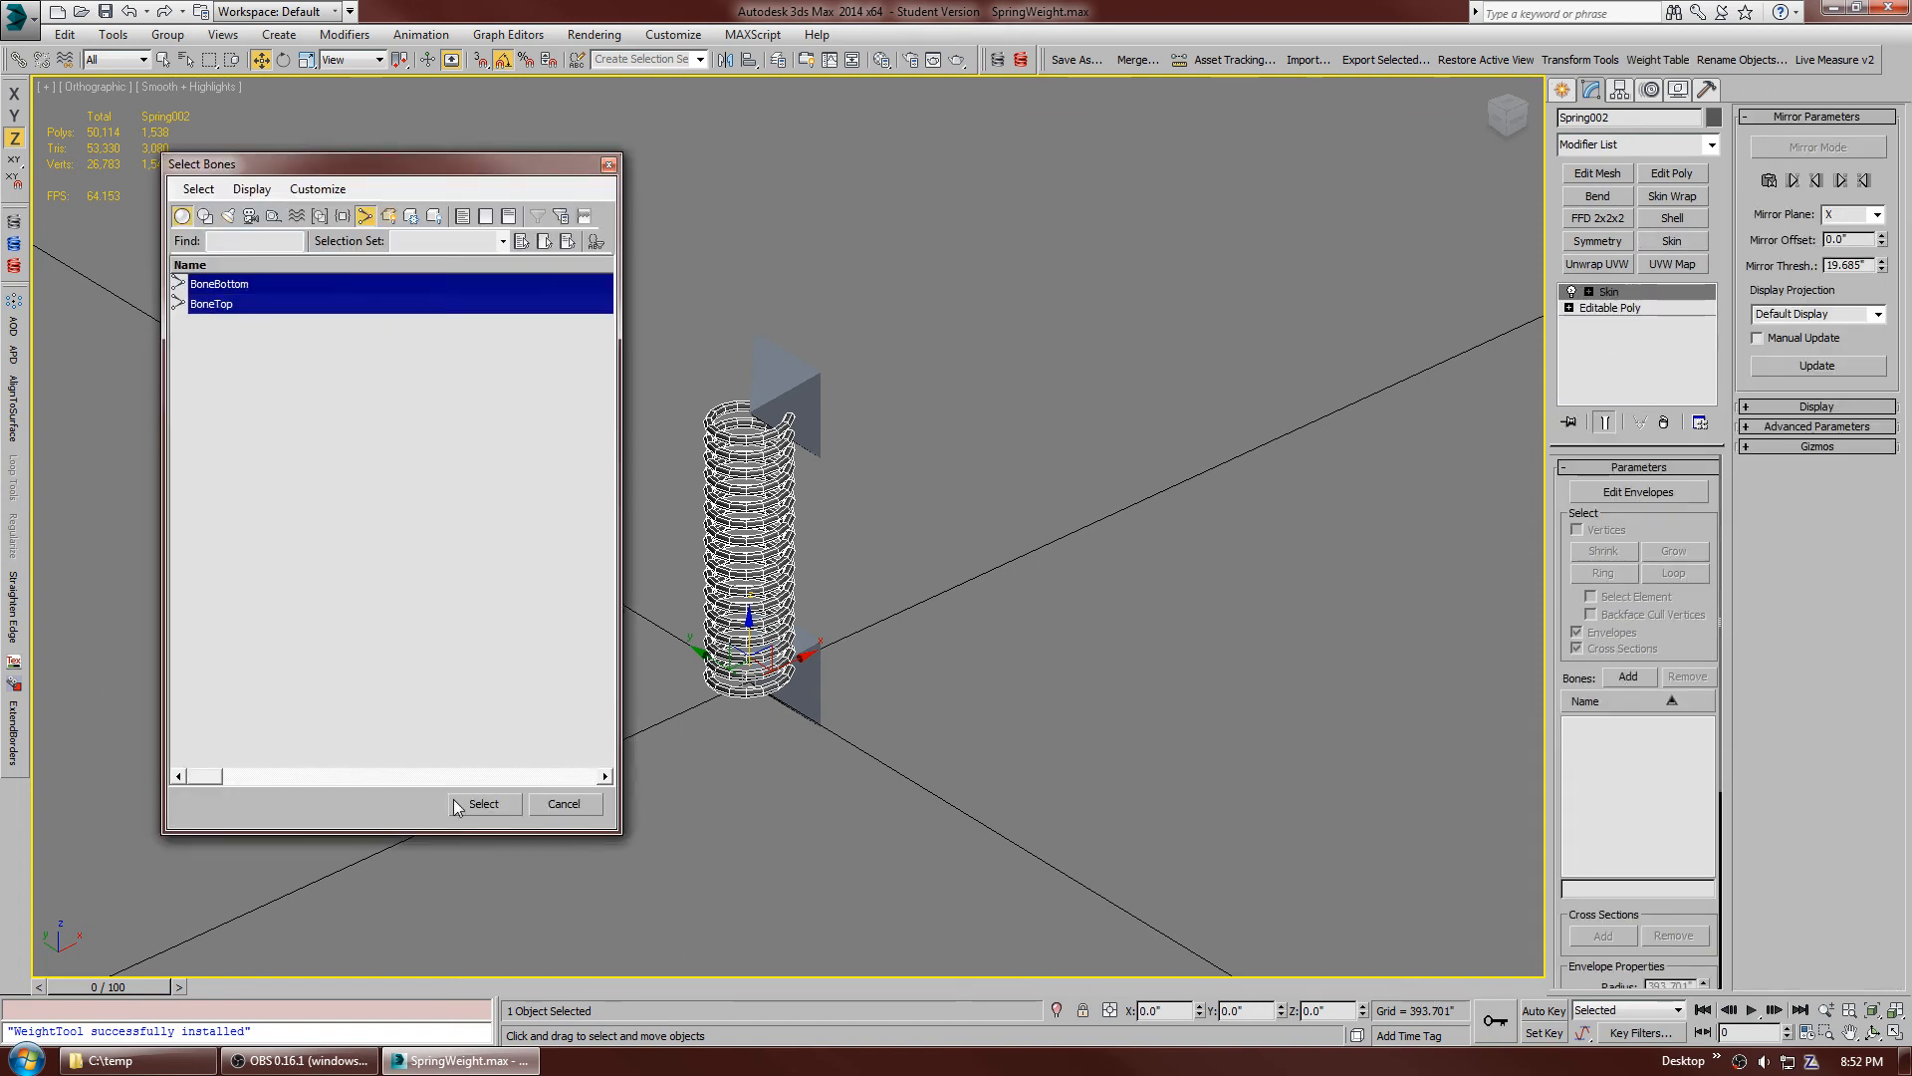
pyautogui.click(483, 802)
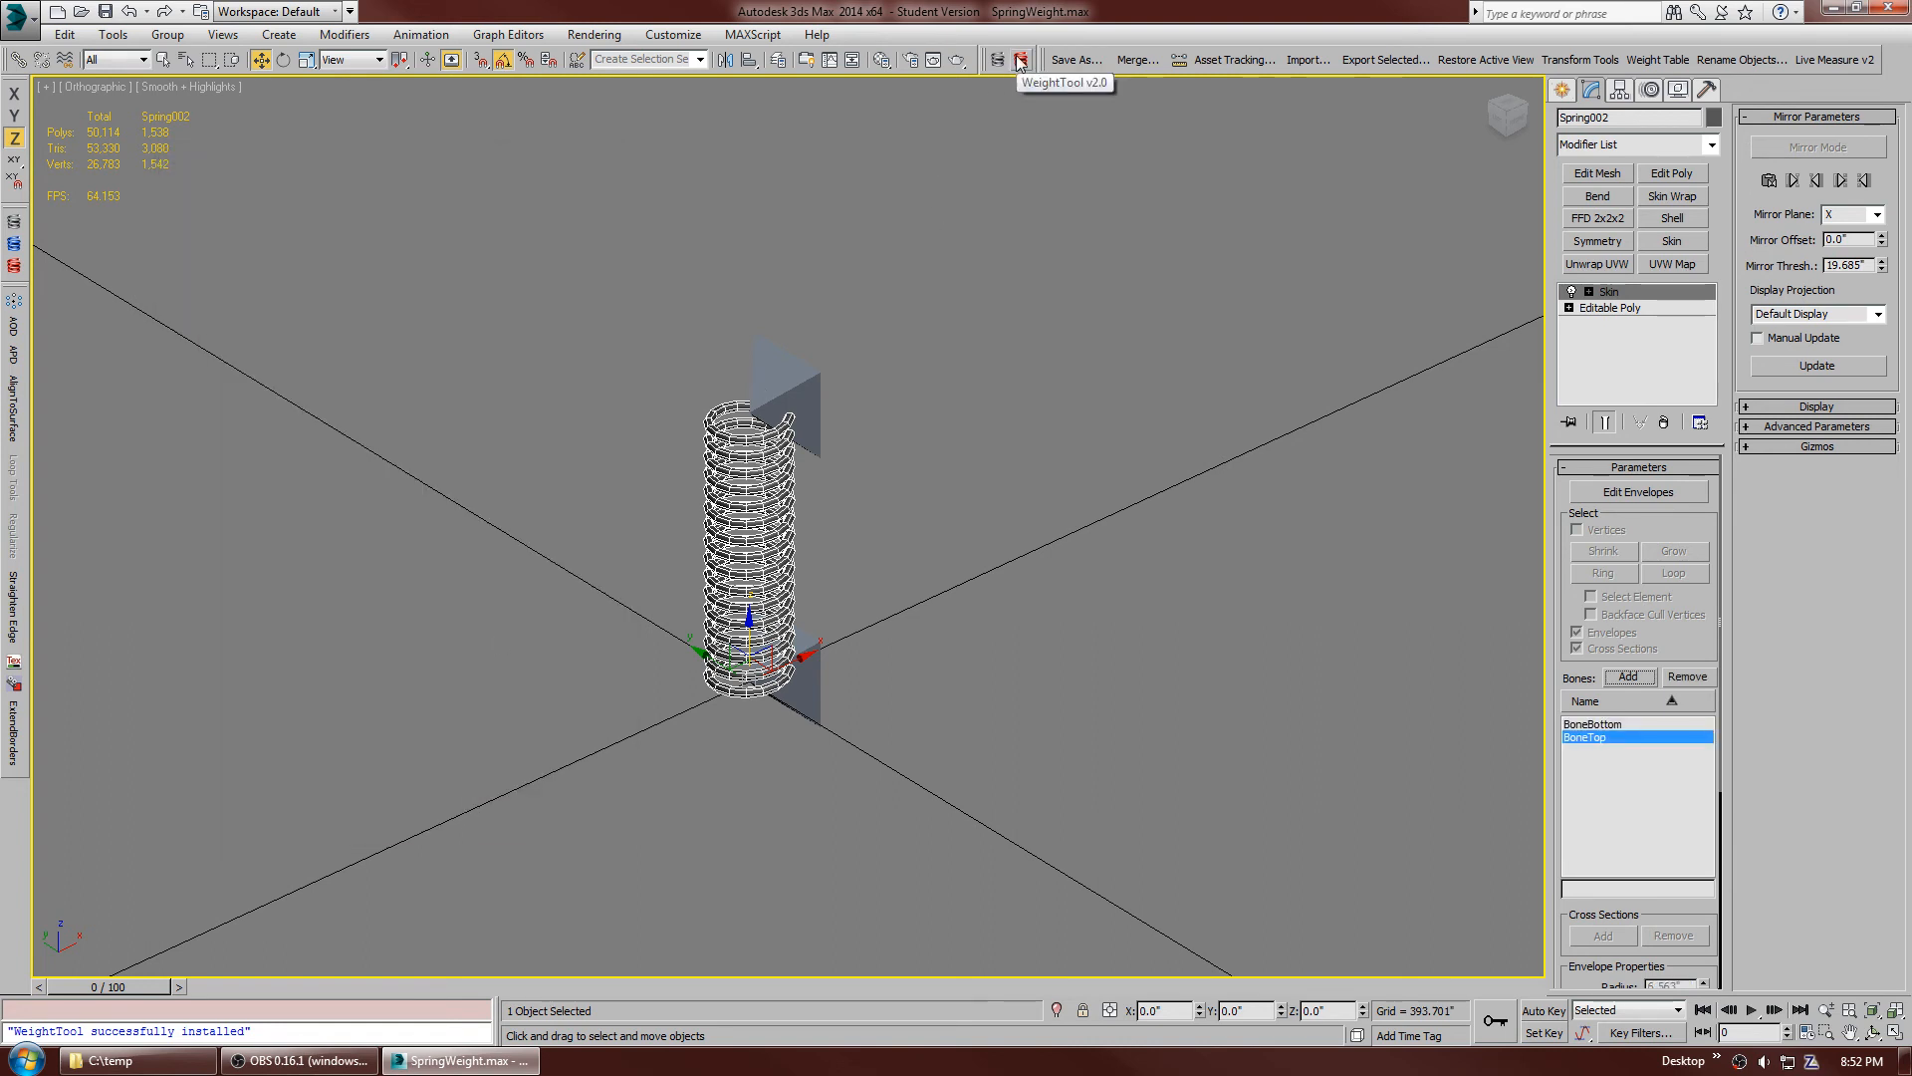
# - Open the Spring weight tool and set weights between BoneTop and BoneBottom
pyautogui.click(1018, 59)
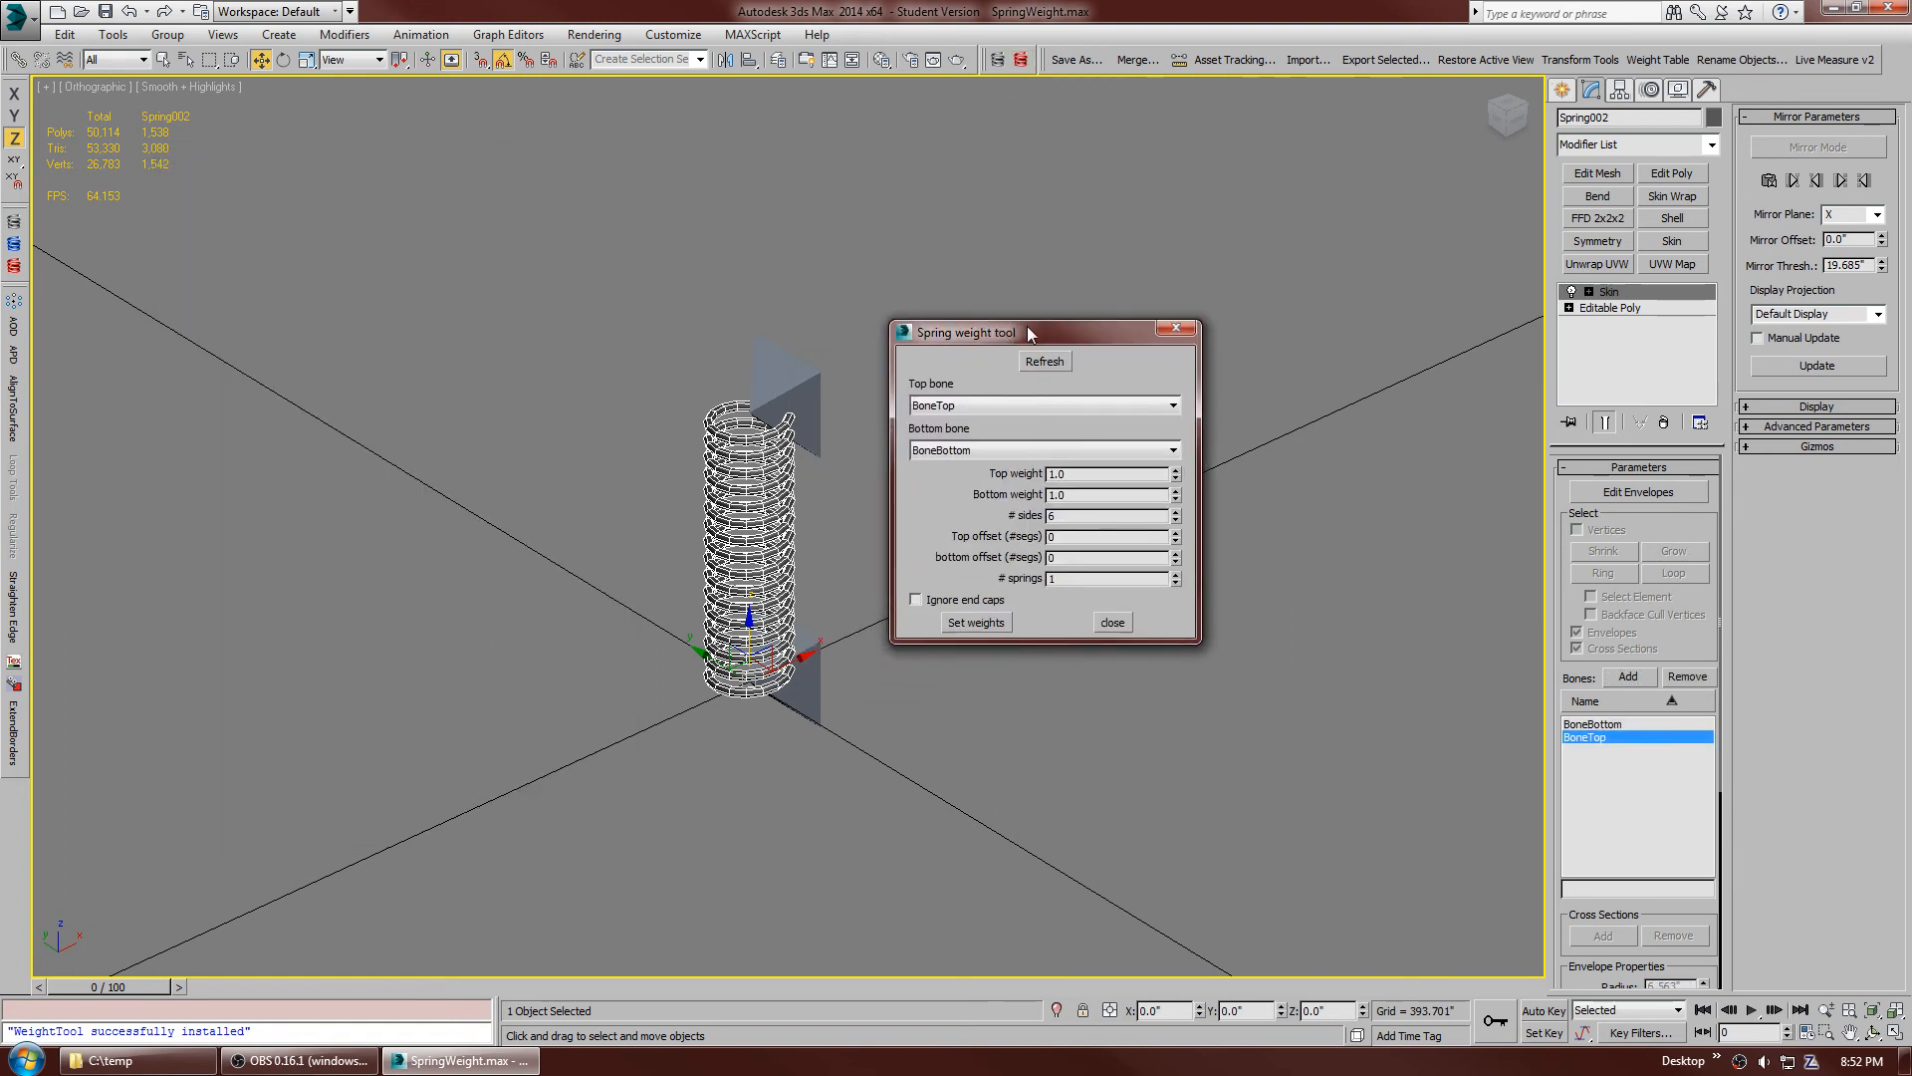
pyautogui.moveTo(908, 391)
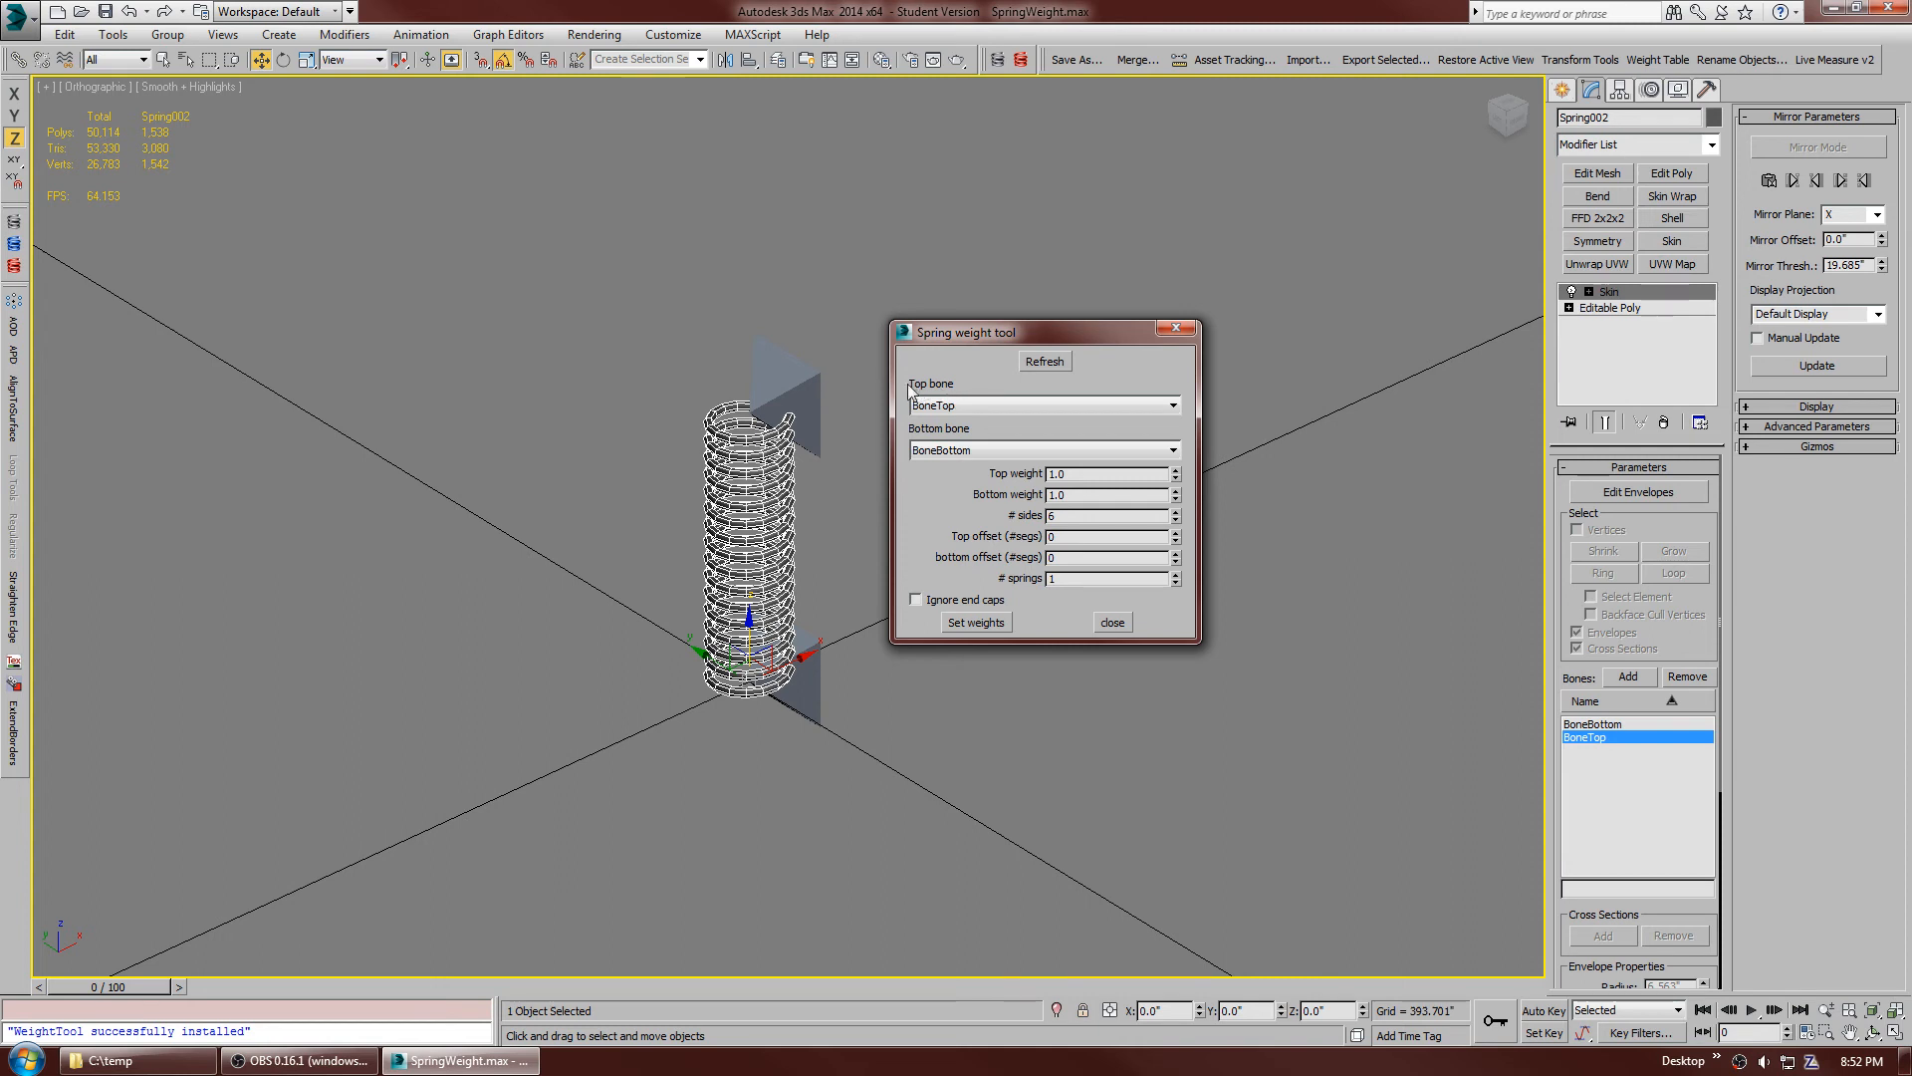
pyautogui.moveTo(950, 431)
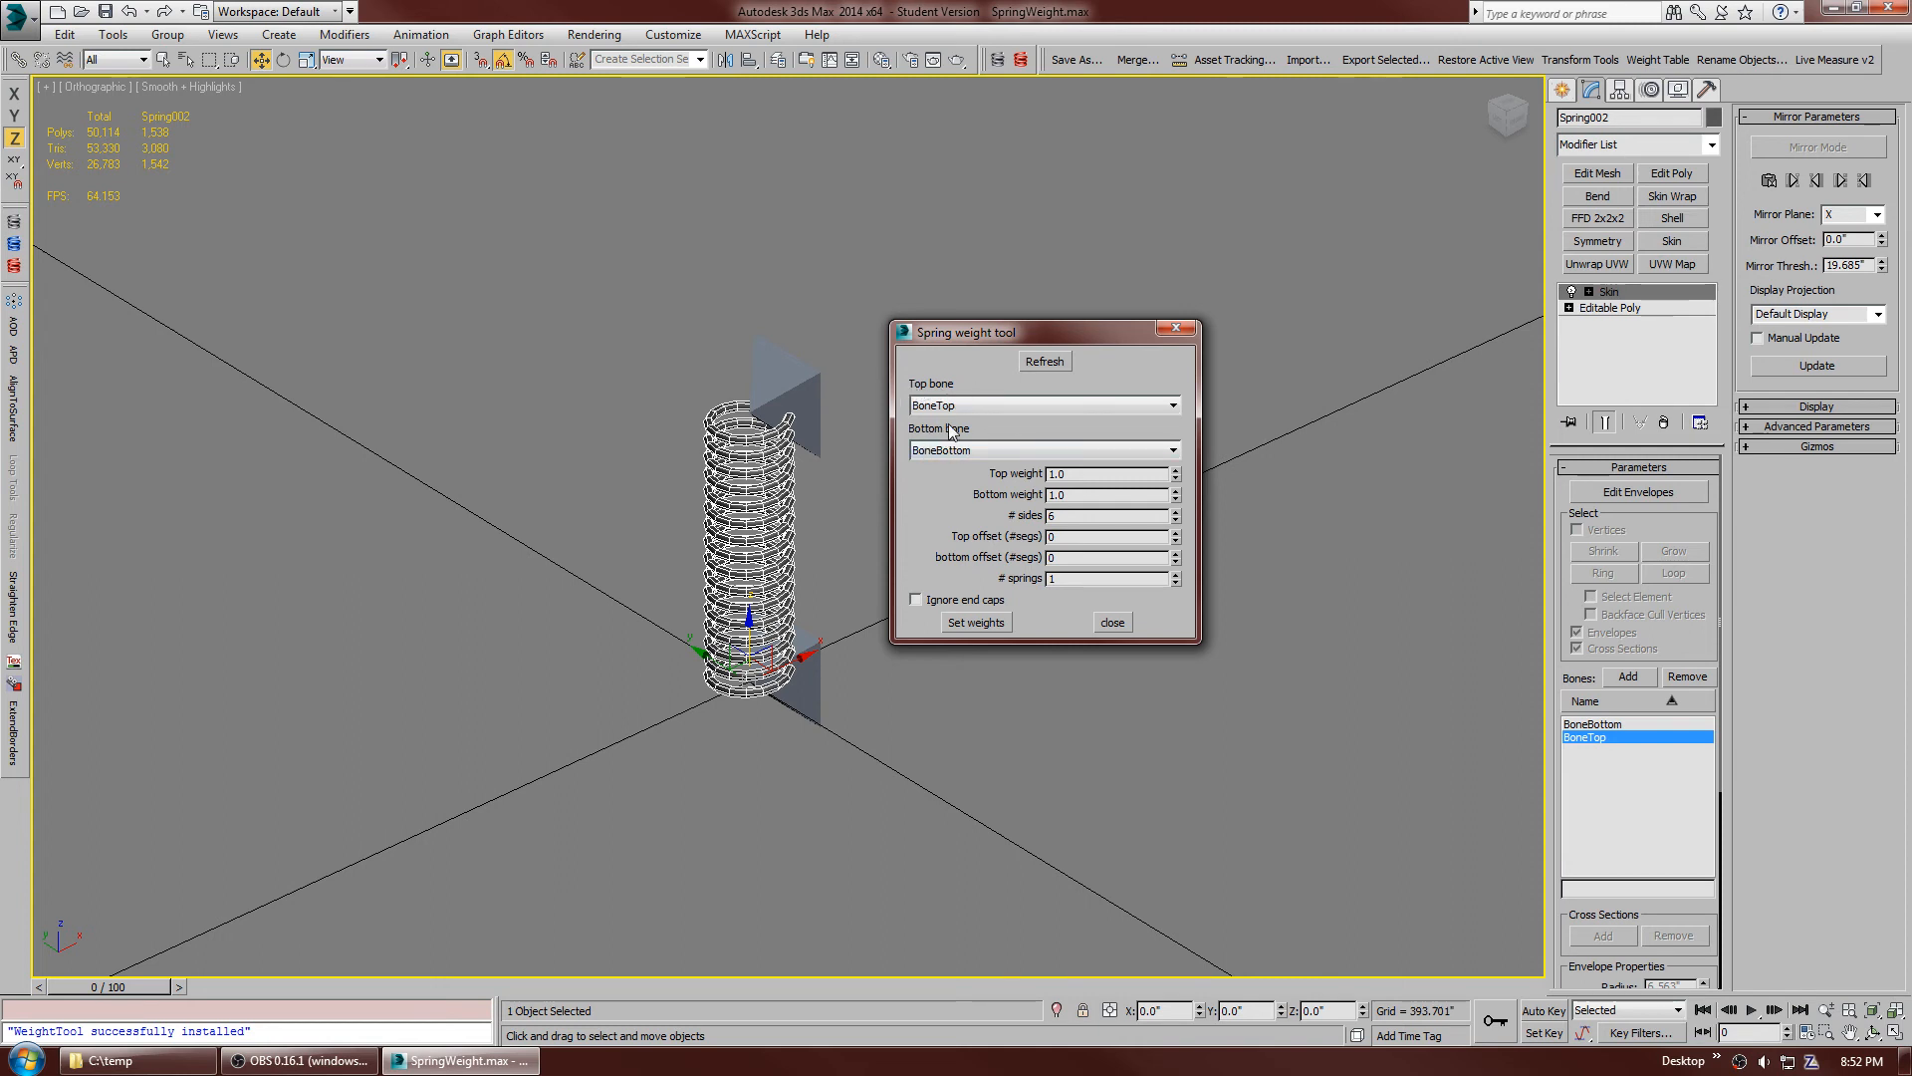
pyautogui.moveTo(930, 614)
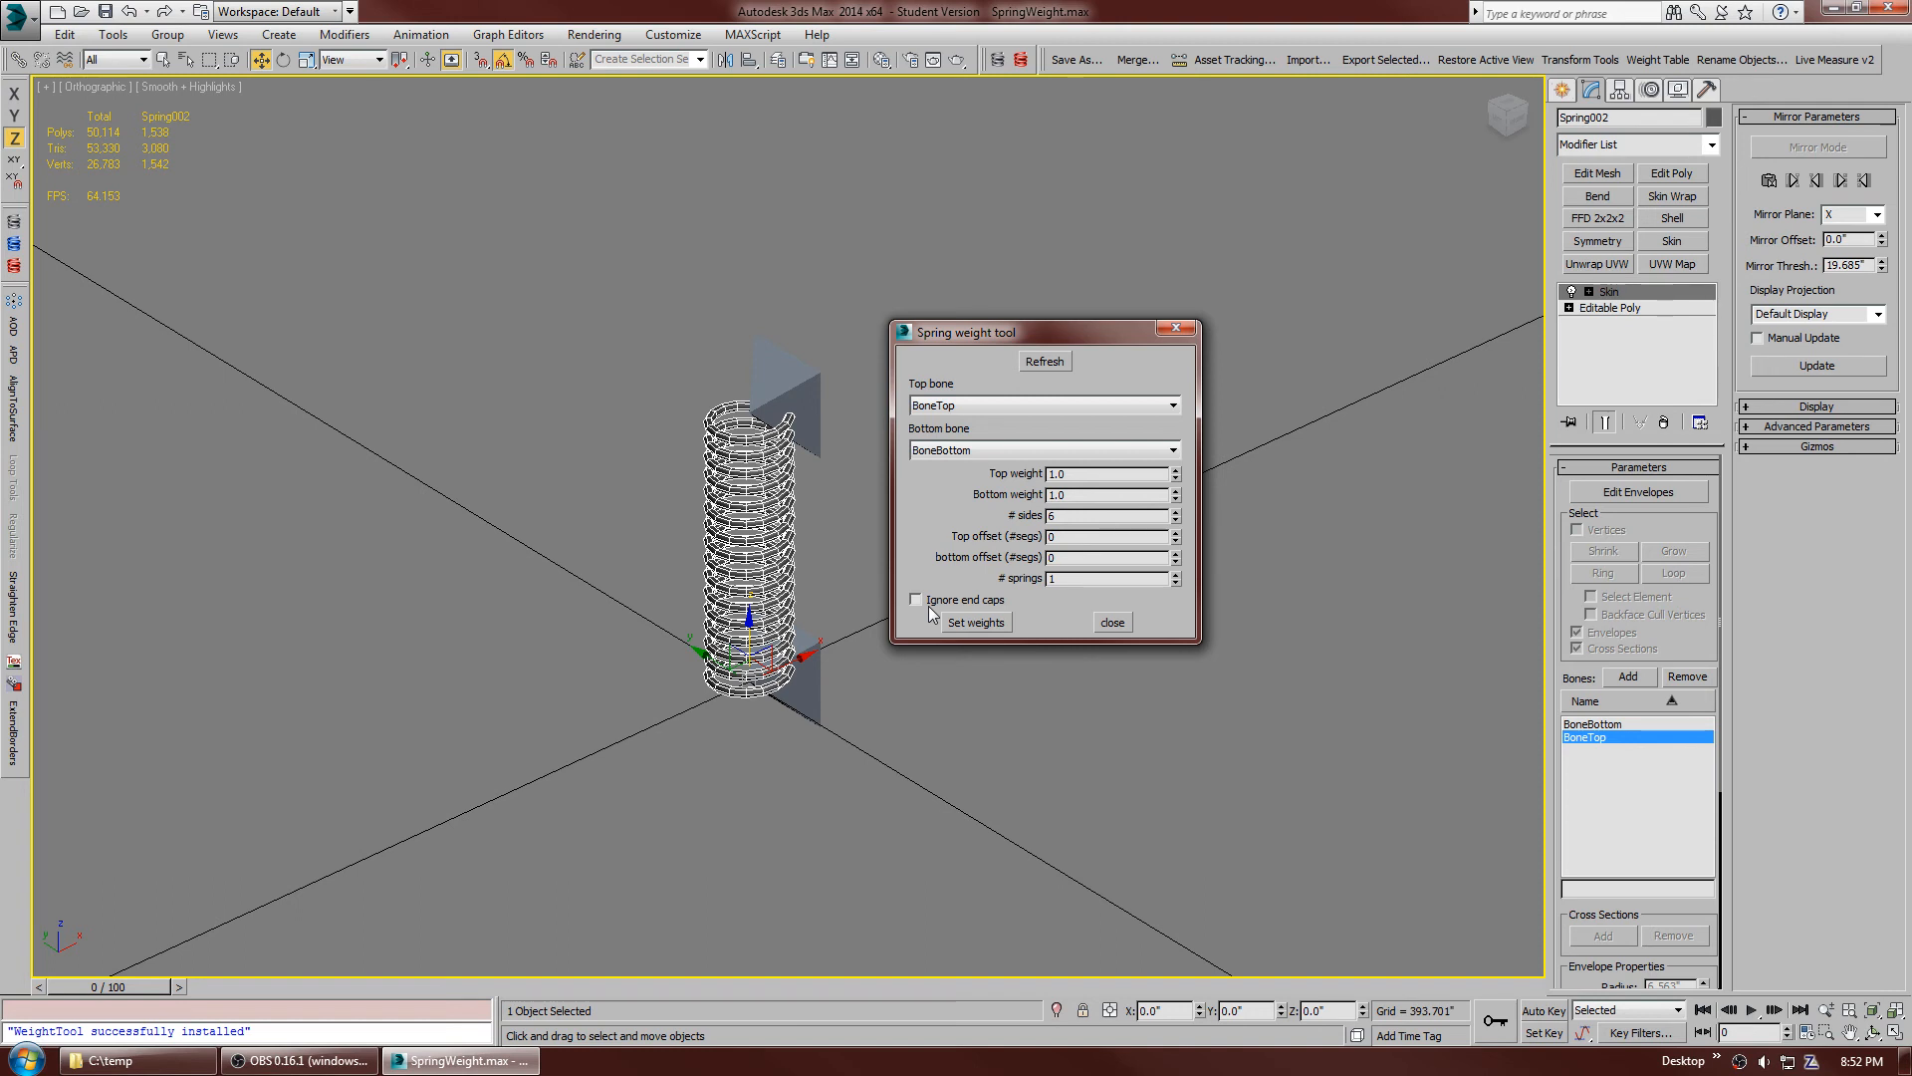
pyautogui.moveTo(939, 608)
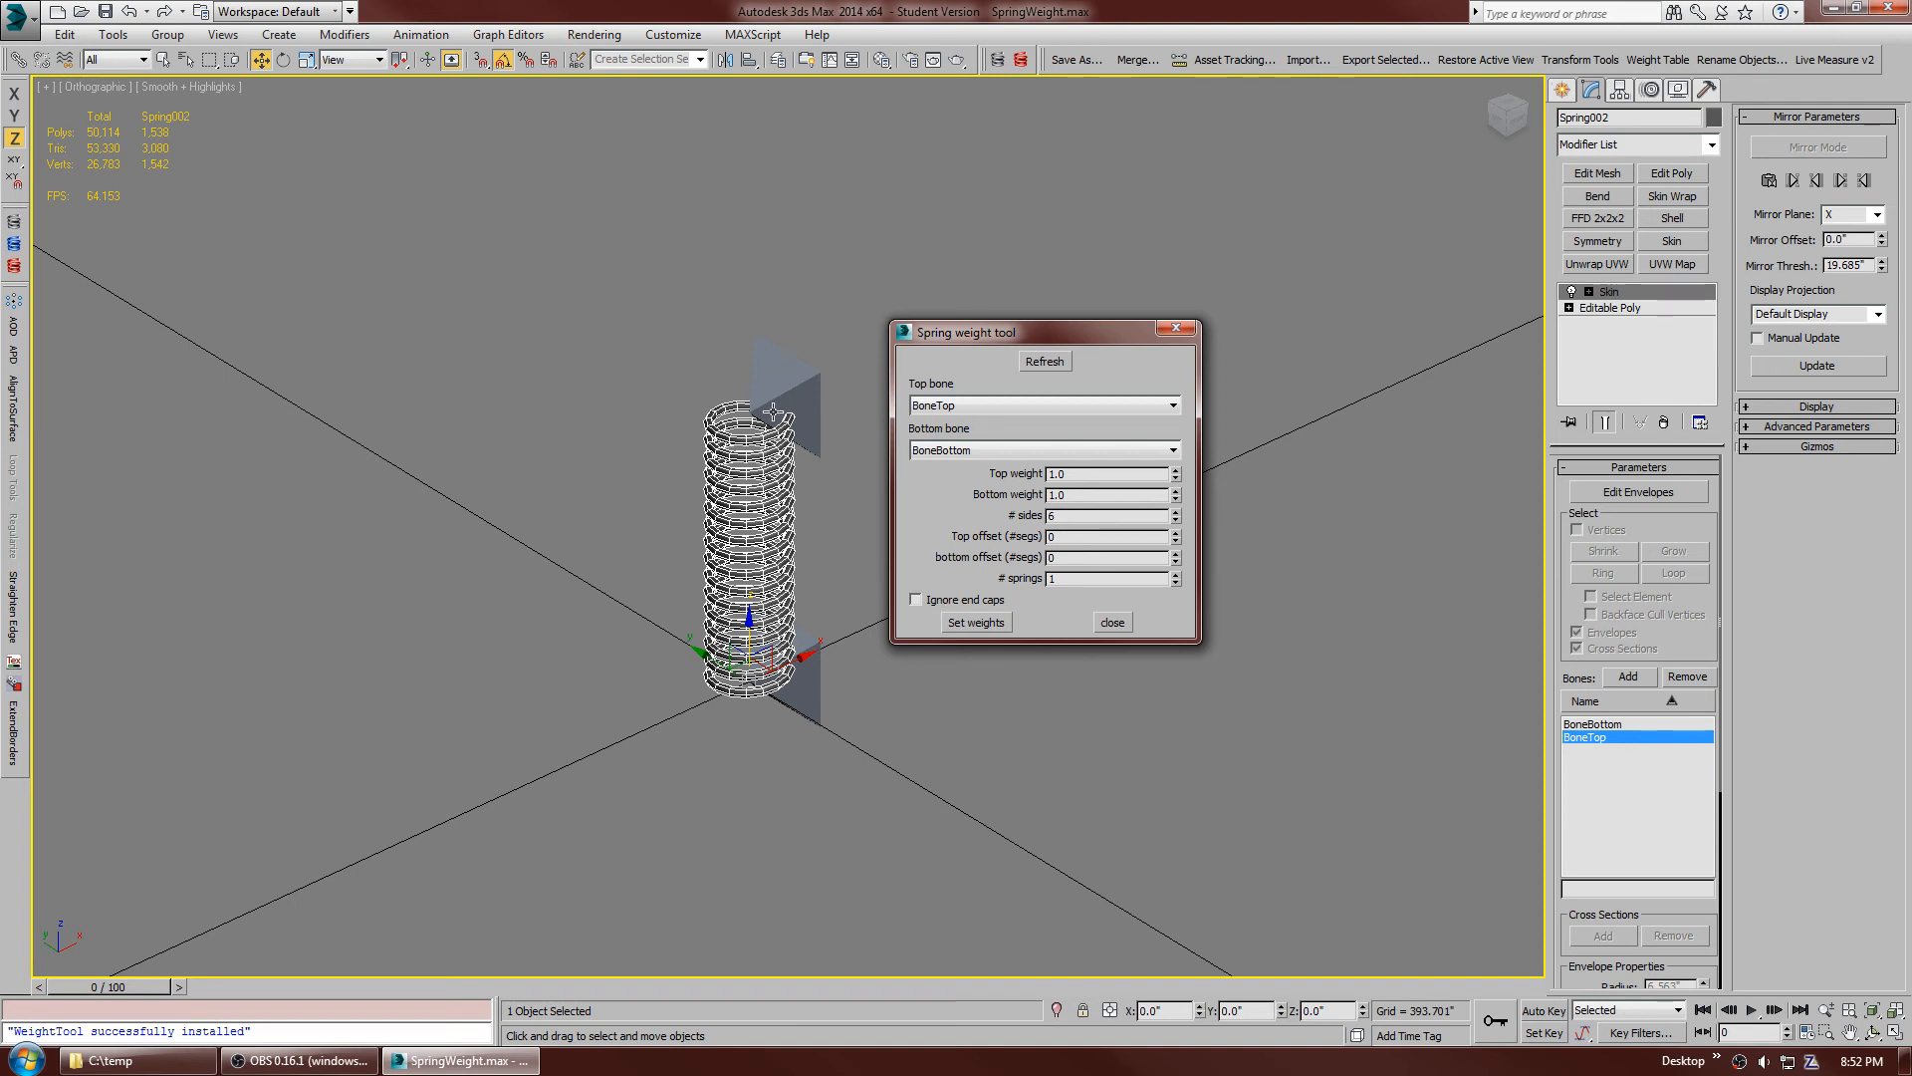
pyautogui.moveTo(757, 306)
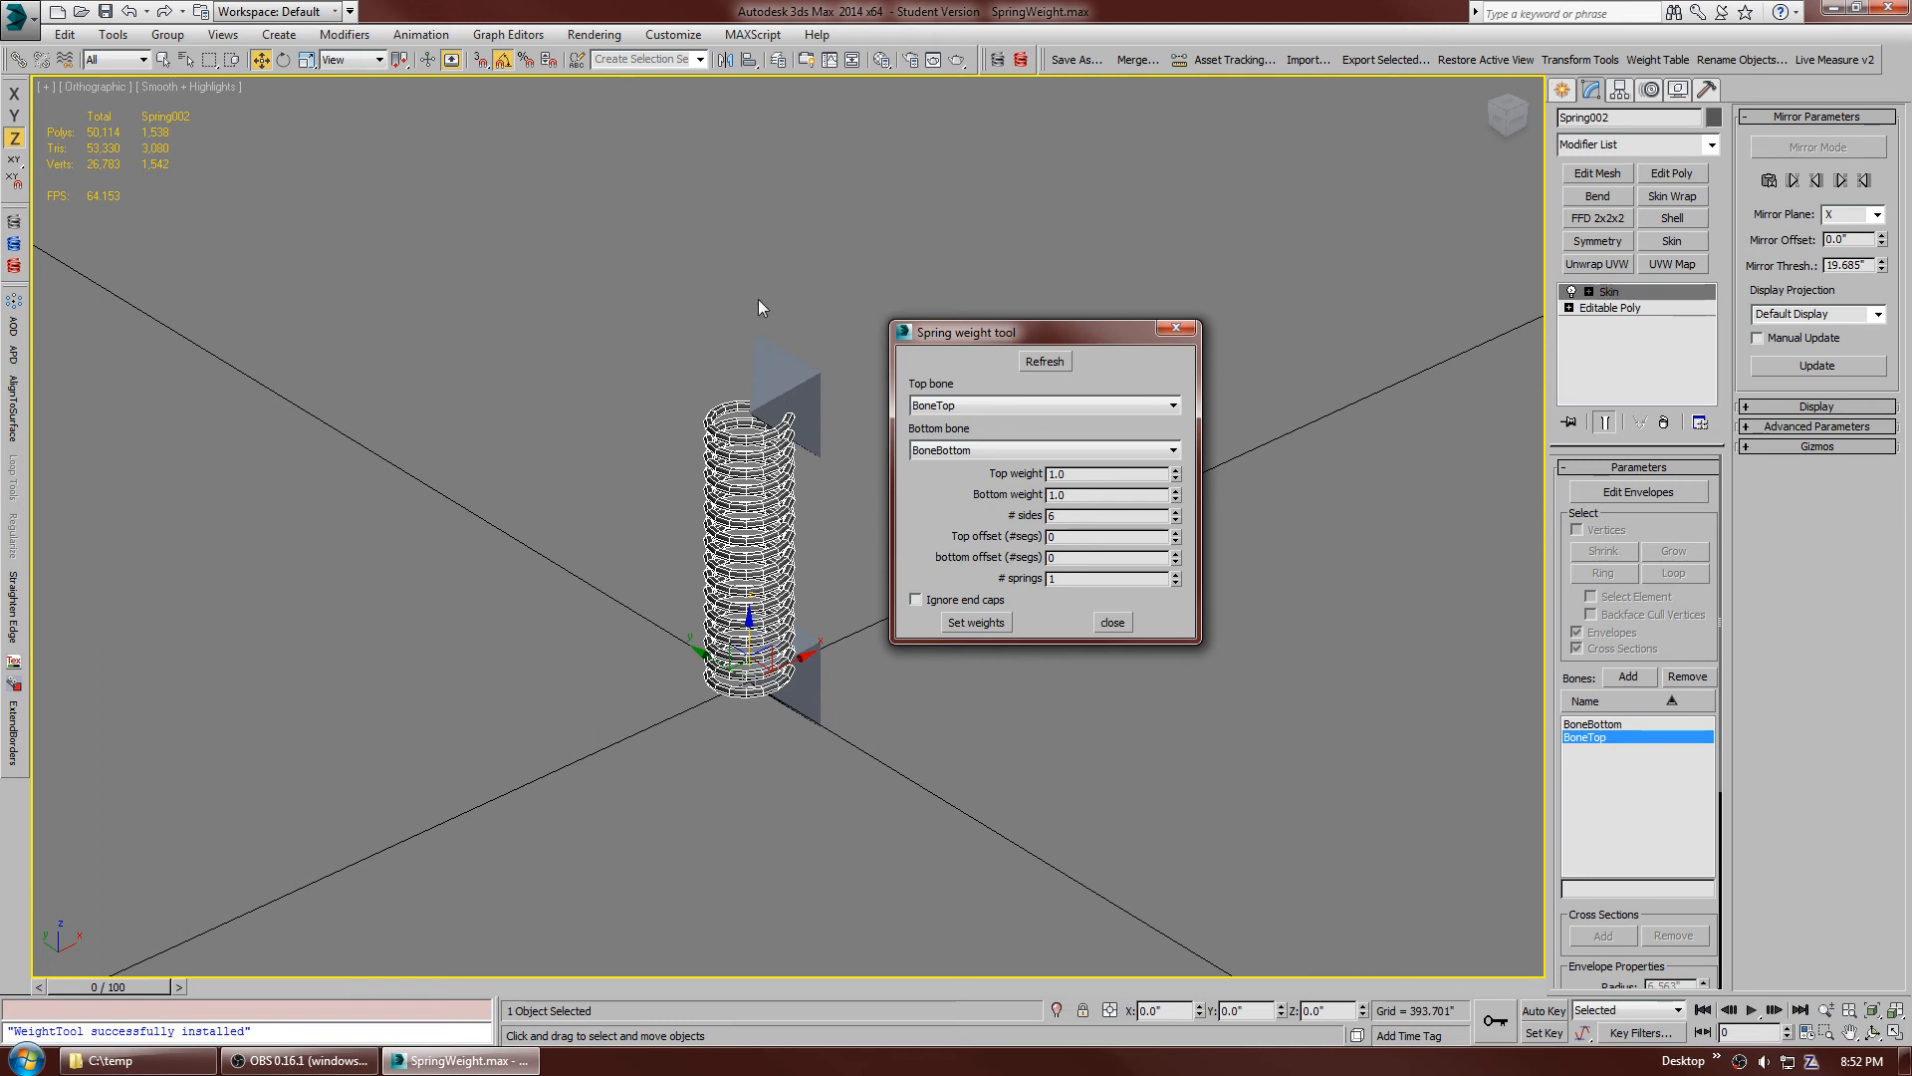
pyautogui.moveTo(1000, 636)
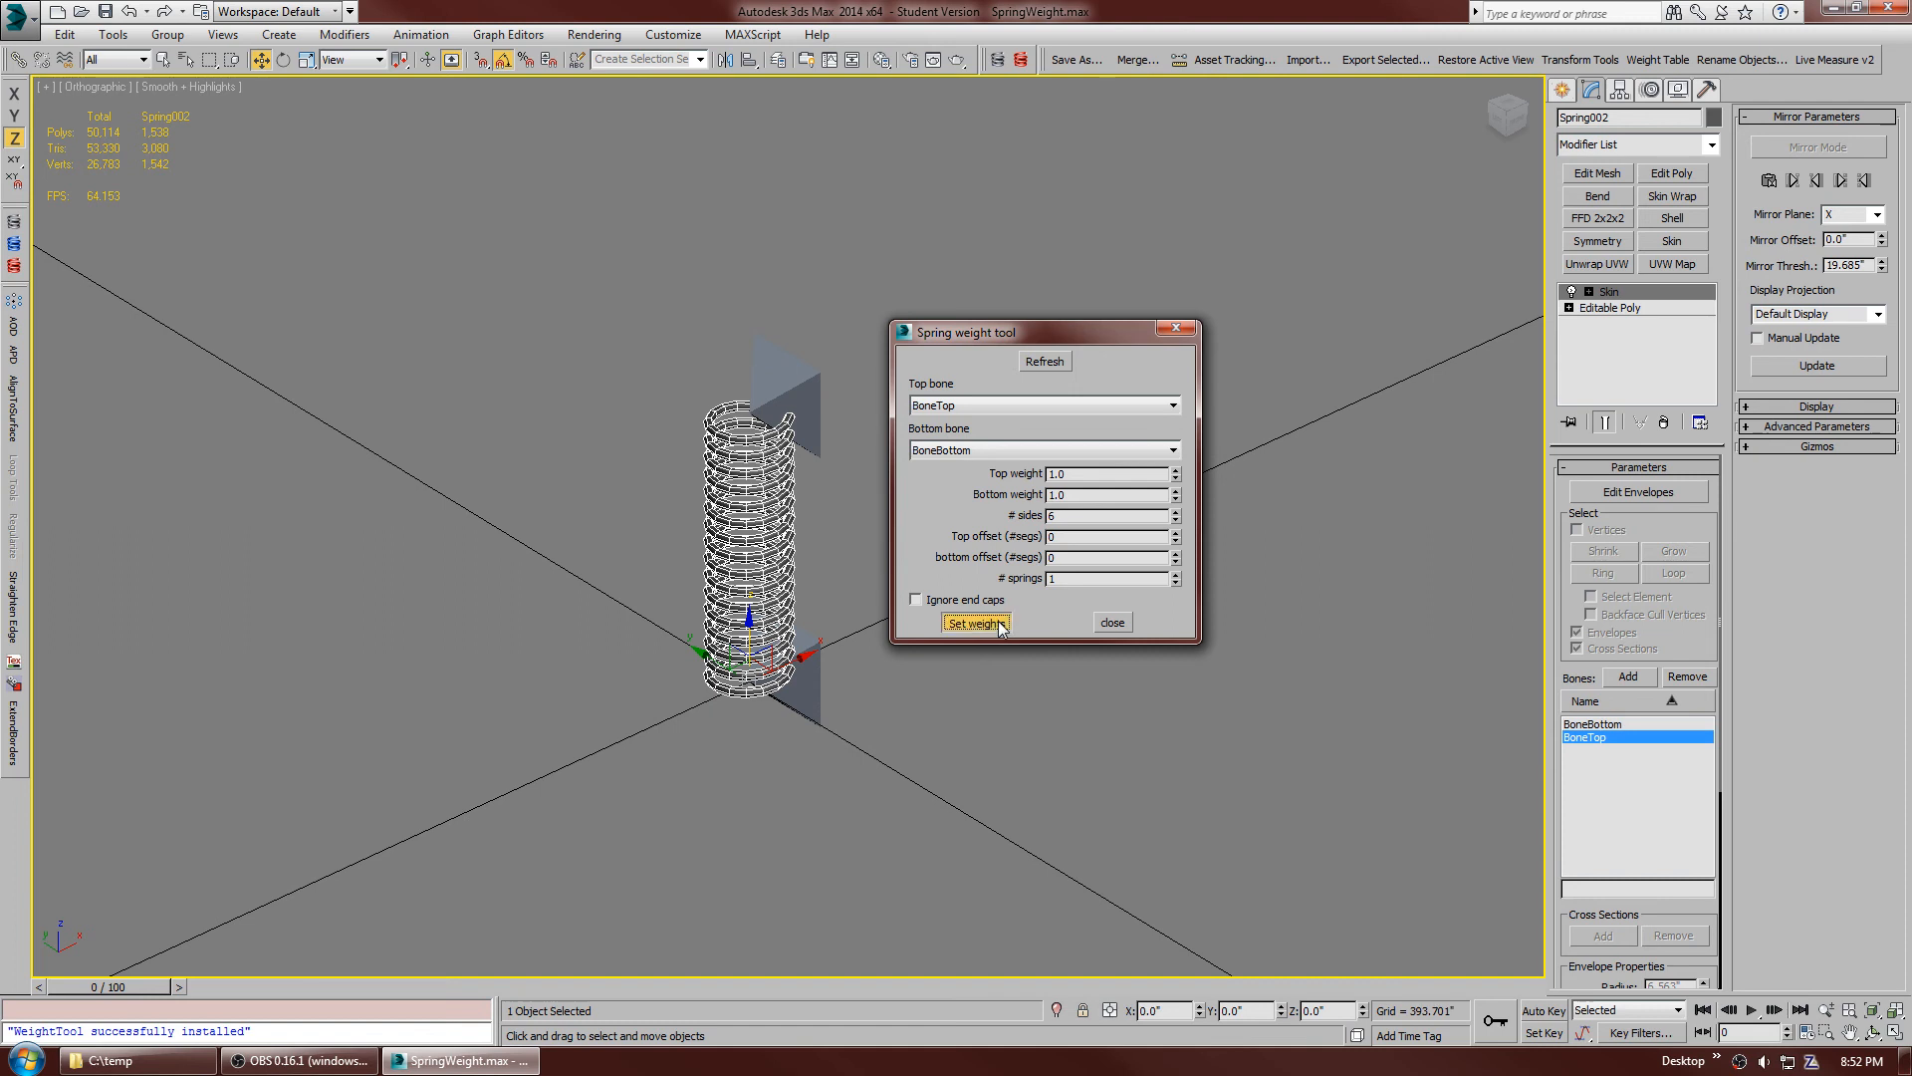
pyautogui.click(975, 624)
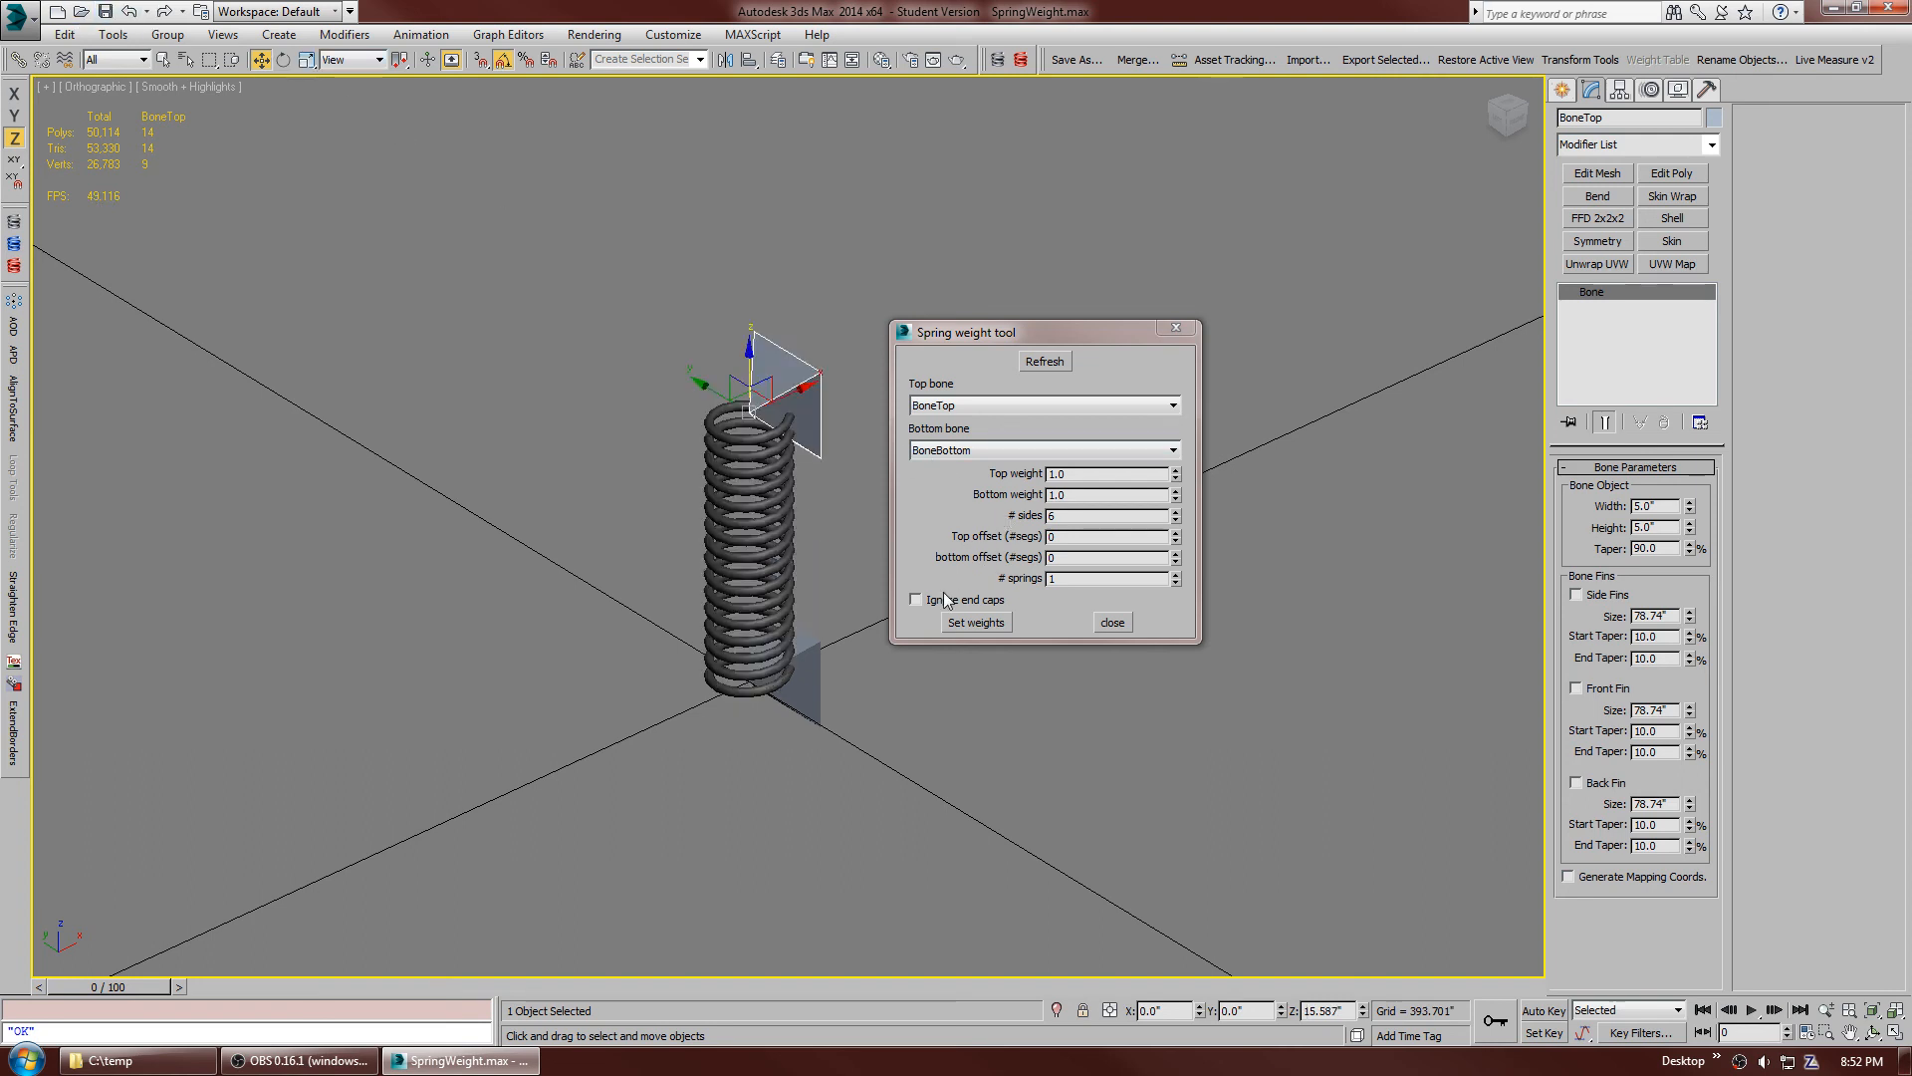
pyautogui.click(974, 622)
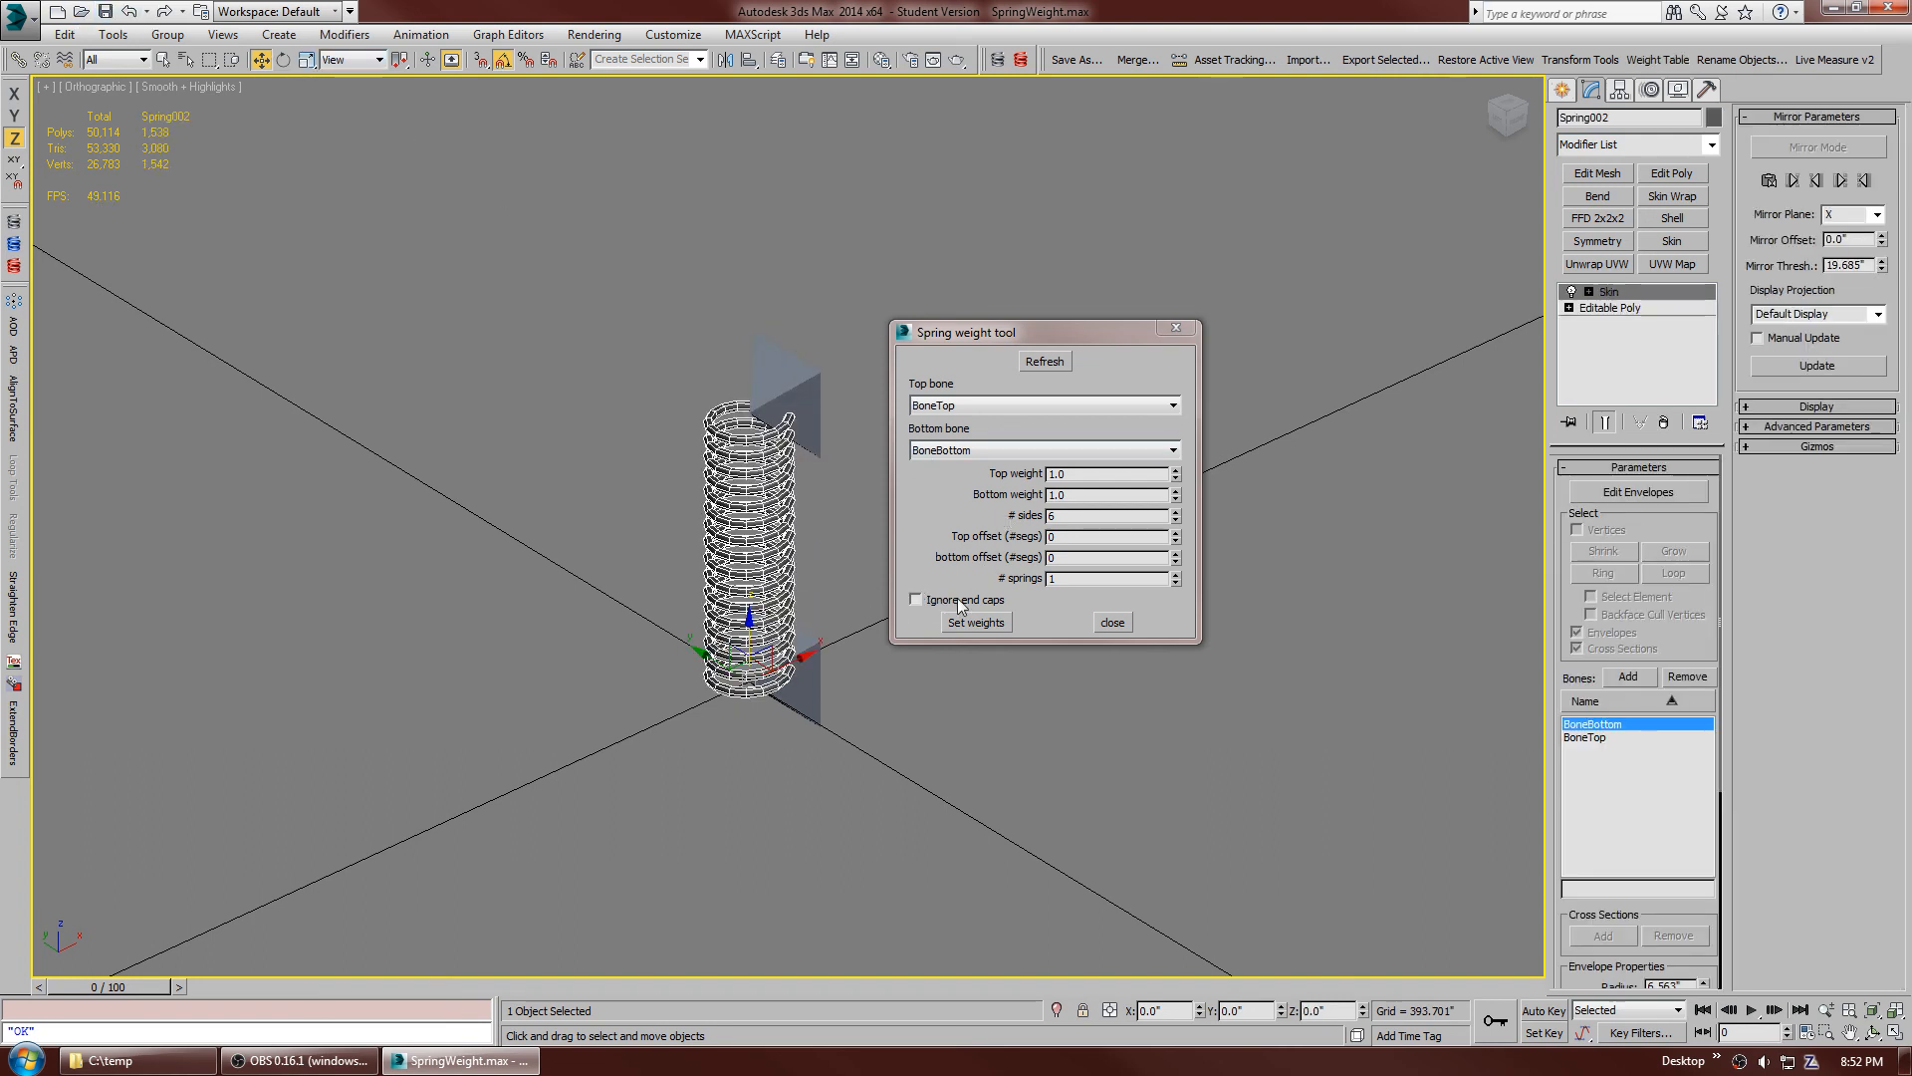
pyautogui.moveTo(1100, 554)
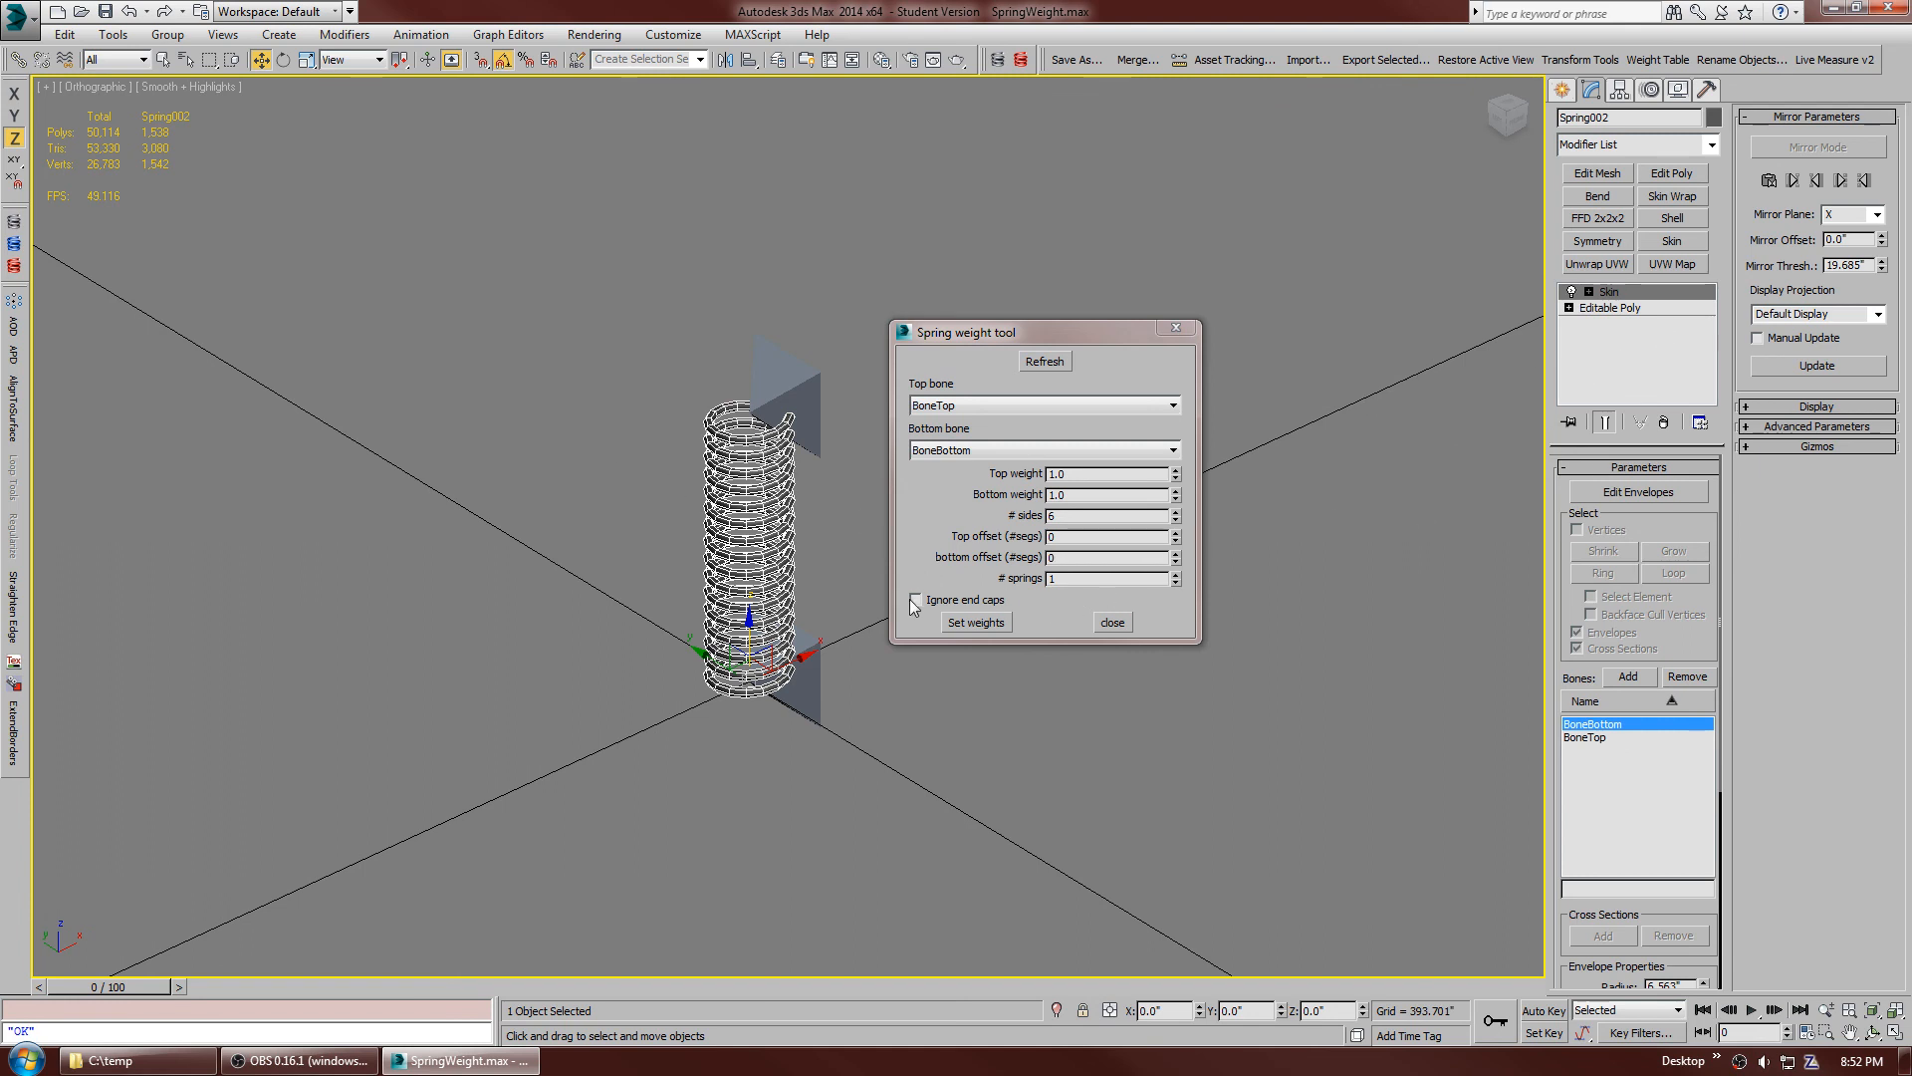
# - Reweight the spring with Ignore end caps ticked, then deselect everything
pyautogui.click(913, 599)
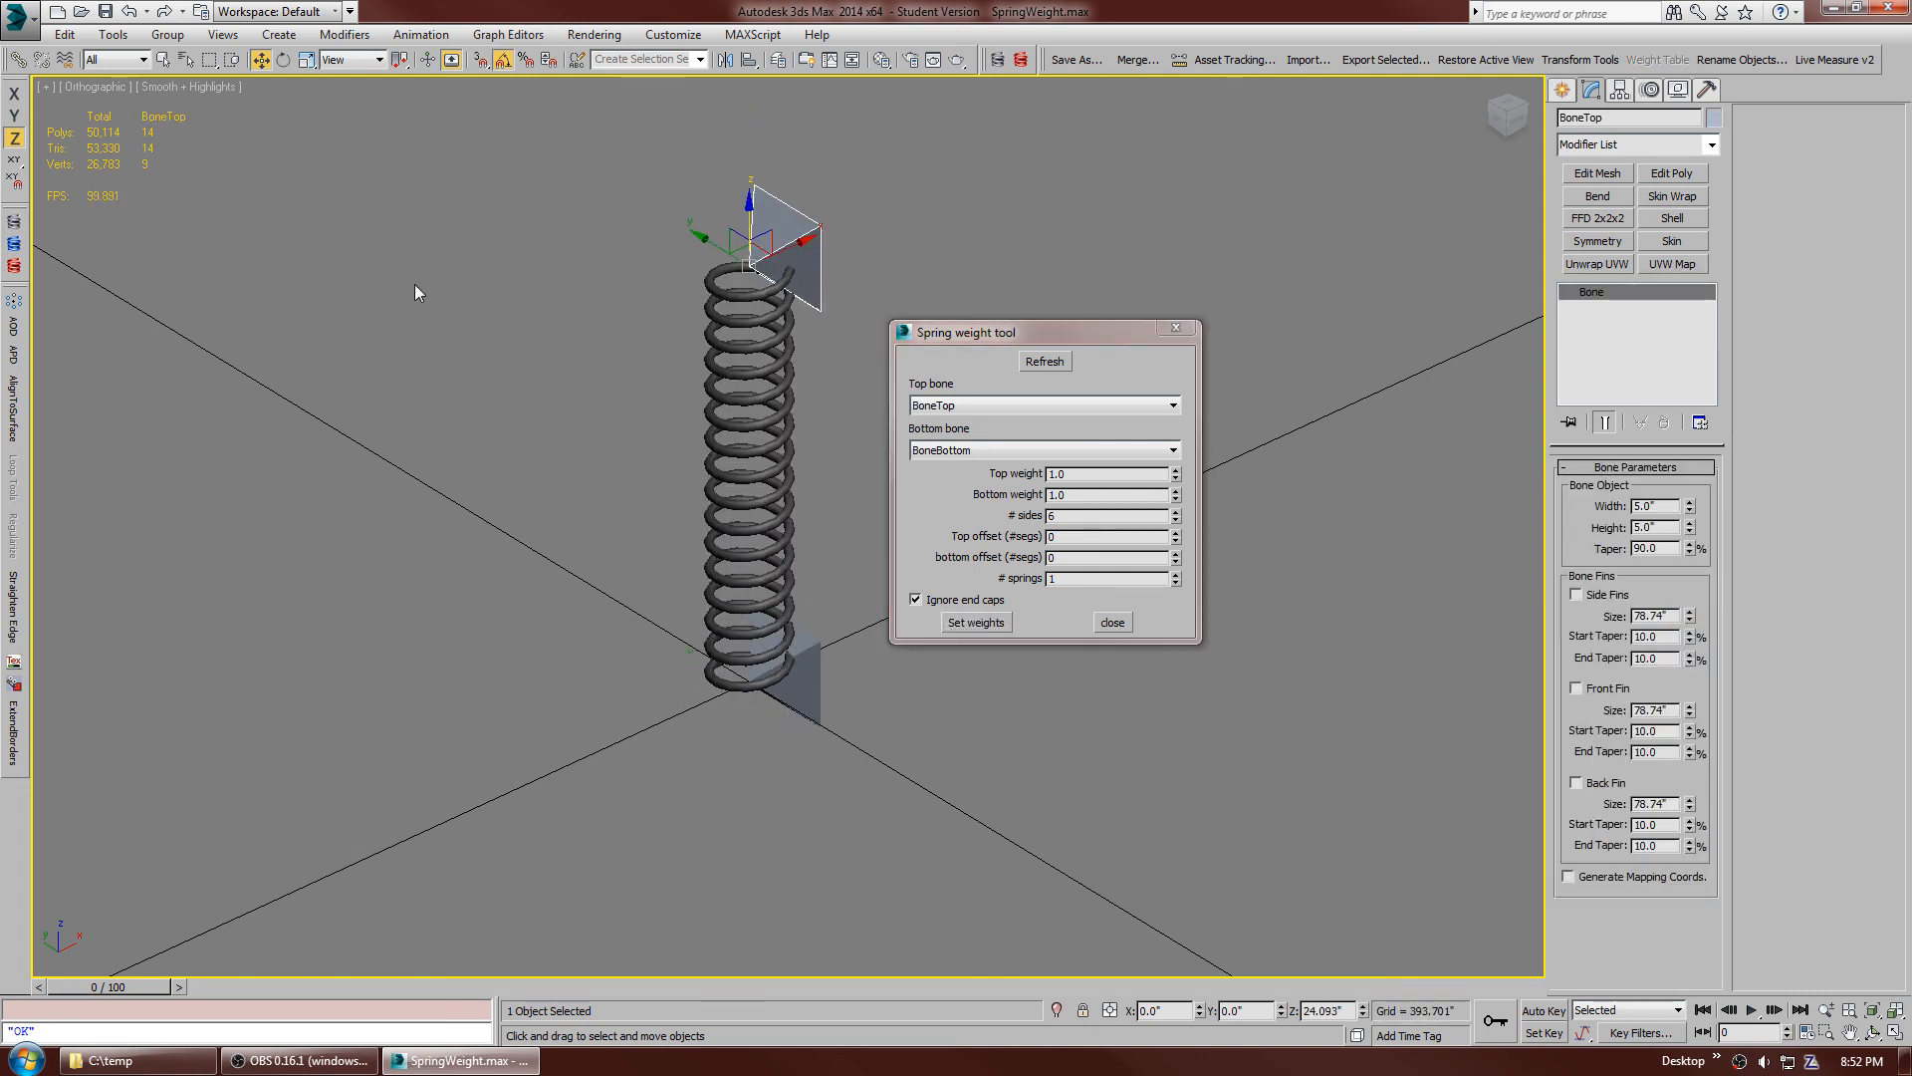
pyautogui.moveTo(506, 338)
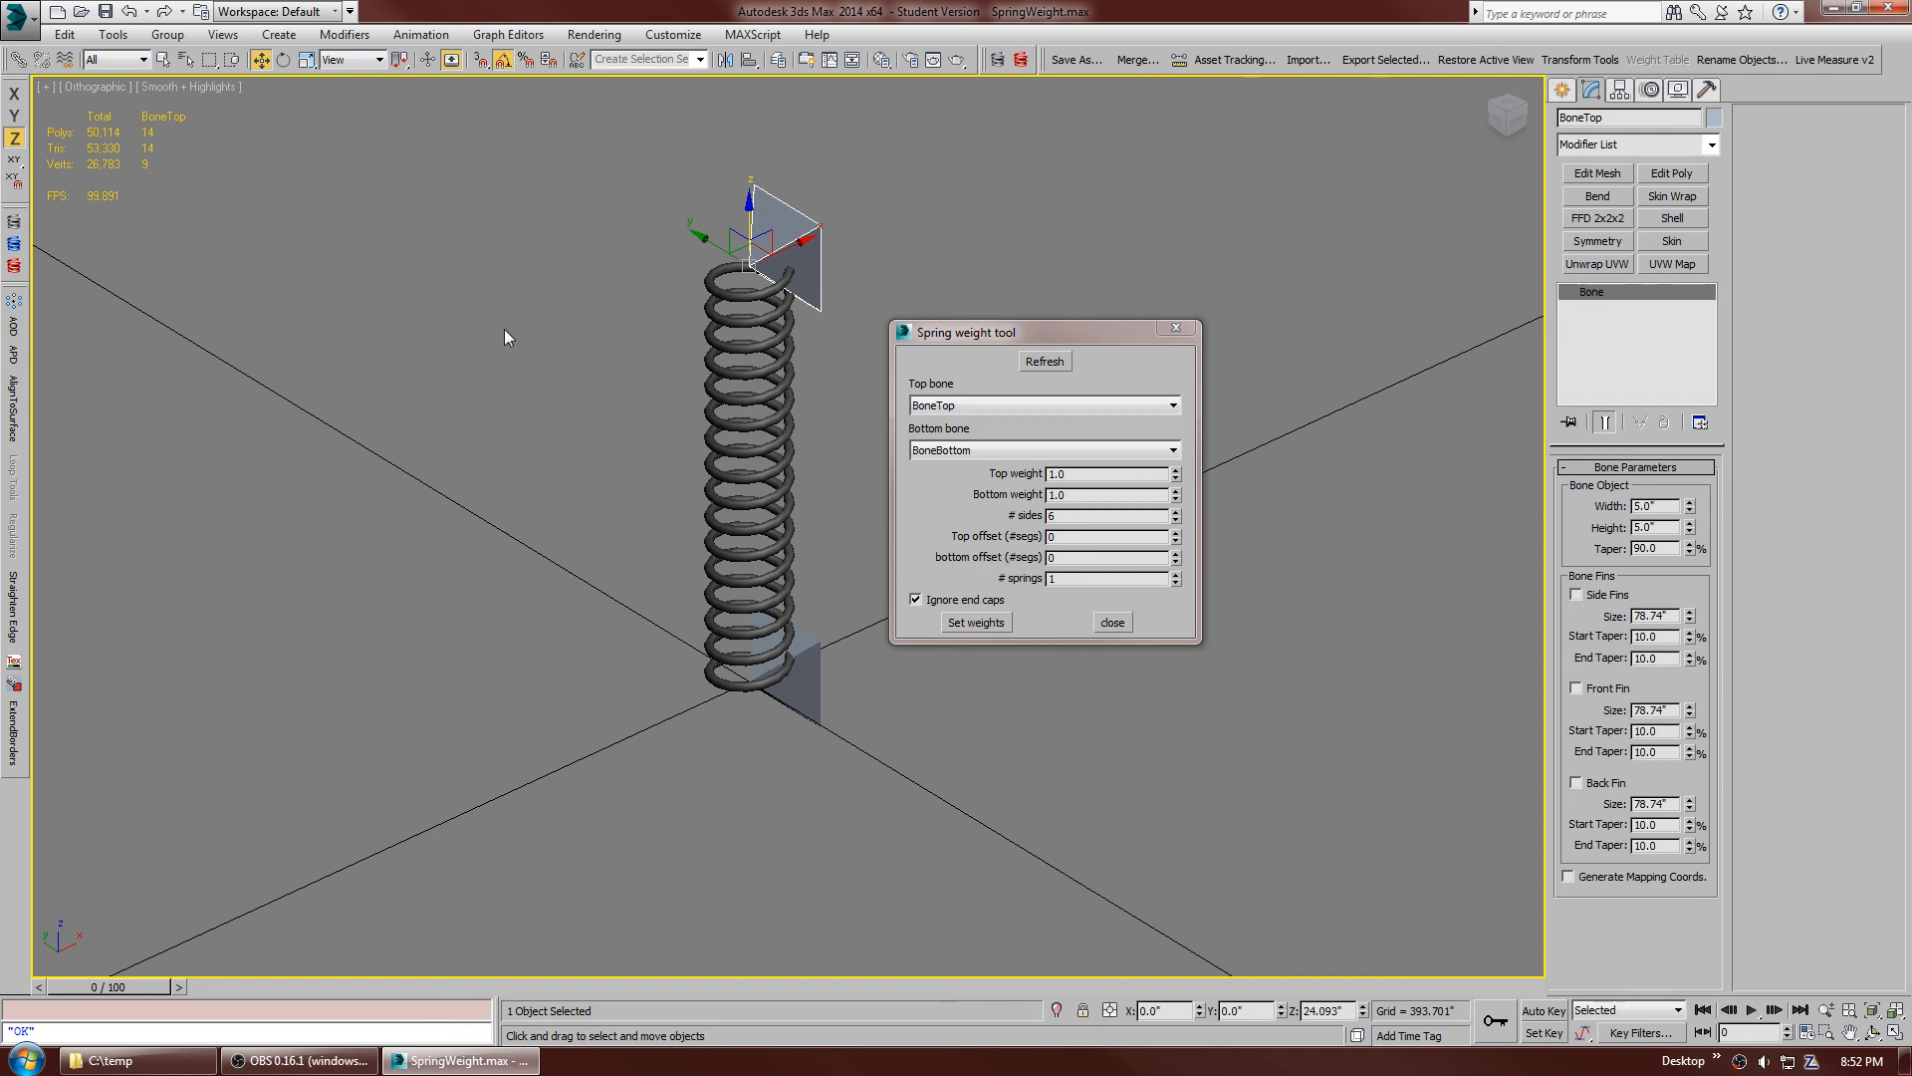
pyautogui.click(493, 360)
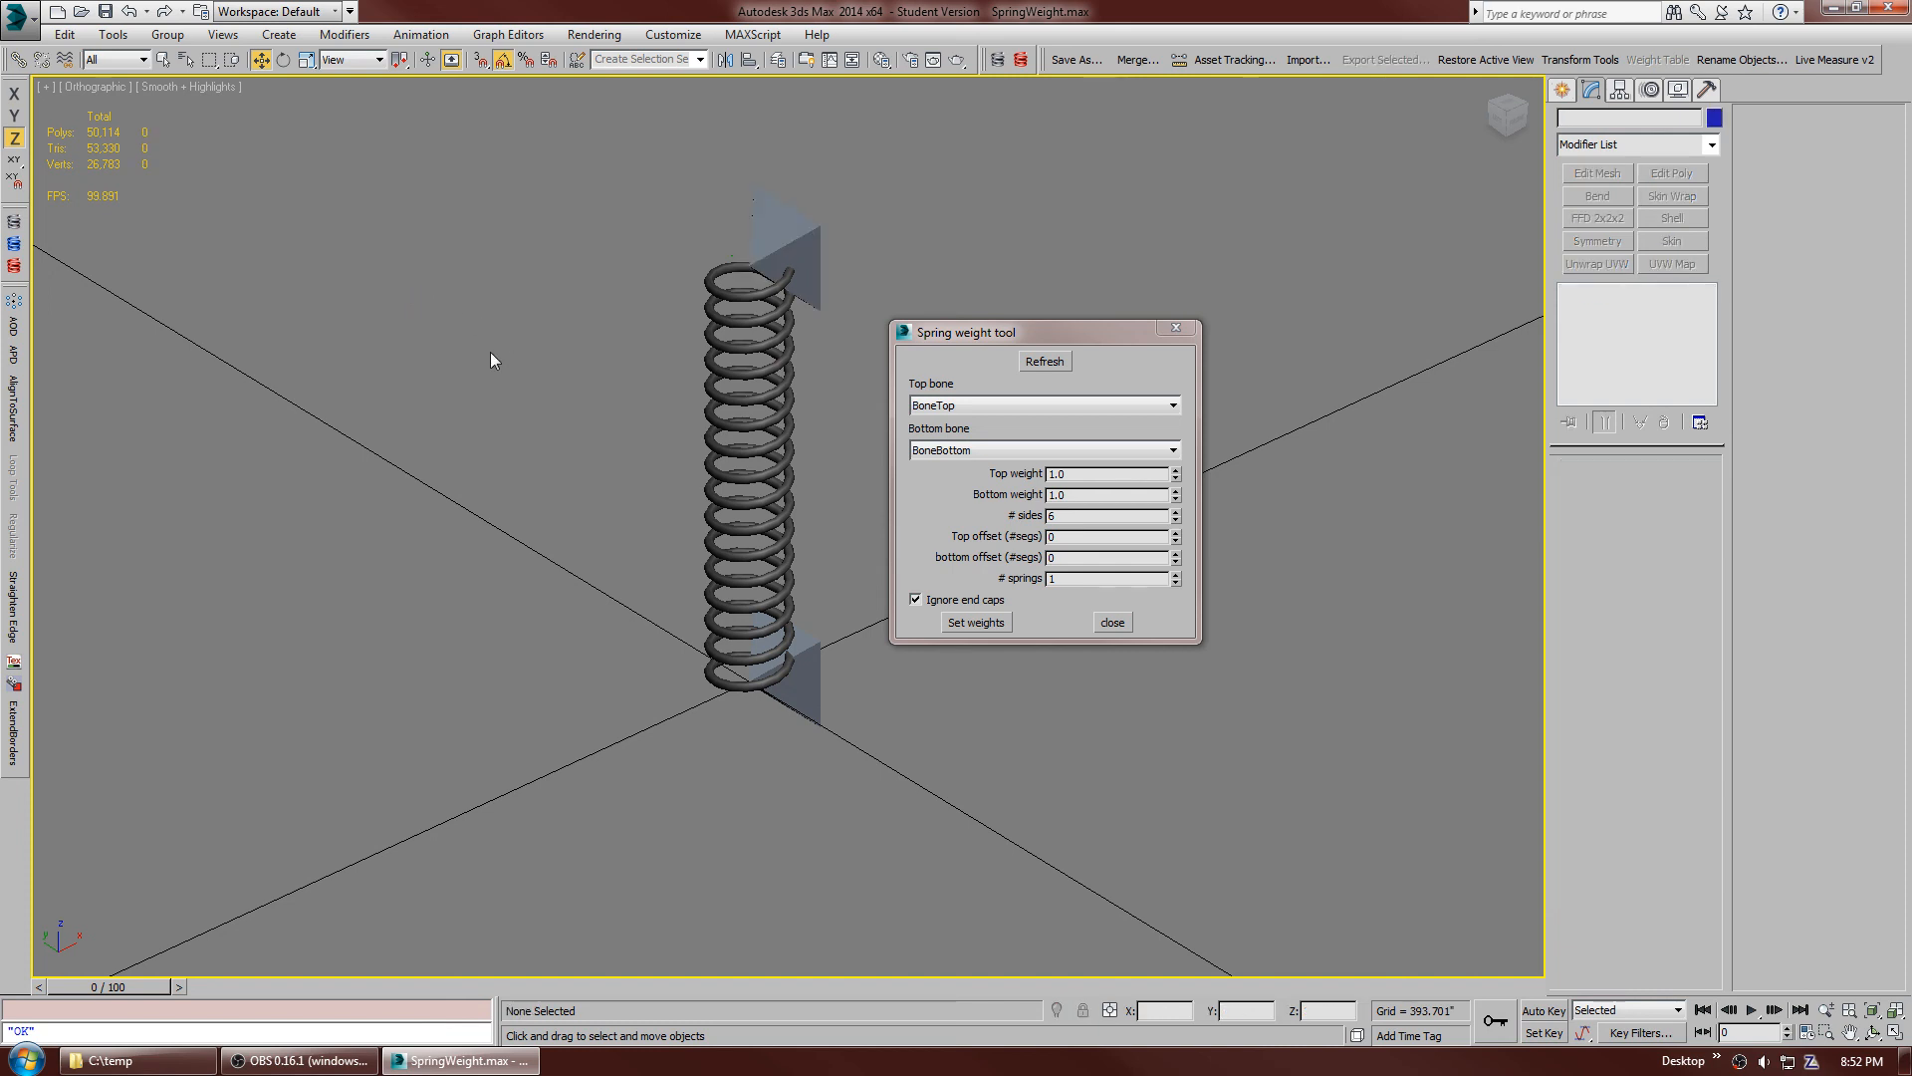